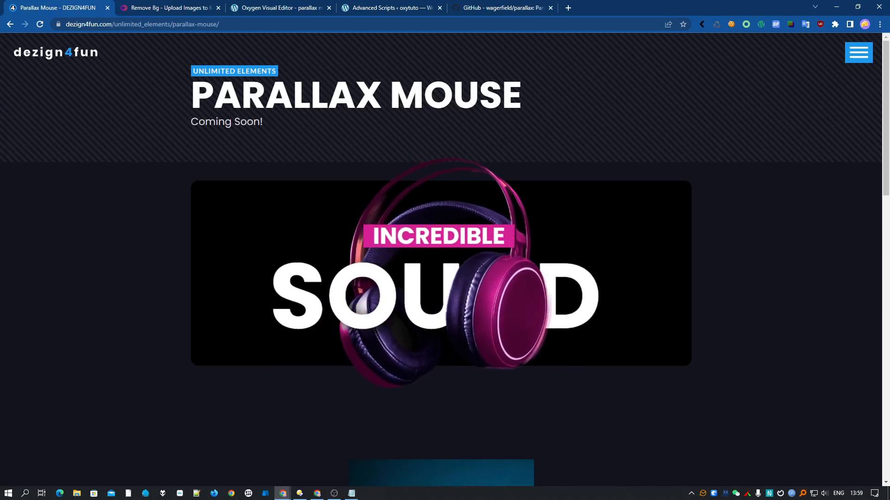
Step: Compare the headphones photo with its Erase.bg cutout and preview headphone-left.png
{"action": "scroll", "scroll_direction": "down", "scroll_amount": 3}
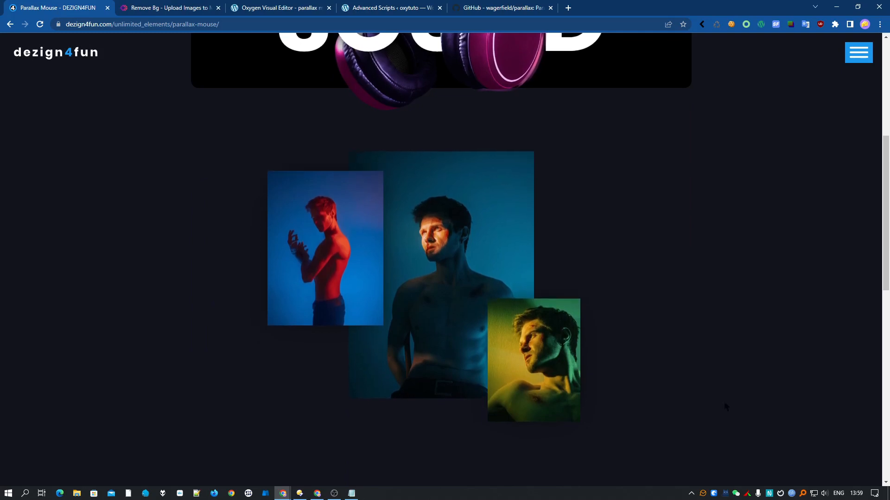
{"action": "scroll", "scroll_direction": "down", "scroll_amount": 3}
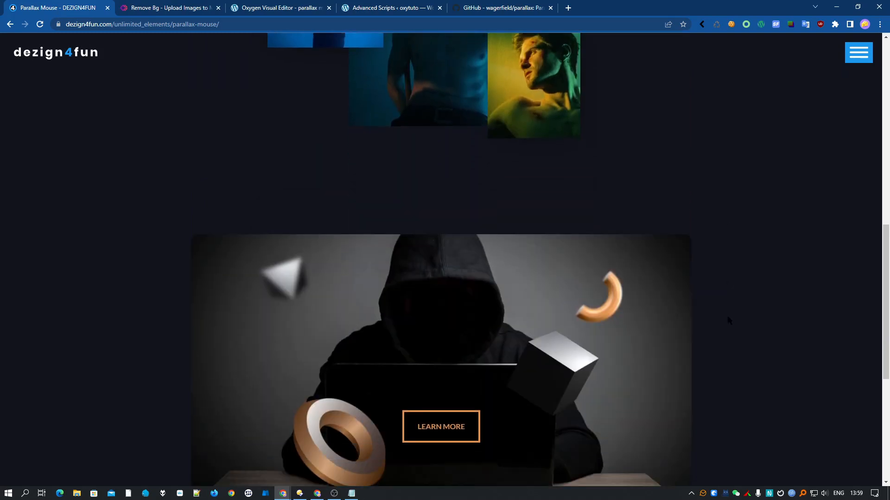
{"action": "scroll", "scroll_direction": "down", "scroll_amount": 3}
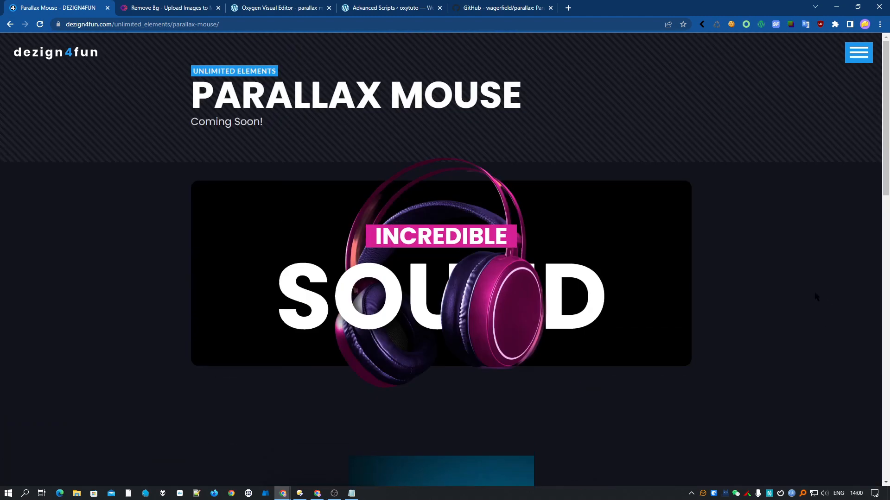
{"action": "scroll", "scroll_direction": "down", "scroll_amount": 3}
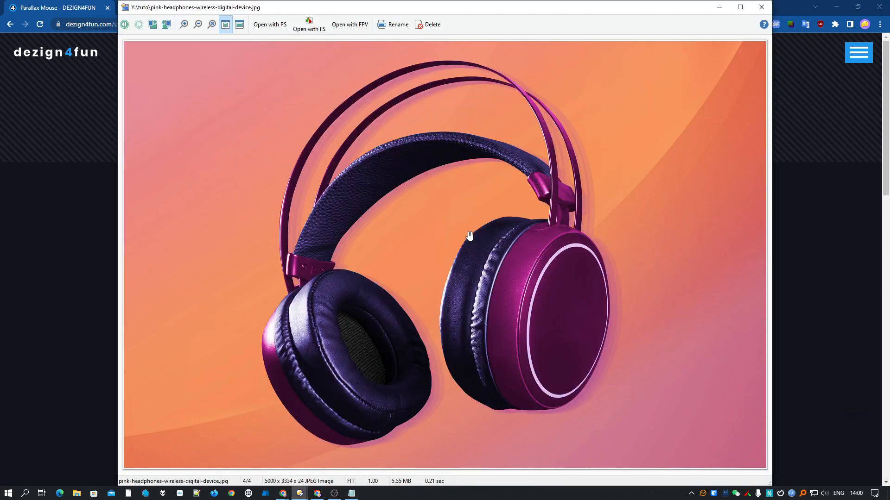
{"action": "mouse_move", "coordinate": [128, 189]}
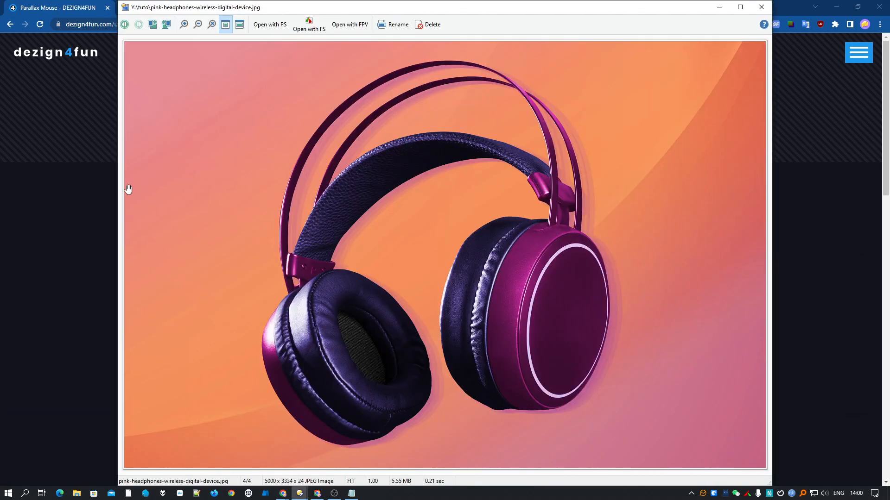
{"action": "left_click", "coordinate": [169, 7]}
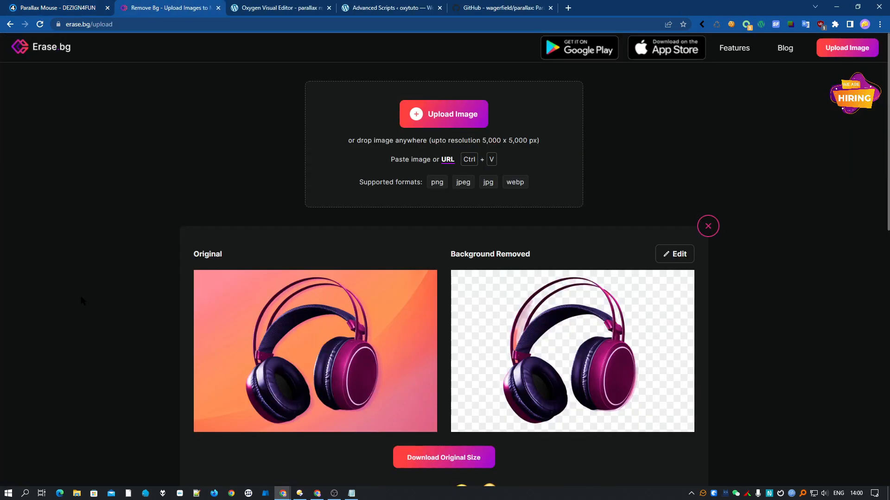
{"action": "mouse_move", "coordinate": [775, 385]}
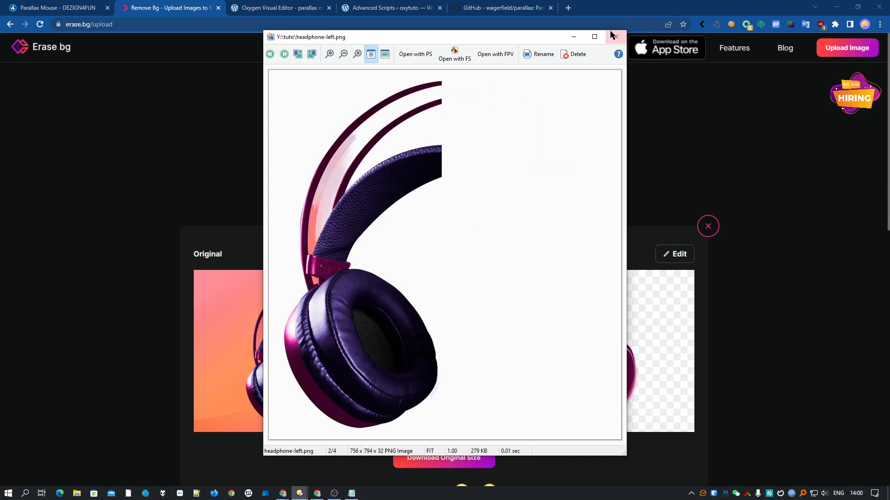
{"action": "left_click", "coordinate": [612, 37]}
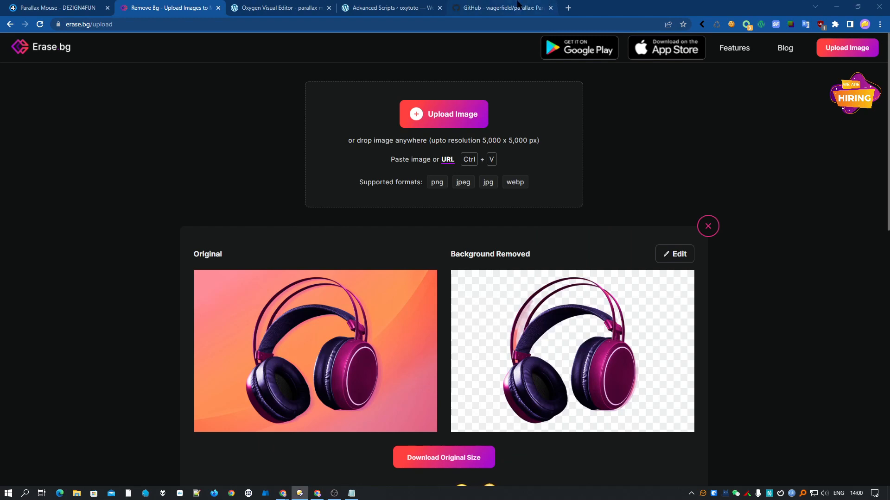
Step: Scroll the wagerfield/parallax README to its CDN, download and npm installation options
{"action": "left_click", "coordinate": [501, 7]}
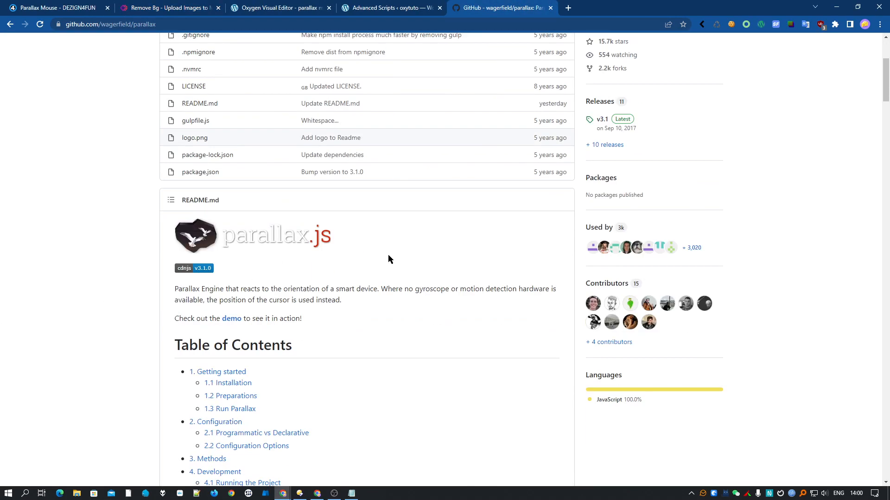
{"action": "scroll", "scroll_direction": "down", "scroll_amount": 3}
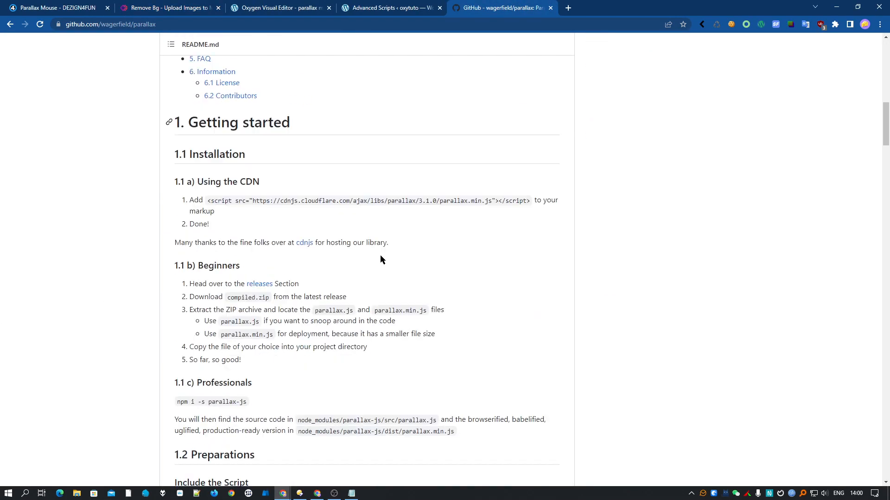
{"action": "mouse_move", "coordinate": [286, 218]}
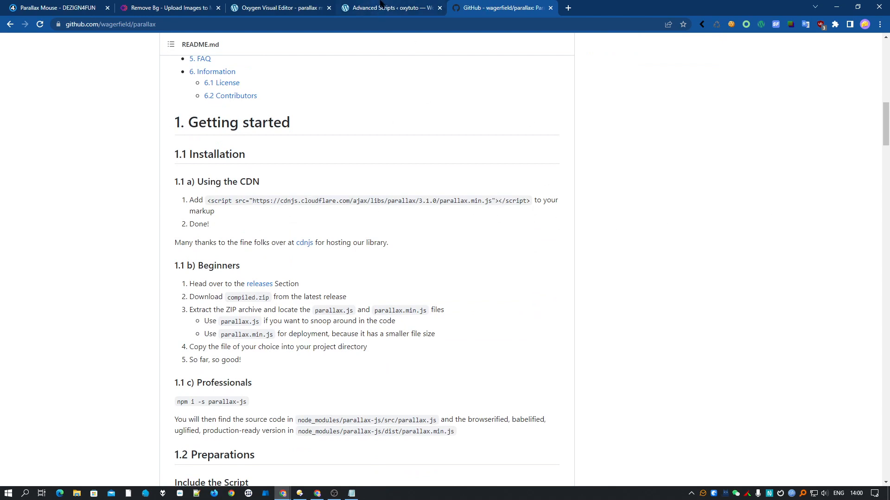
{"action": "left_click", "coordinate": [389, 7]}
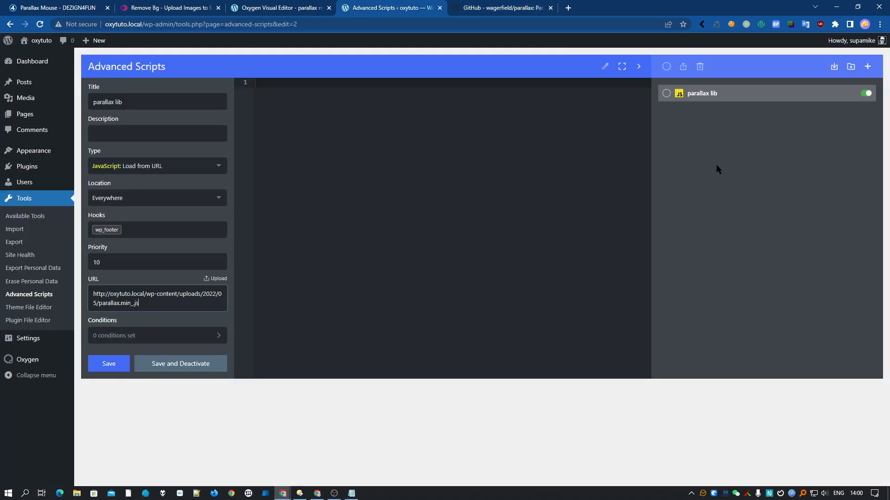
{"action": "mouse_move", "coordinate": [15, 243]}
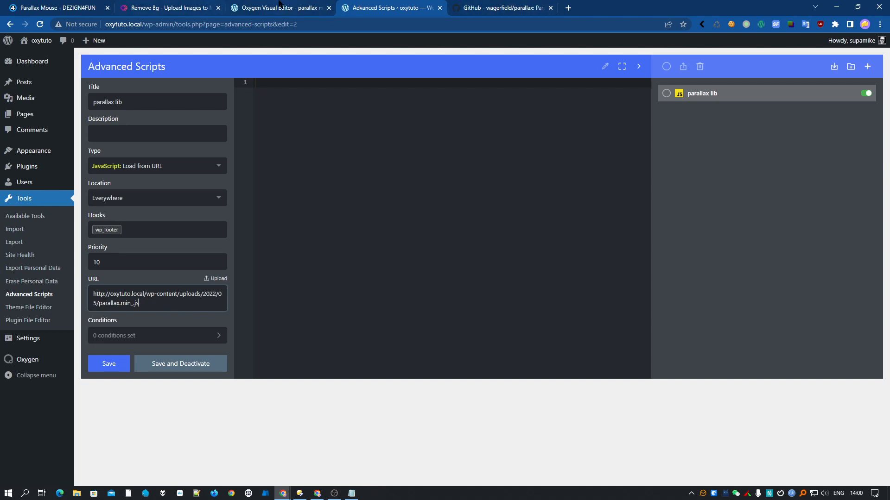
Step: Review the README's scene markup and data-depth layer examples, then return to the Oxygen editor
{"action": "left_click", "coordinate": [278, 8]}
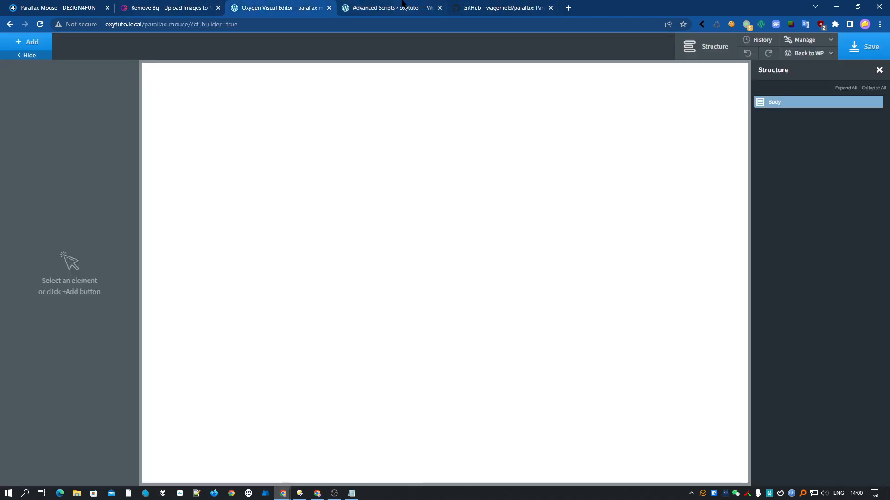
{"action": "left_click", "coordinate": [501, 8]}
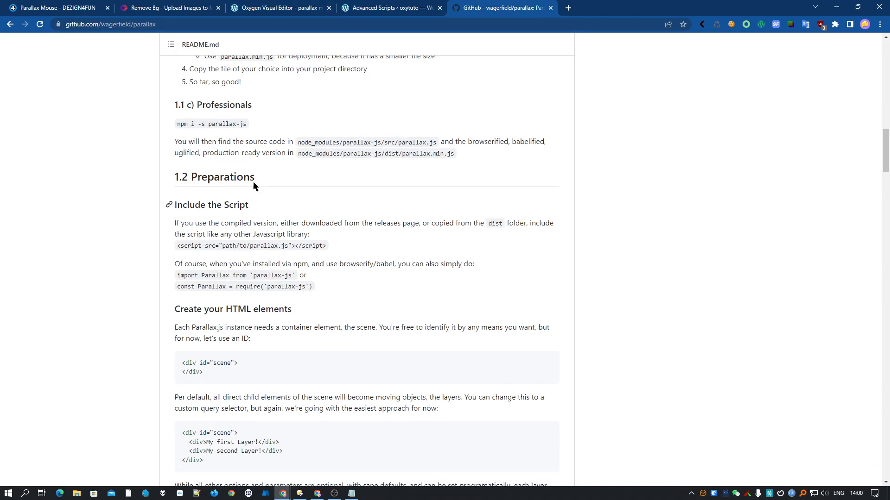
{"action": "scroll", "scroll_direction": "down", "scroll_amount": 3}
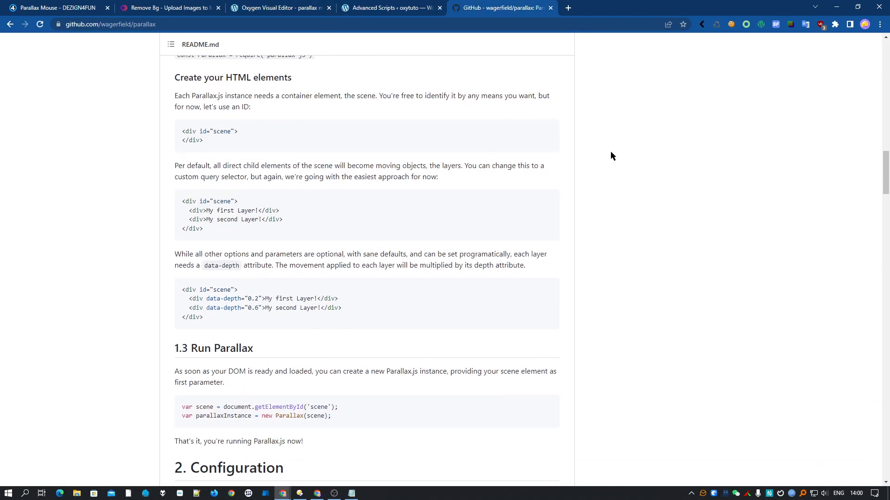
{"action": "mouse_move", "coordinate": [182, 209]}
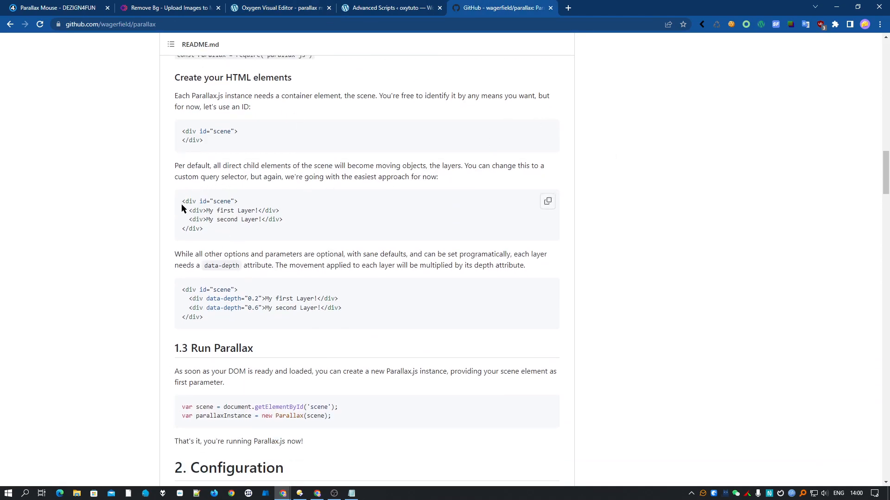
{"action": "mouse_move", "coordinate": [233, 219]}
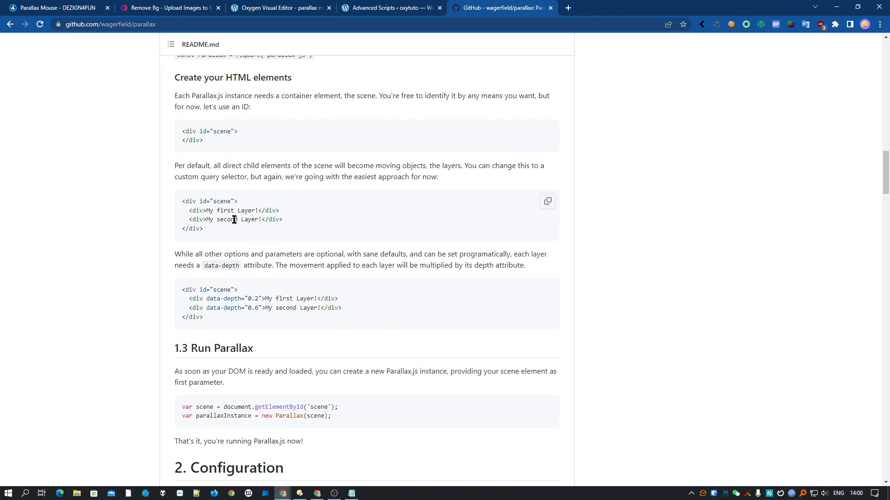
{"action": "mouse_move", "coordinate": [401, 305]}
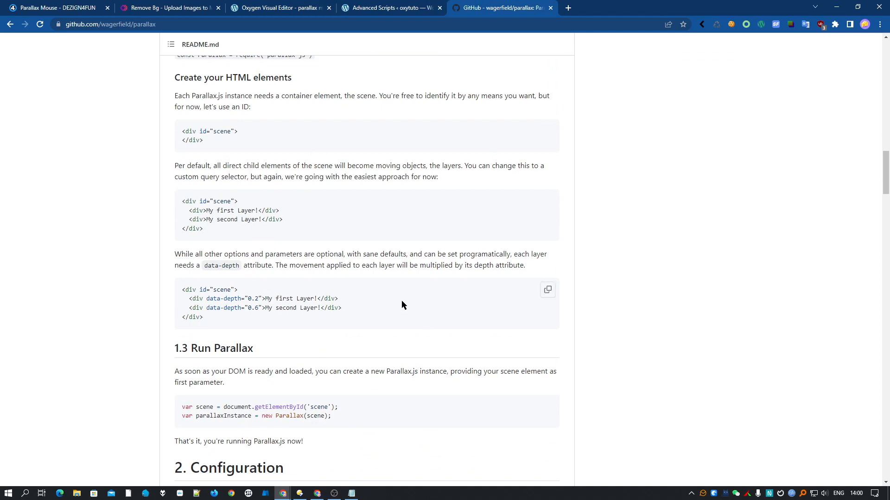
{"action": "scroll", "scroll_direction": "down", "scroll_amount": 3}
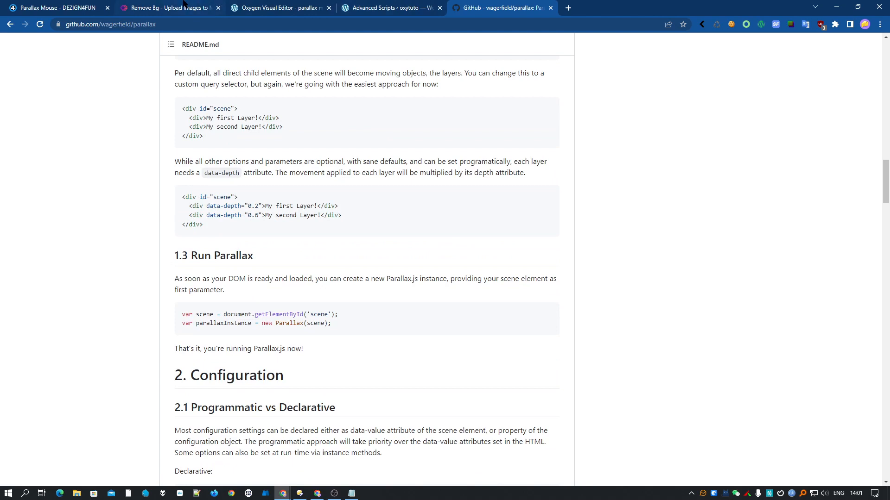
{"action": "left_click", "coordinate": [278, 8]}
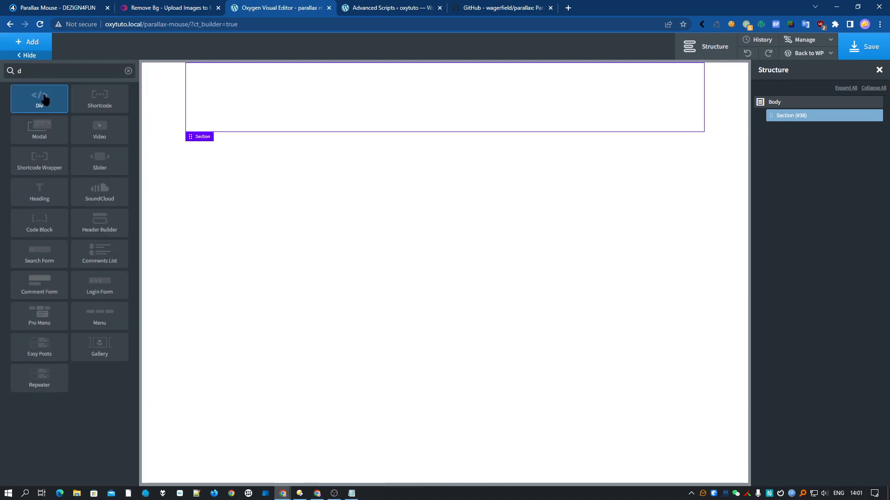
Step: Add a Div to the section with 500px height and a grey background
{"action": "left_click", "coordinate": [39, 98]}
{"action": "type", "text": "scene"}
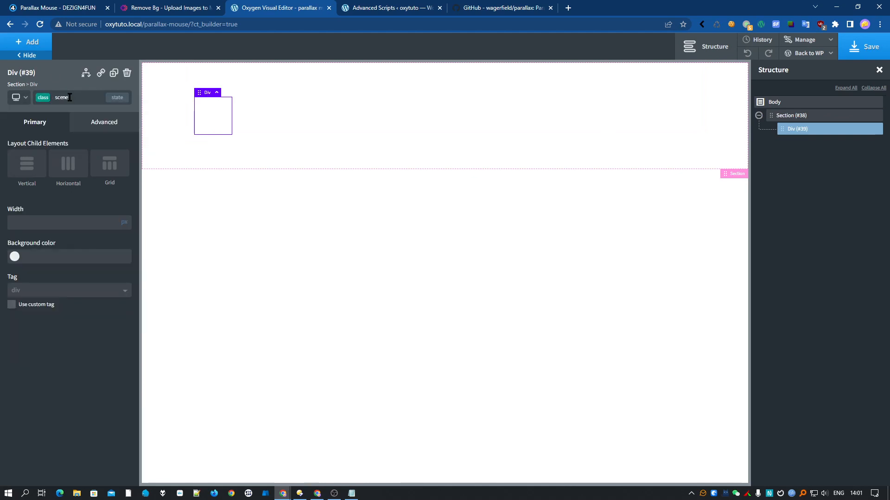
{"action": "mouse_move", "coordinate": [106, 227]}
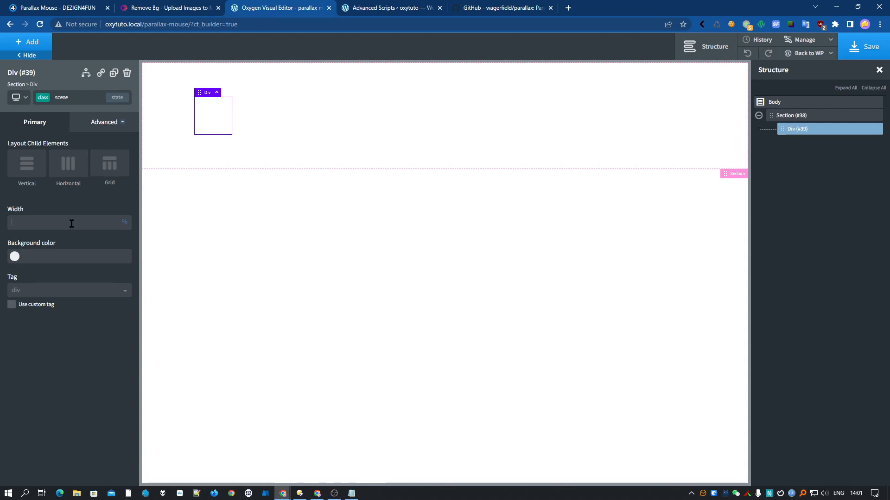
{"action": "left_click", "coordinate": [104, 122]}
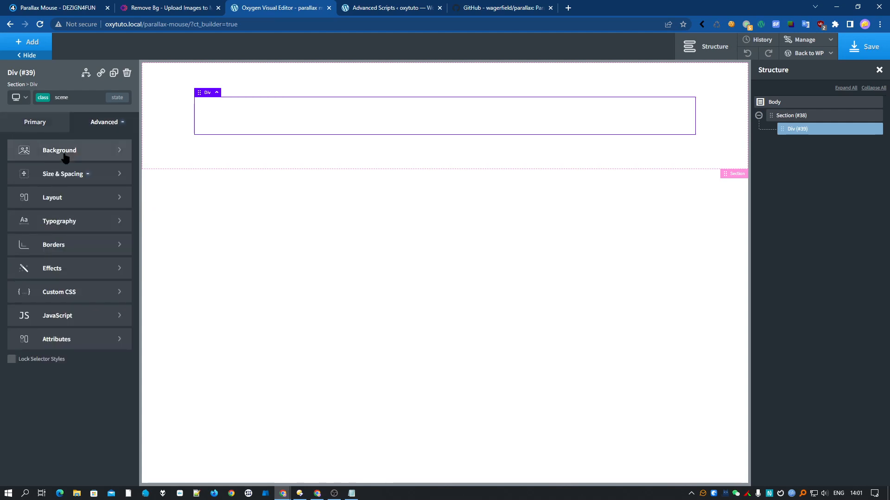
{"action": "left_click", "coordinate": [63, 173]}
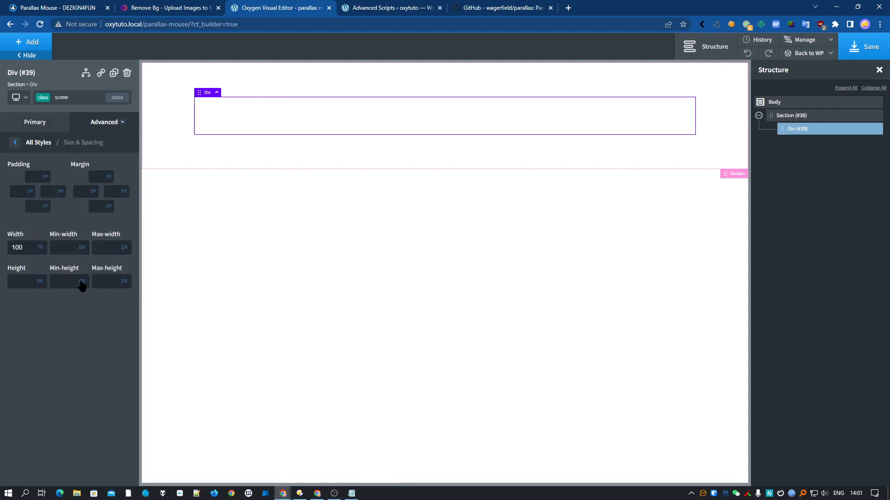
{"action": "type", "text": "500"}
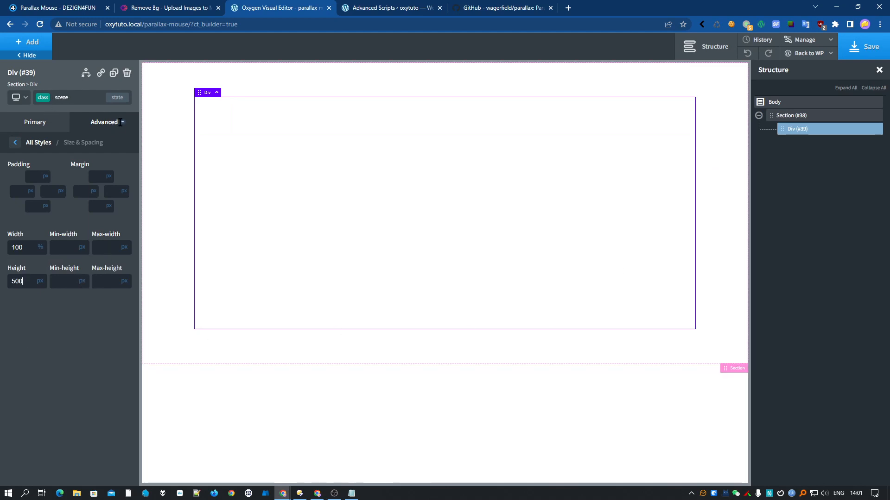
{"action": "left_click", "coordinate": [79, 143]}
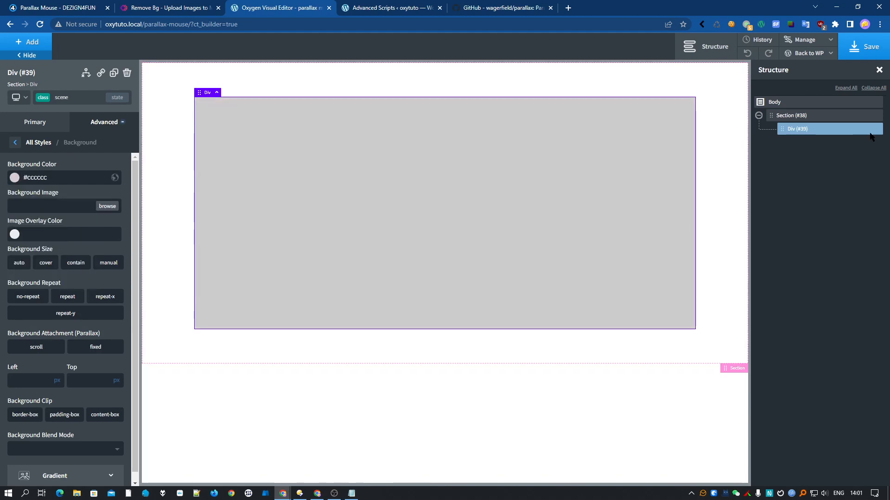
Step: Name the div 'scene' and reopen the README's data-depth example
{"action": "right_click", "coordinate": [800, 128]}
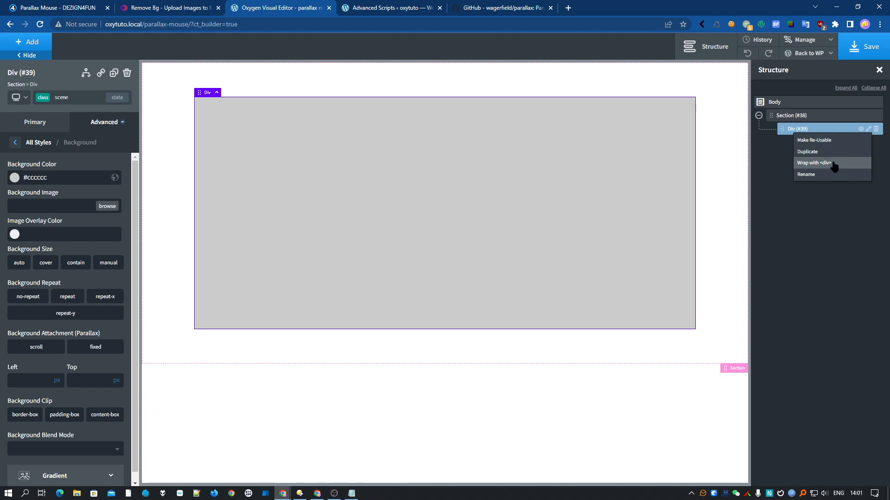
{"action": "left_click", "coordinate": [805, 174]}
{"action": "type", "text": "scene"}
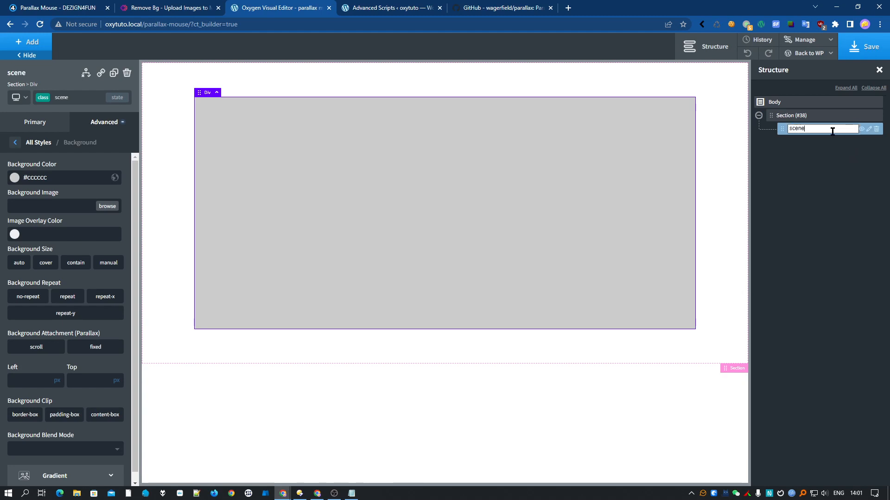
{"action": "key", "text": "Return"}
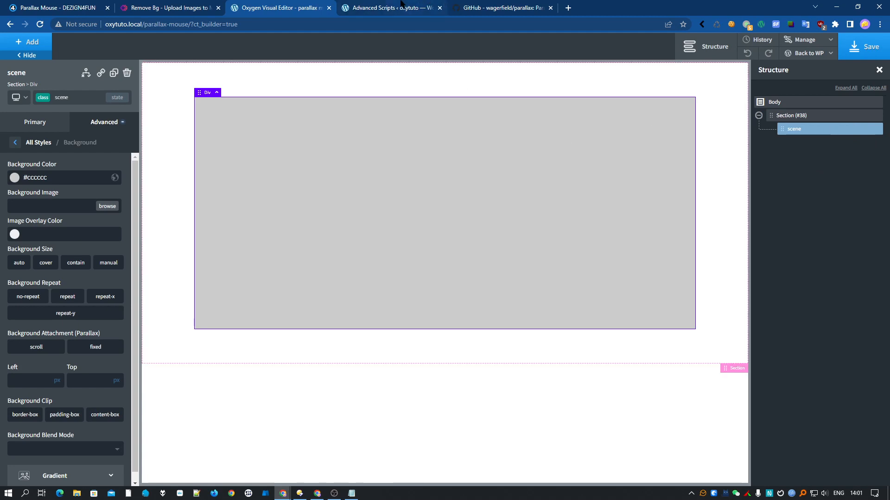
{"action": "left_click", "coordinate": [501, 7]}
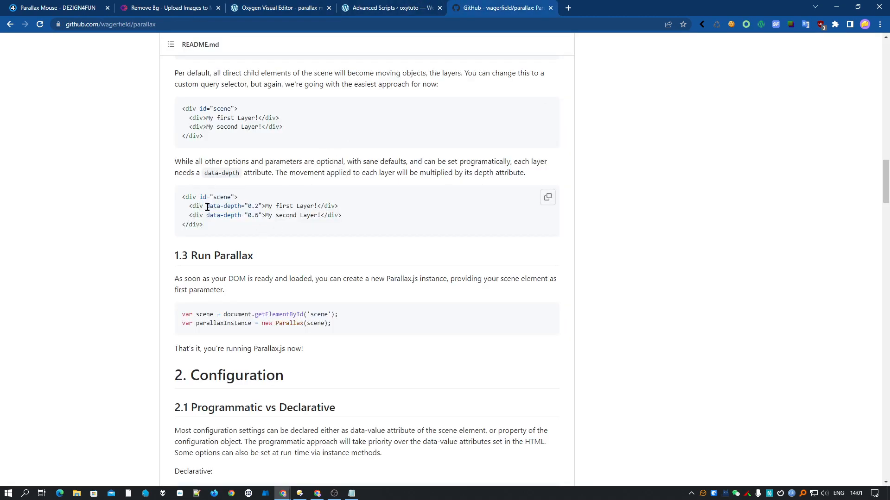
{"action": "mouse_move", "coordinate": [215, 124]}
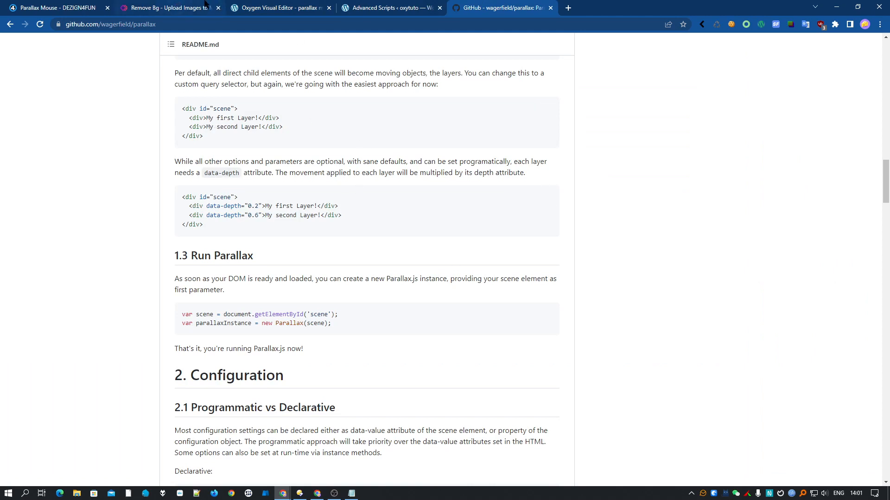
Step: Add a Div inside scene with the class 'layer' and rename it
{"action": "left_click", "coordinate": [278, 7]}
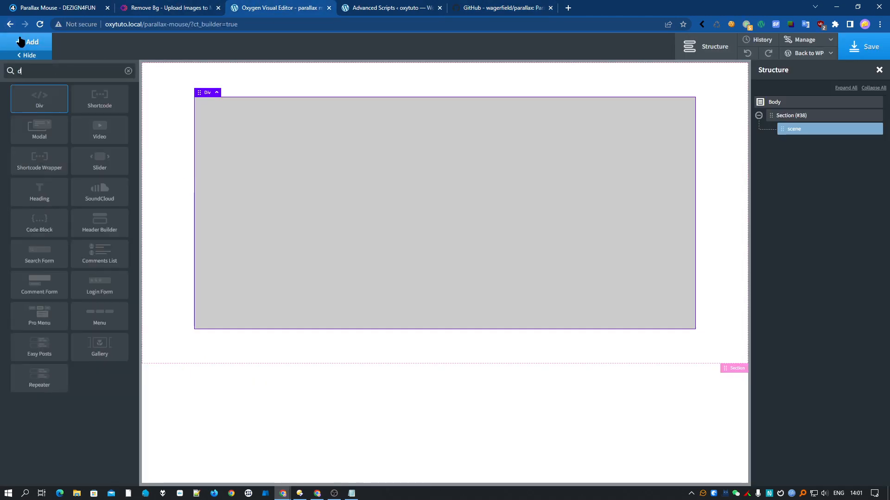
{"action": "left_click", "coordinate": [39, 99]}
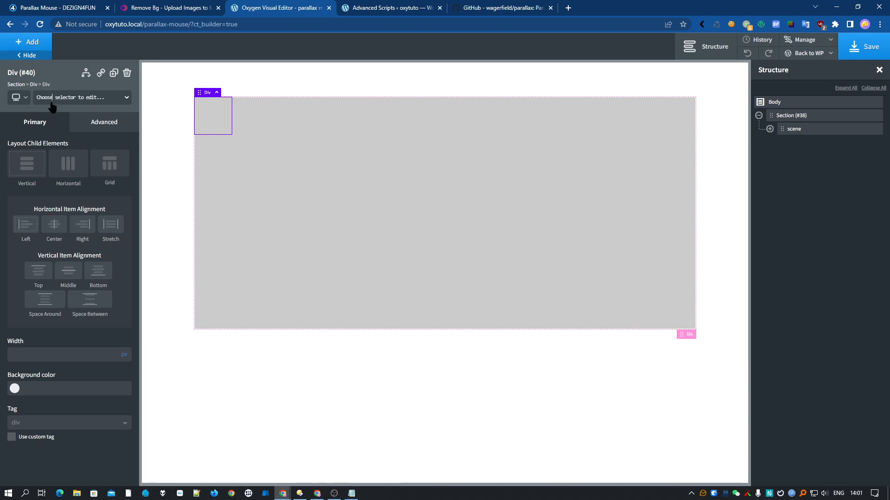
{"action": "left_click", "coordinate": [82, 96]}
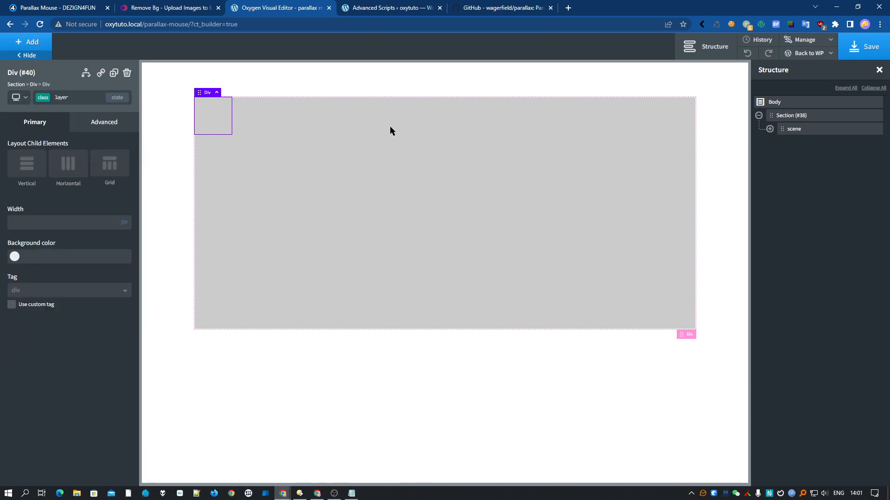
{"action": "left_click", "coordinate": [770, 128]}
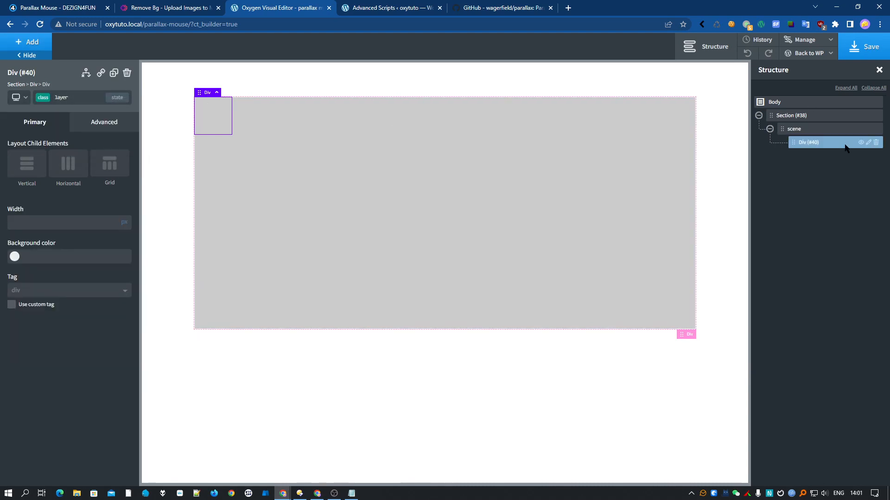
{"action": "right_click", "coordinate": [809, 142]}
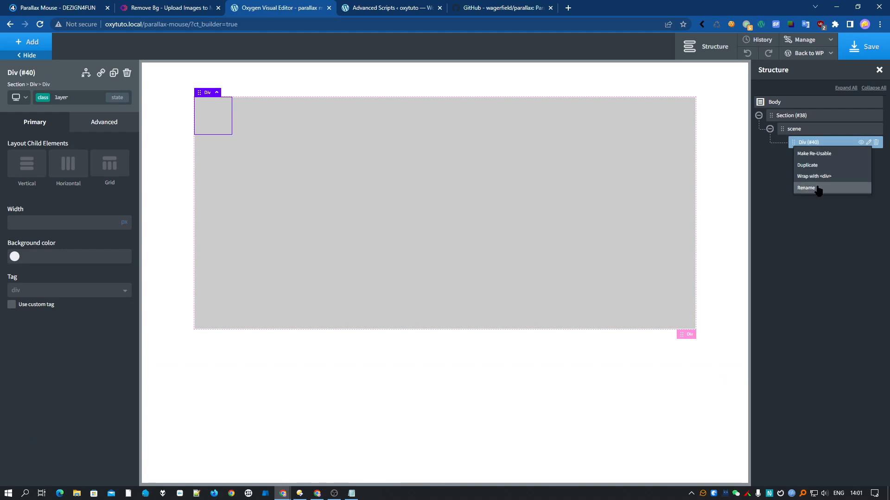
{"action": "left_click", "coordinate": [805, 188]}
{"action": "type", "text": "layer"}
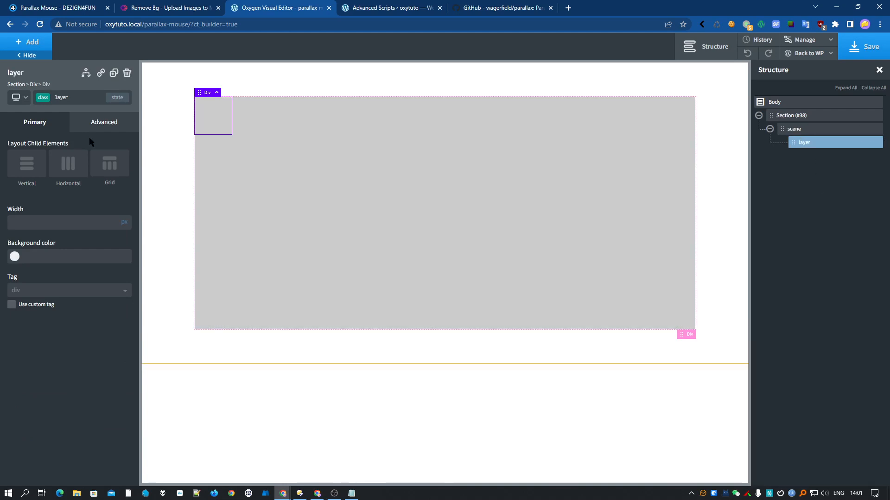
Step: Set the layer to 100% width and height, scene relative and layer absolute
{"action": "left_click", "coordinate": [104, 122]}
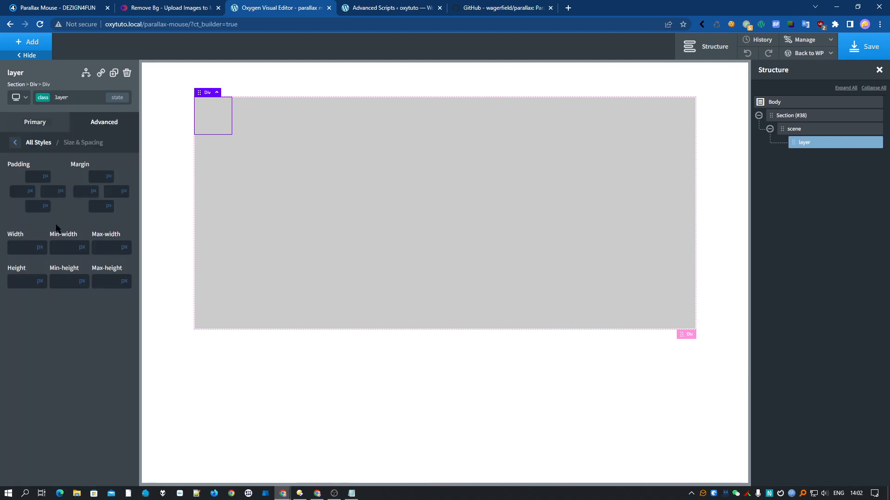
{"action": "left_click", "coordinate": [40, 234]}
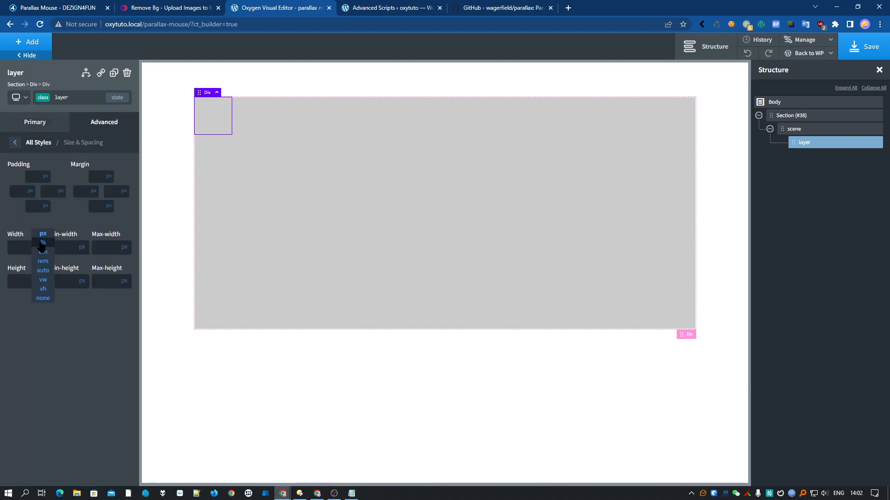
{"action": "left_click", "coordinate": [42, 243]}
{"action": "type", "text": "100"}
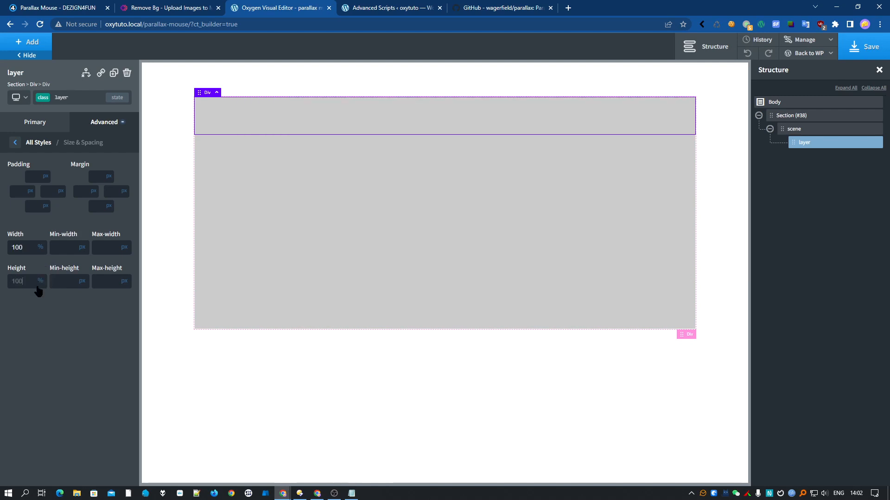
{"action": "left_click", "coordinate": [15, 142]}
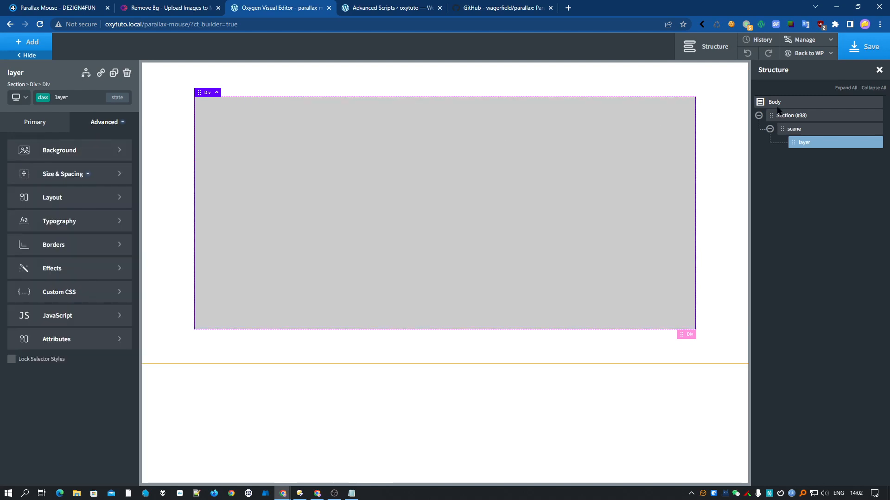
{"action": "left_click", "coordinate": [794, 128]}
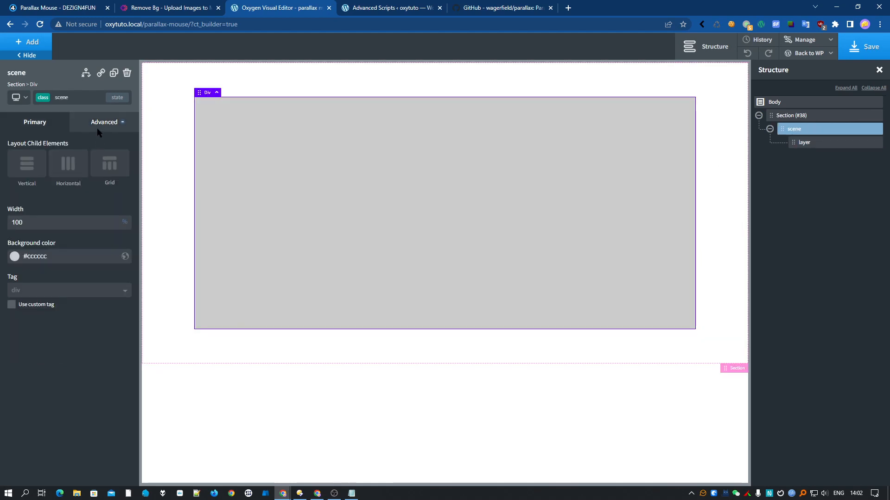
{"action": "left_click", "coordinate": [104, 122]}
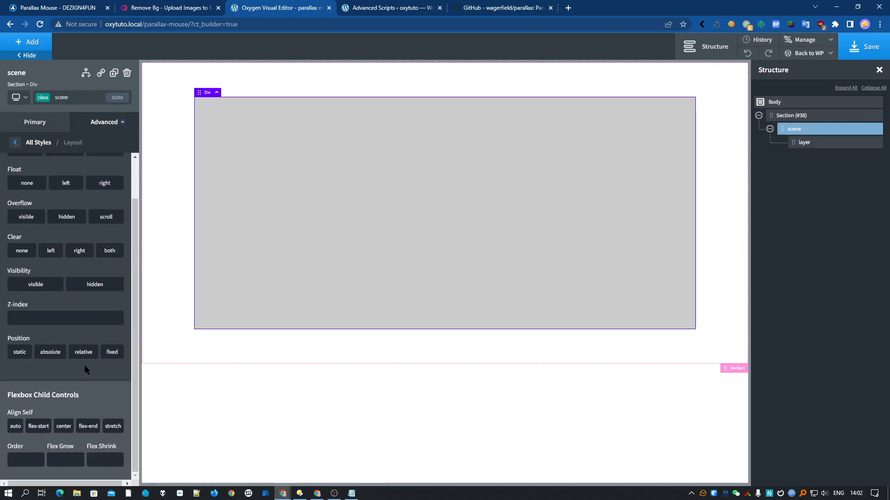
{"action": "left_click", "coordinate": [83, 351]}
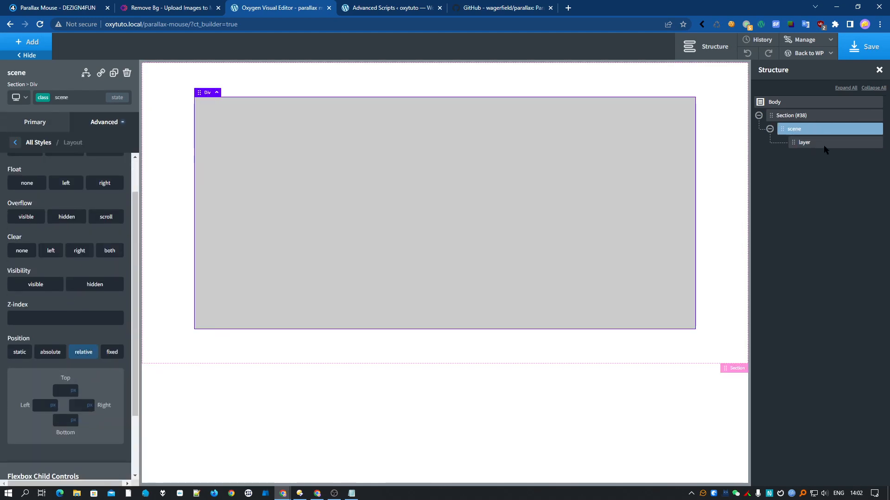
{"action": "left_click", "coordinate": [804, 141]}
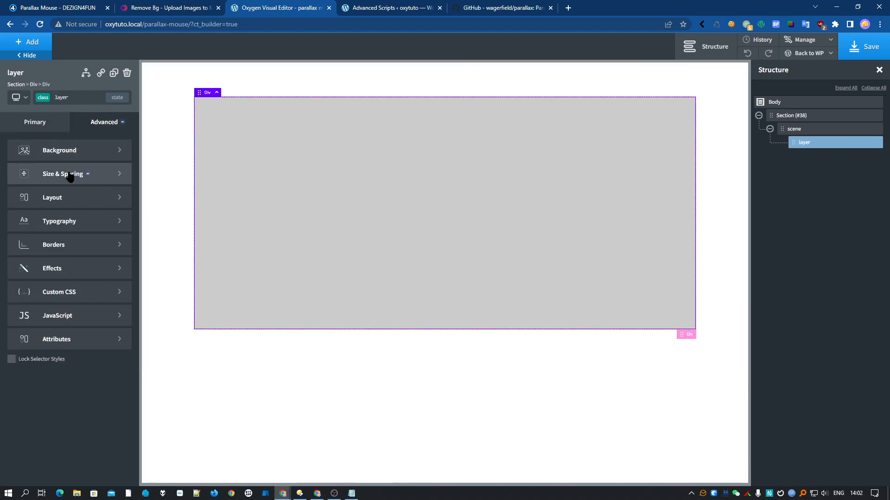
{"action": "left_click", "coordinate": [52, 197]}
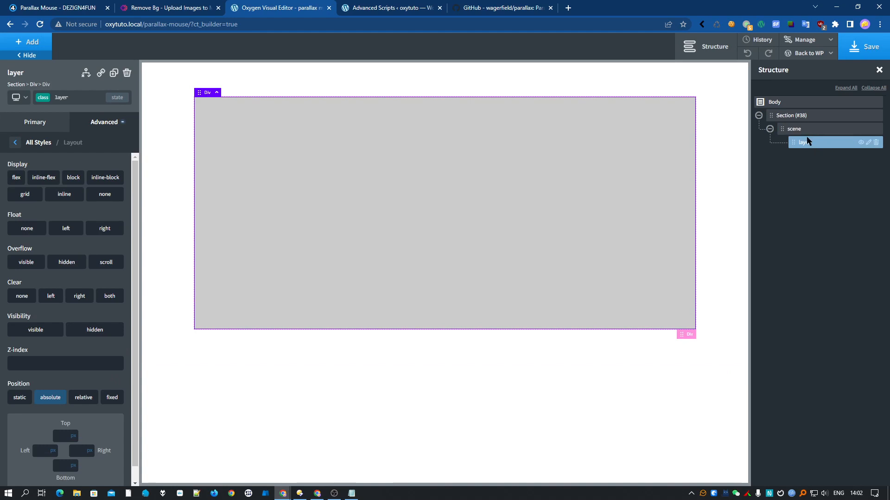
Step: Insert headphone-left into the layer at 400px width, then duplicate the layer
{"action": "left_click", "coordinate": [29, 41]}
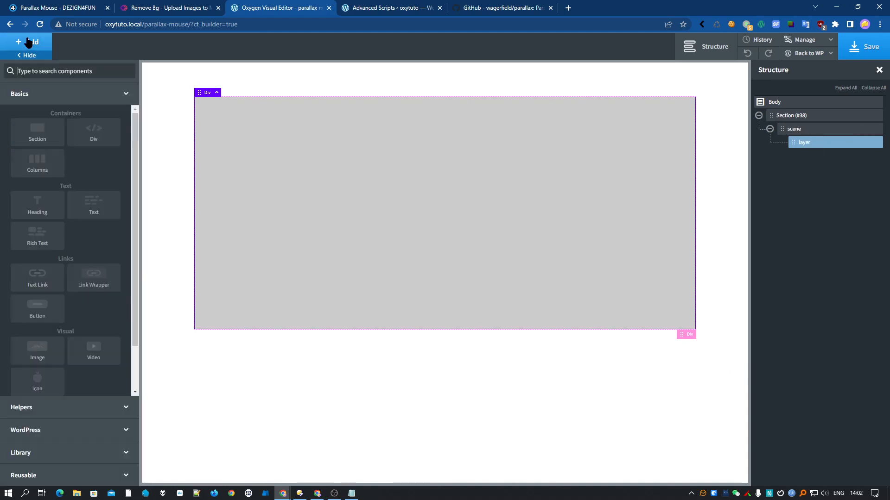
{"action": "mouse_move", "coordinate": [56, 92]}
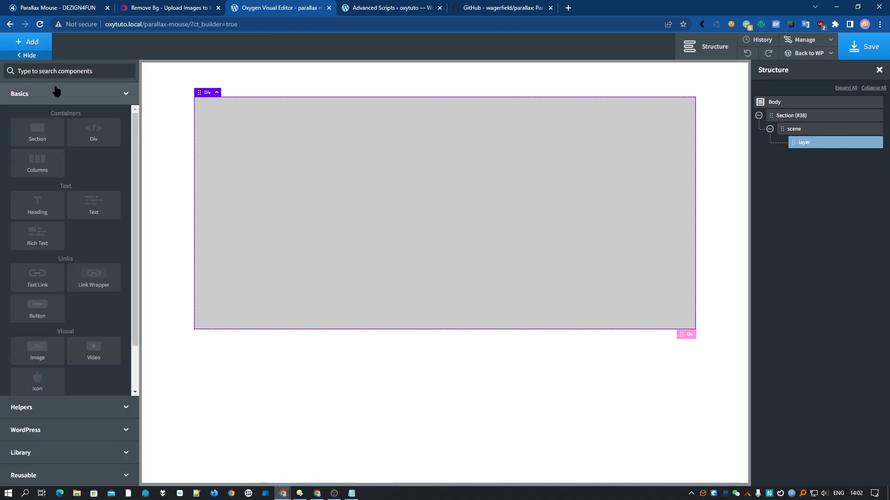
{"action": "left_click", "coordinate": [38, 351]}
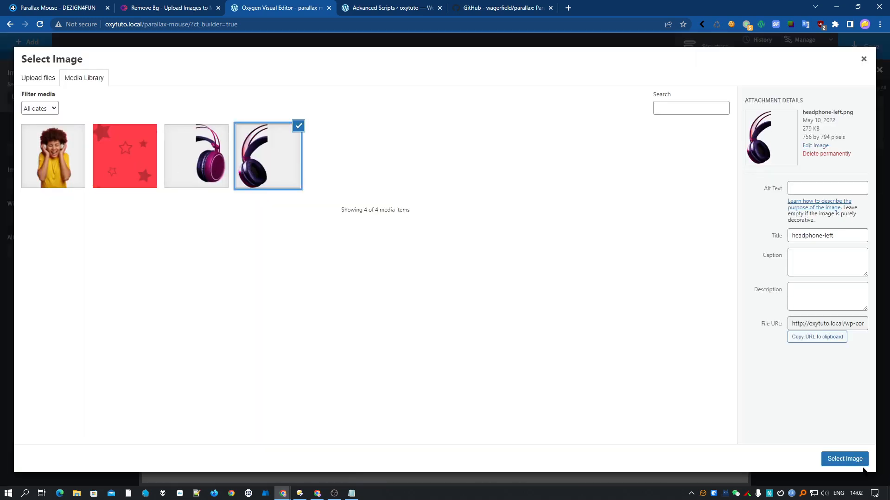
{"action": "left_click", "coordinate": [844, 459]}
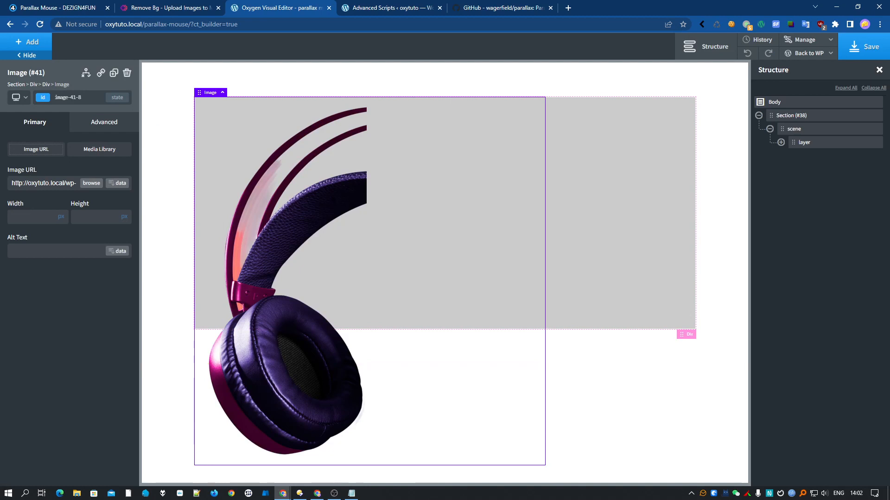
{"action": "type", "text": "400"}
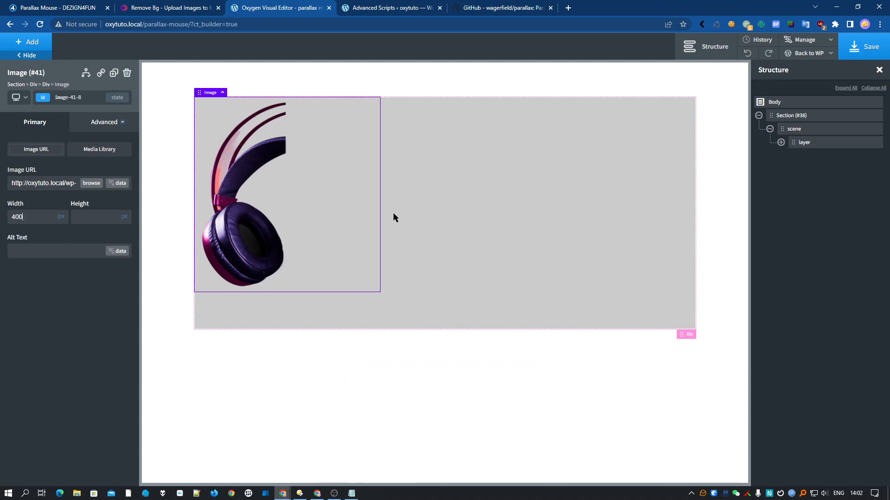
{"action": "left_click", "coordinate": [803, 141]}
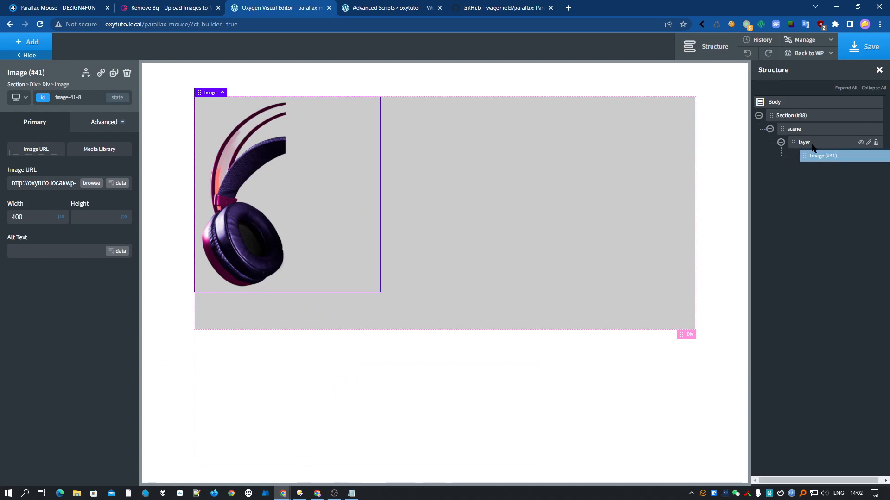
{"action": "left_click", "coordinate": [804, 142]}
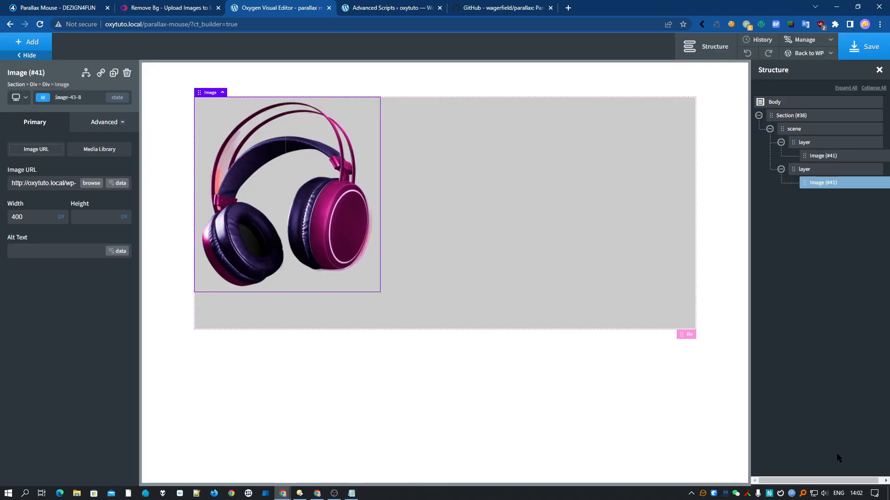
{"action": "mouse_move", "coordinate": [571, 237]}
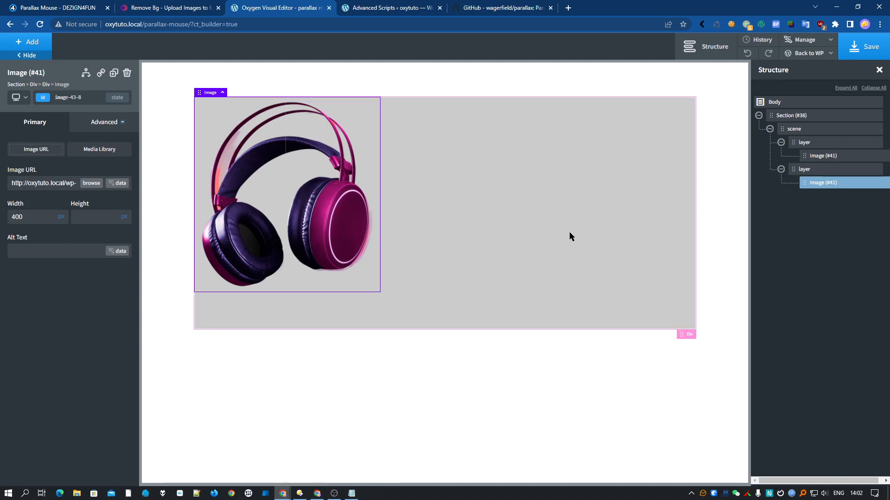
{"action": "mouse_move", "coordinate": [811, 142]}
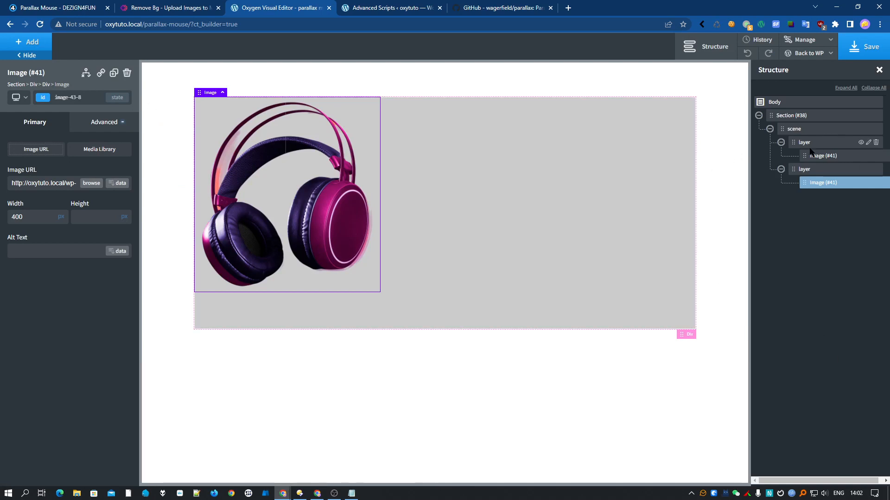
Step: Center the first layer's image horizontally and vertically, then open the front end
{"action": "left_click", "coordinate": [803, 142]}
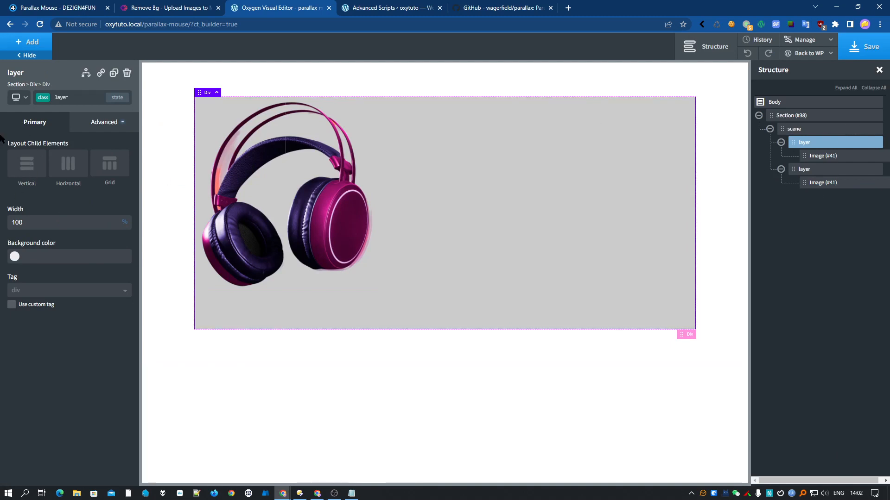
{"action": "left_click", "coordinate": [26, 164]}
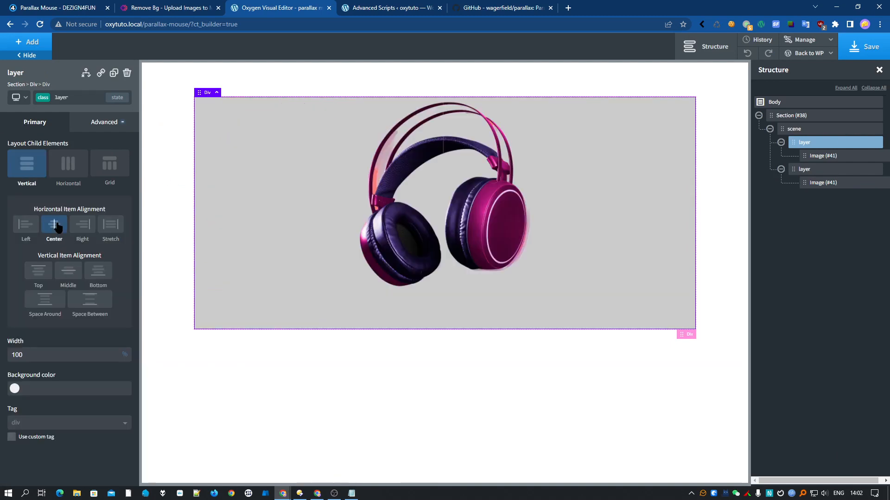
{"action": "left_click", "coordinate": [68, 271]}
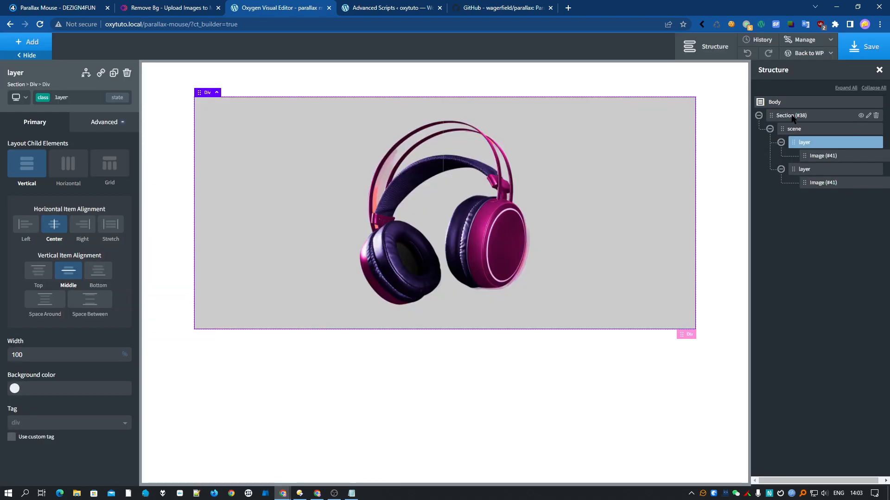
{"action": "left_click", "coordinate": [808, 53]}
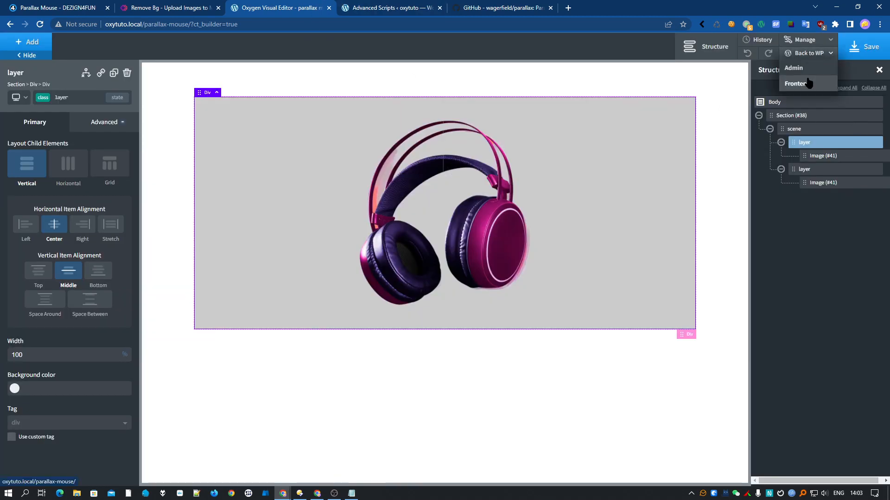
{"action": "left_click", "coordinate": [795, 83]}
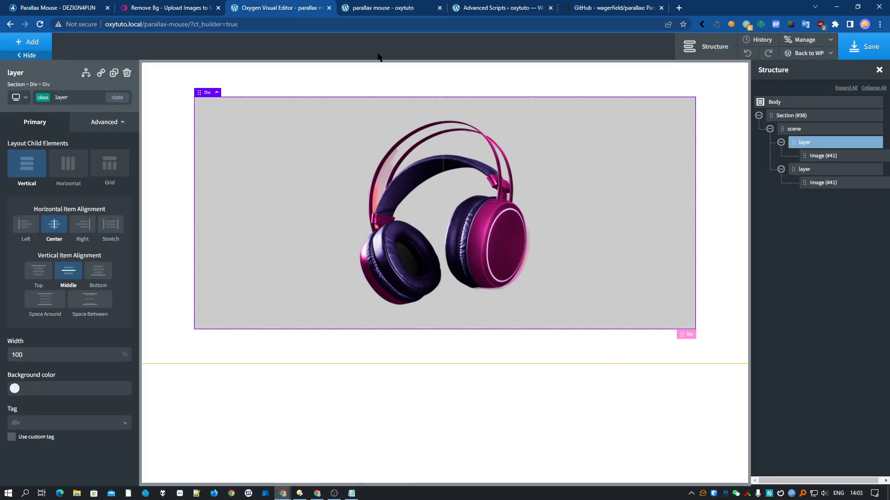
Step: Scroll the parallax README to Programmatic vs Declarative and Configuration Options
{"action": "left_click", "coordinate": [612, 8]}
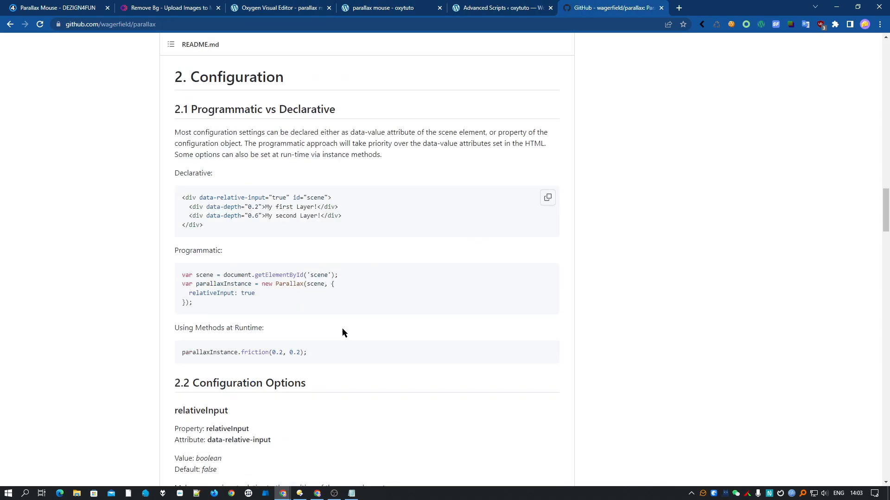
{"action": "scroll", "scroll_direction": "down", "scroll_amount": 3}
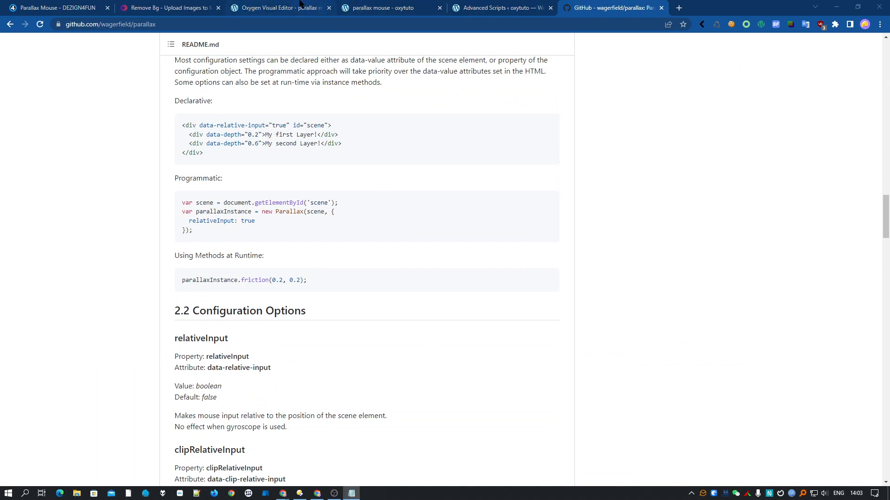
Step: Add a Code Block to the section and paste the Parallax initialisation JavaScript
{"action": "left_click", "coordinate": [278, 7]}
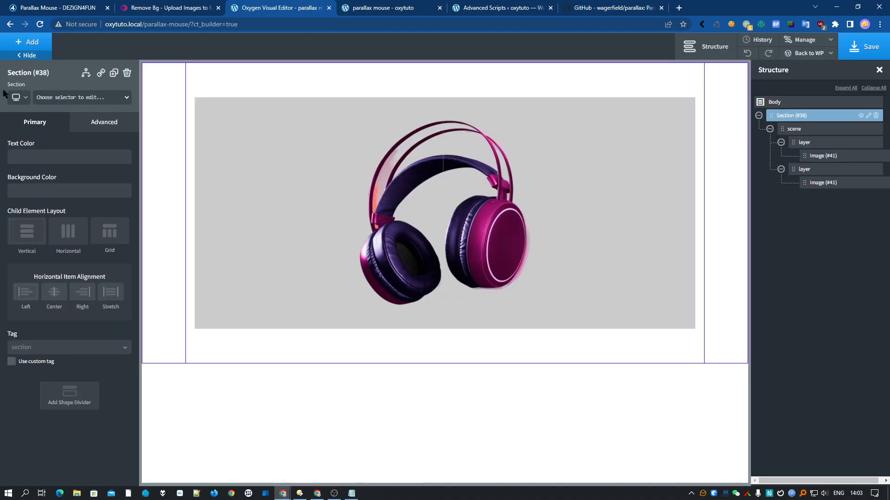
{"action": "left_click", "coordinate": [28, 42]}
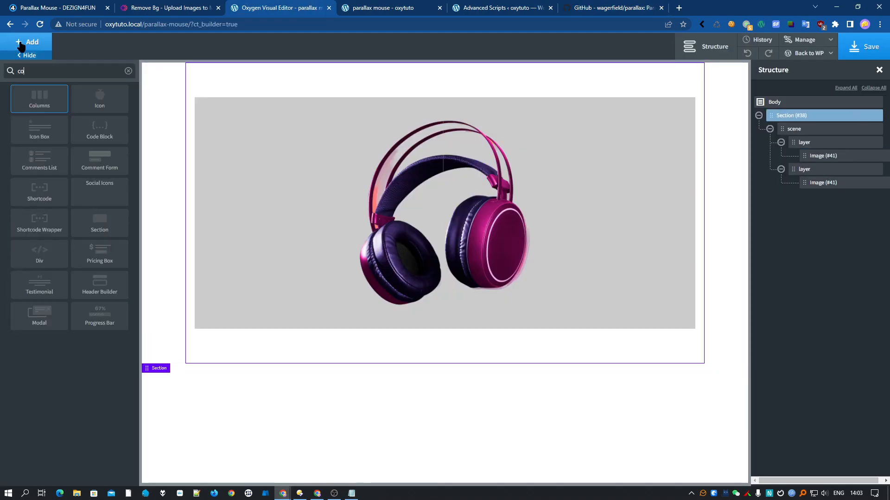
{"action": "left_click", "coordinate": [99, 129]}
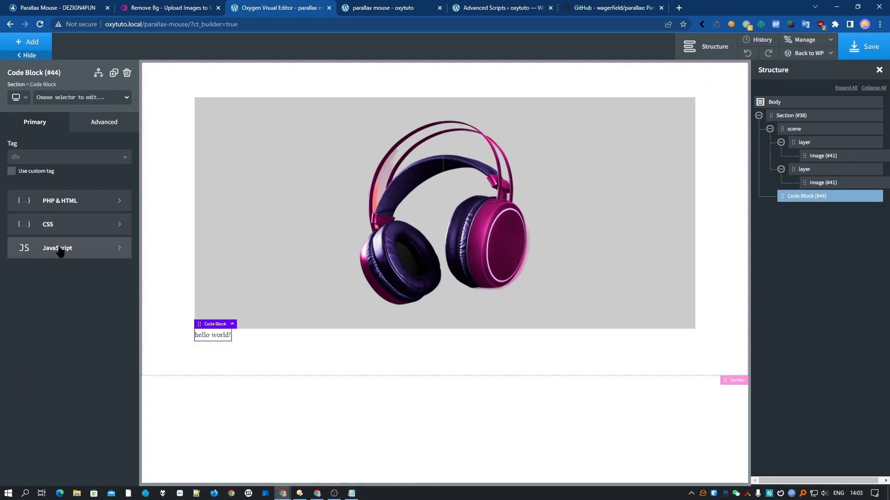
{"action": "left_click", "coordinate": [56, 247]}
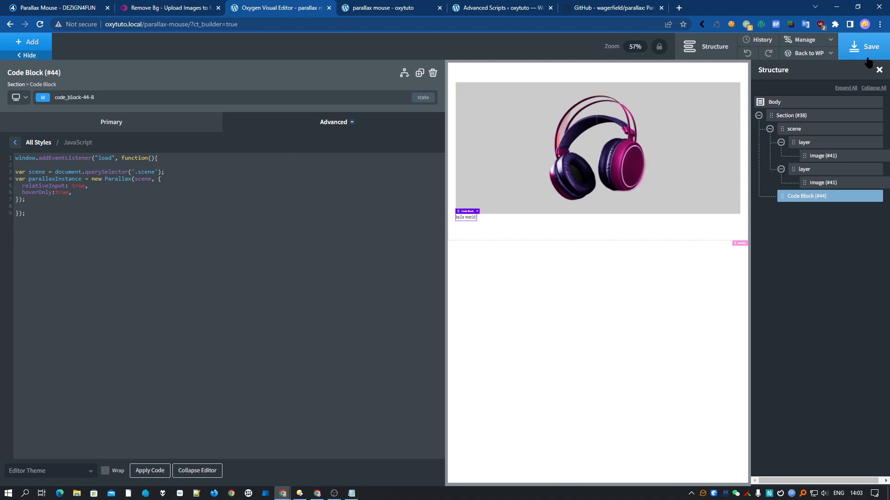
Step: Save the page and inspect the footer scripts on the front end
{"action": "left_click", "coordinate": [391, 7]}
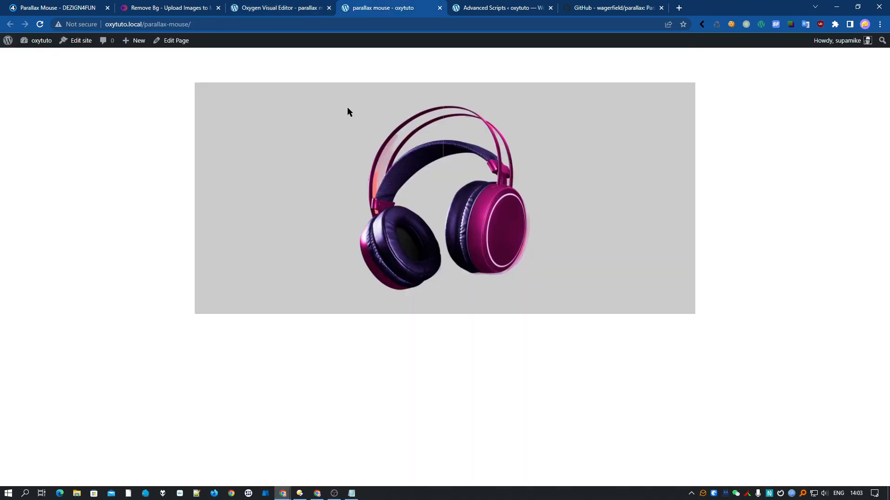
{"action": "mouse_move", "coordinate": [492, 124]}
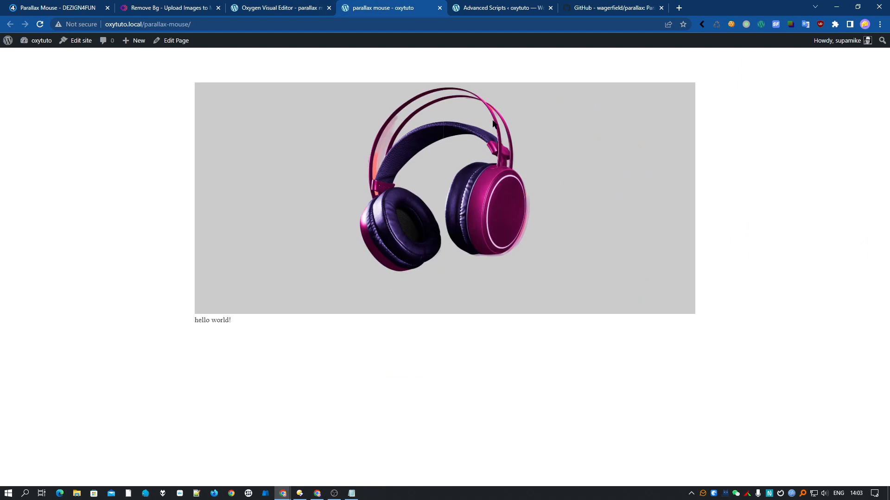
{"action": "mouse_move", "coordinate": [540, 197]}
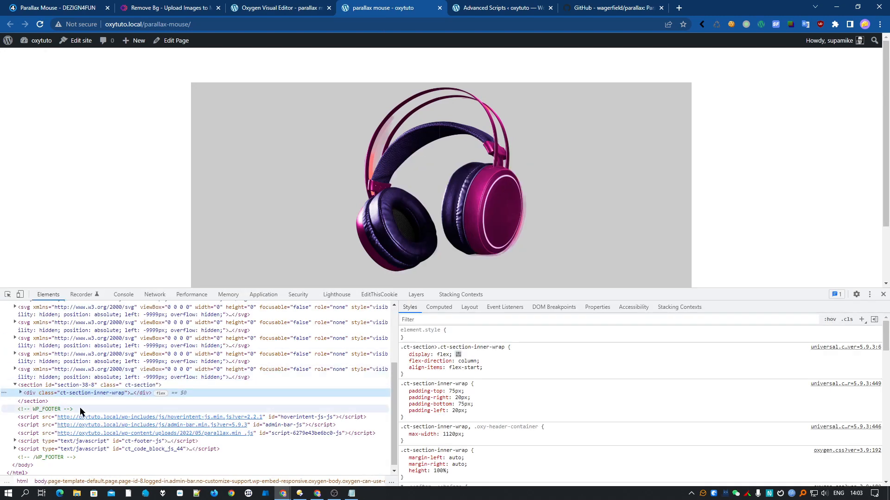
{"action": "left_click", "coordinate": [19, 393]}
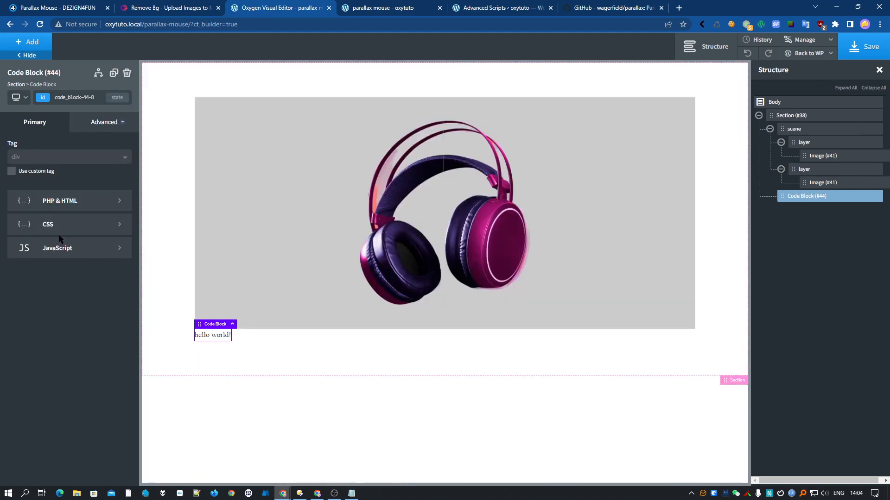
Step: Add .layer { display:flex!important; } to the code block's CSS and save the page
{"action": "left_click", "coordinate": [48, 224]}
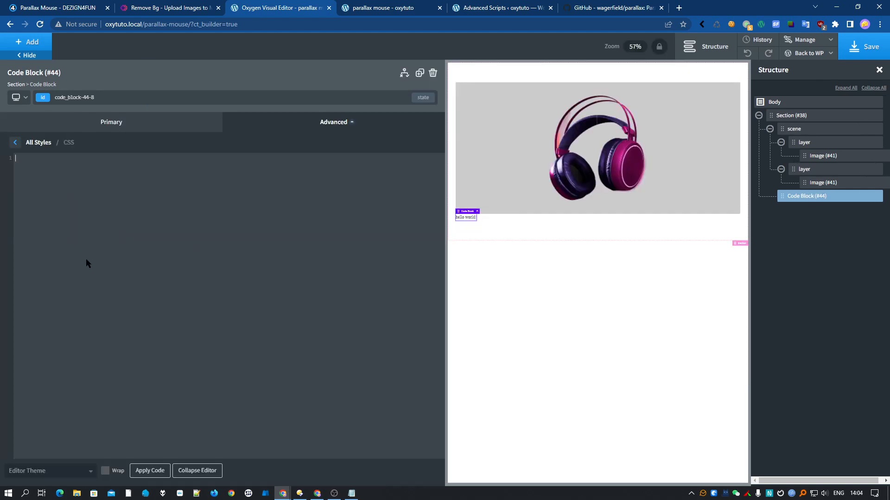
{"action": "type", "text": ".layer {}"}
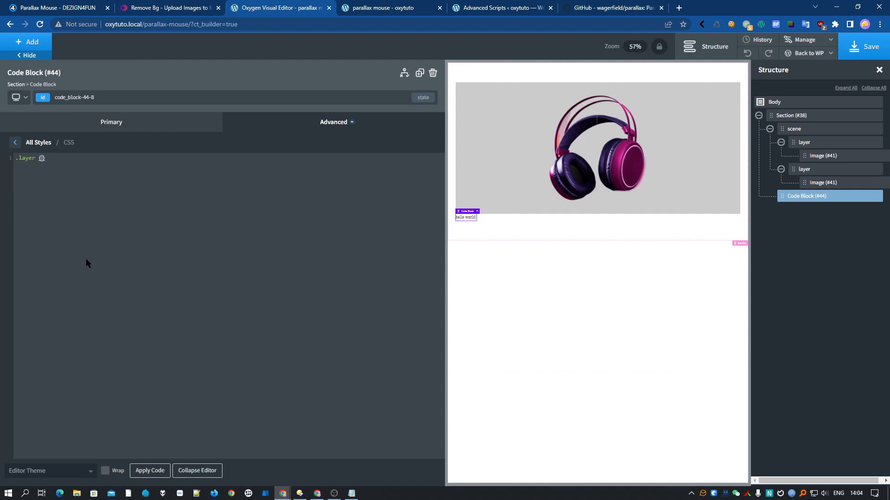
{"action": "type", "text": "display"}
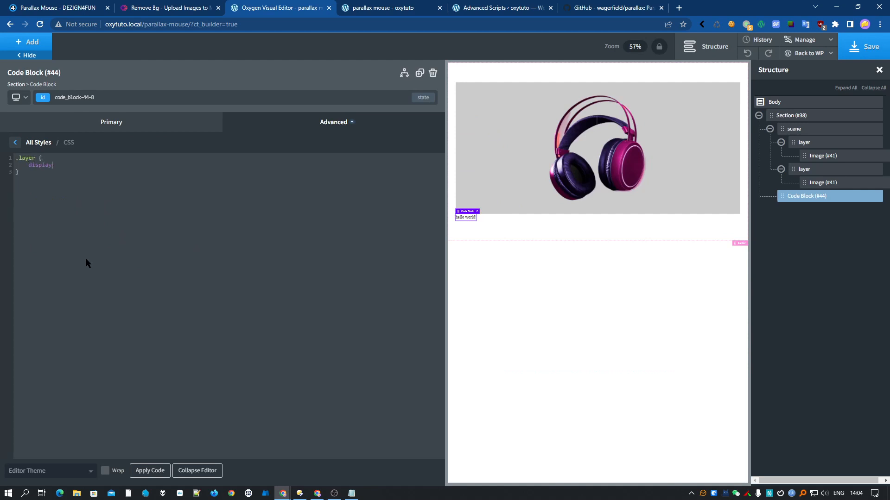
{"action": "type", "text": ":"}
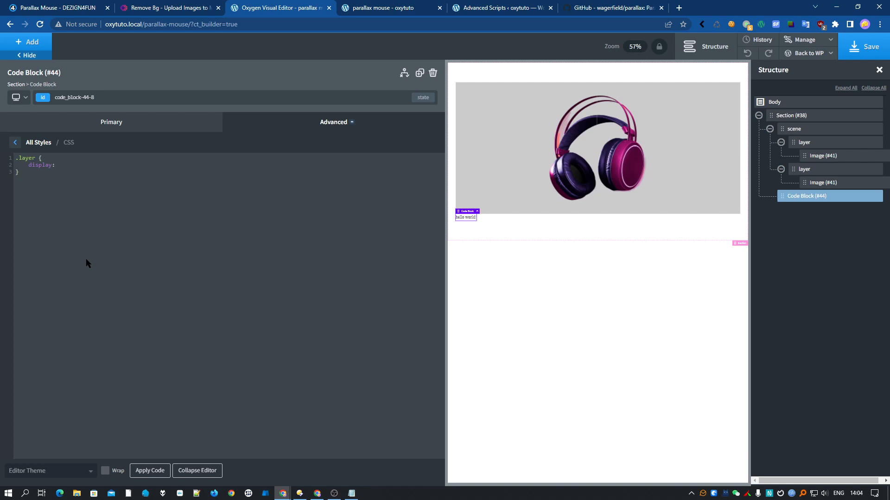
{"action": "type", "text": "flex"}
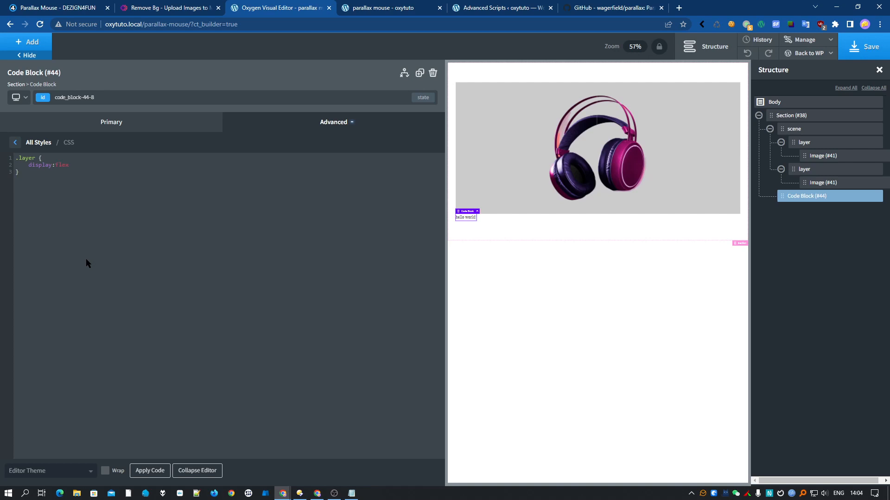
{"action": "type", "text": "!important"}
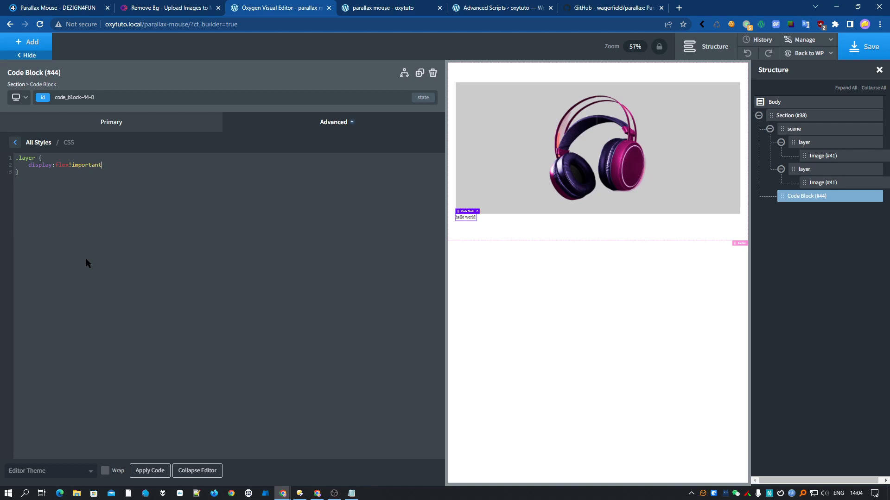
{"action": "type", "text": ";"}
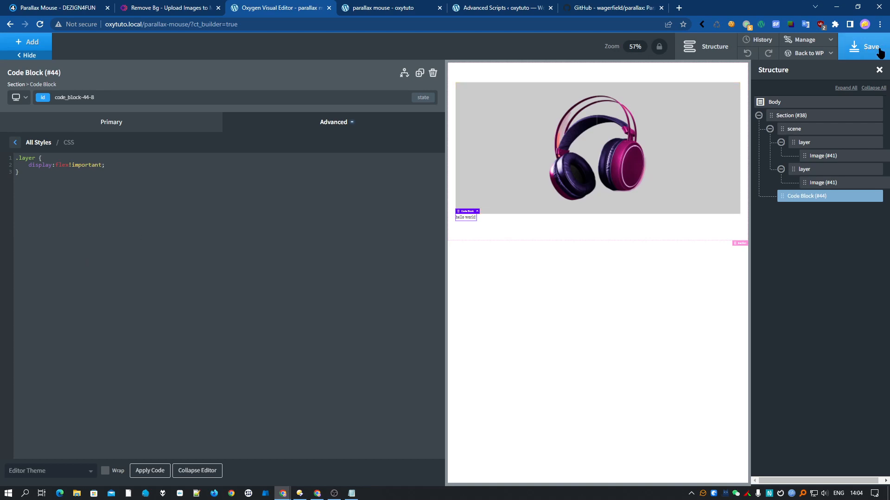
{"action": "left_click", "coordinate": [389, 8]}
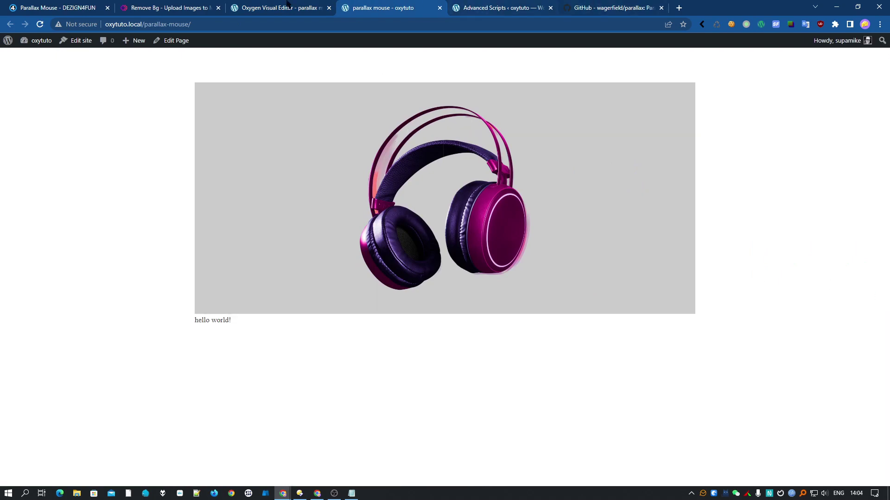
Step: Select data-depth in the README's declarative example, then return to the Oxygen editor
{"action": "left_click", "coordinate": [612, 8]}
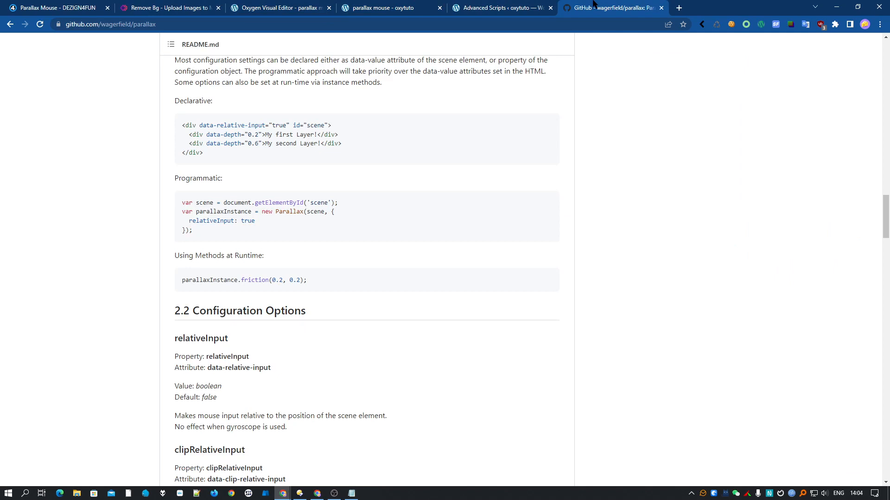
{"action": "scroll", "scroll_direction": "up", "scroll_amount": 3}
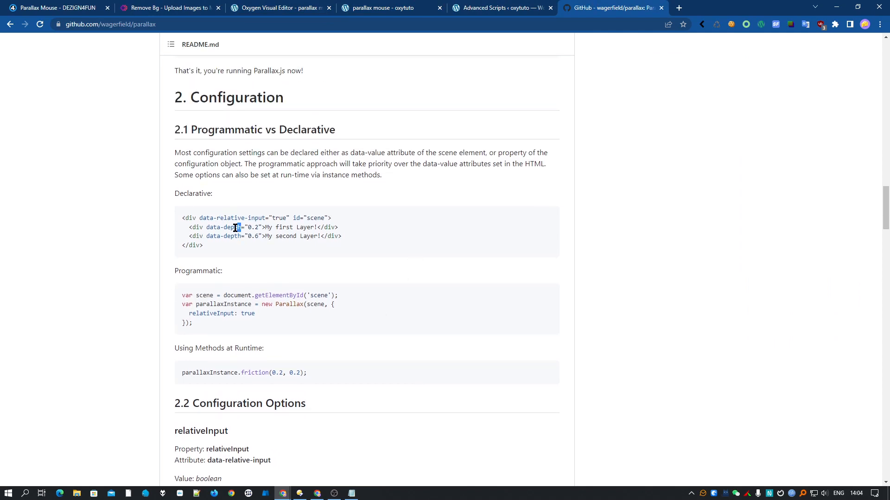
{"action": "double_click", "coordinate": [221, 228]}
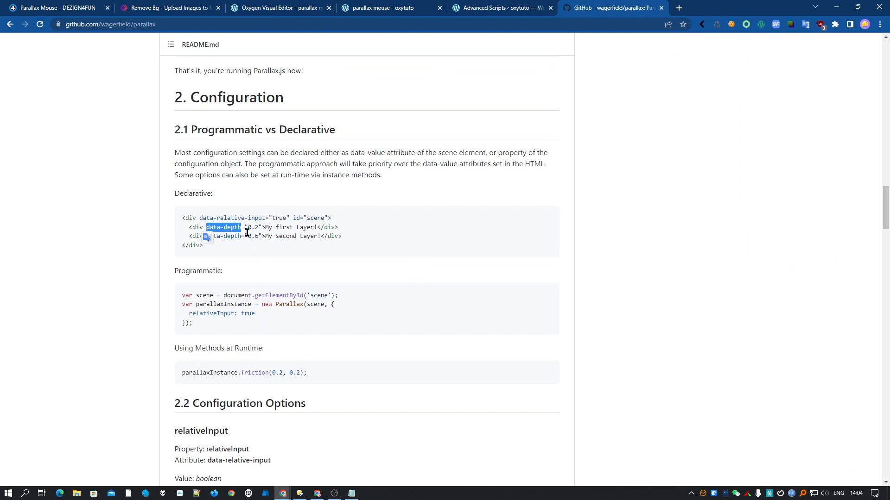
{"action": "left_click", "coordinate": [501, 8]}
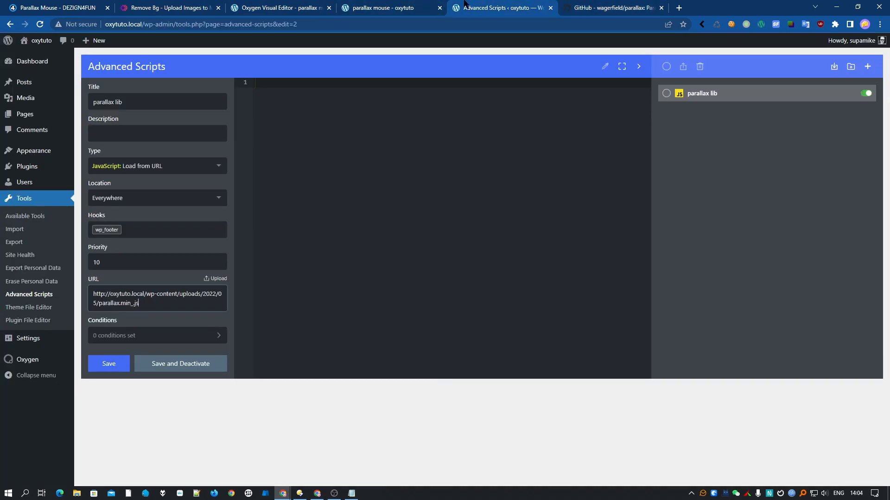
{"action": "left_click", "coordinate": [278, 7]}
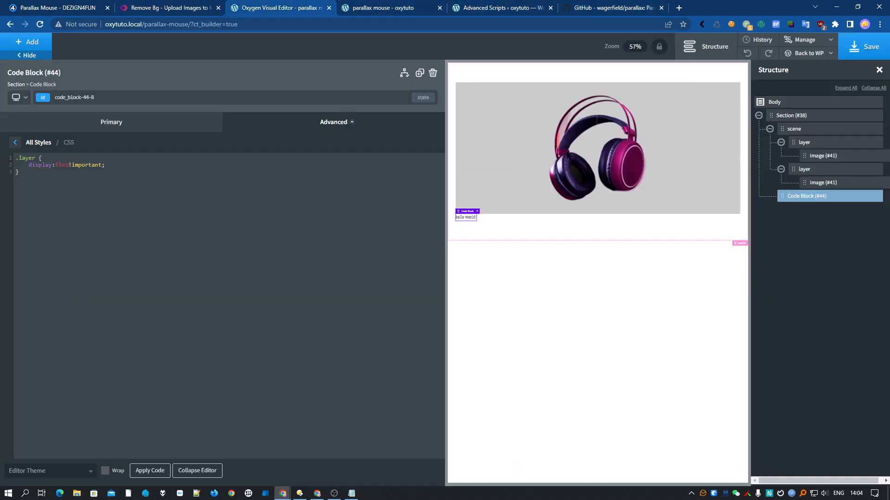
Step: Give the first and second headphone layers a data-depth attribute with value 0.4
{"action": "left_click", "coordinate": [804, 142]}
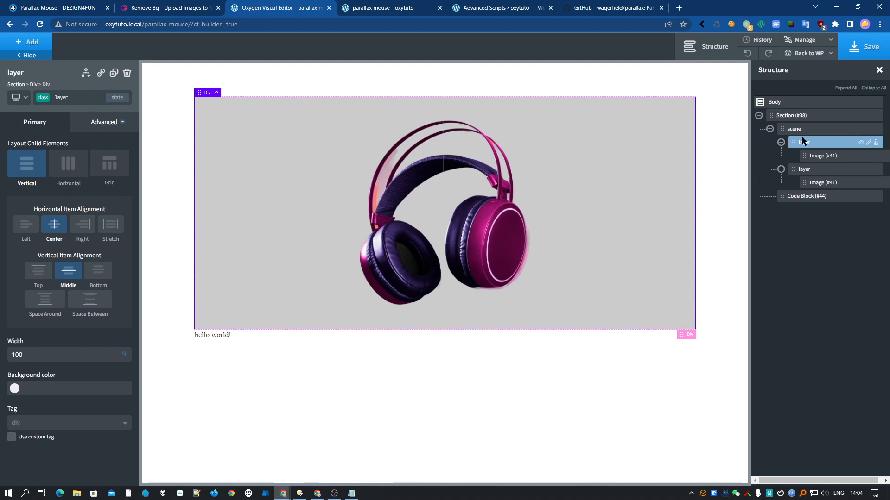
{"action": "left_click", "coordinate": [822, 156]}
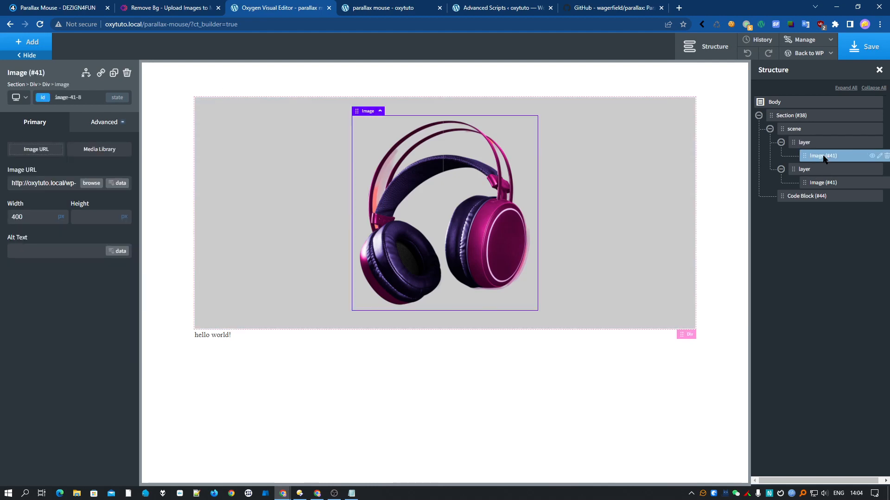
{"action": "left_click", "coordinate": [804, 142]}
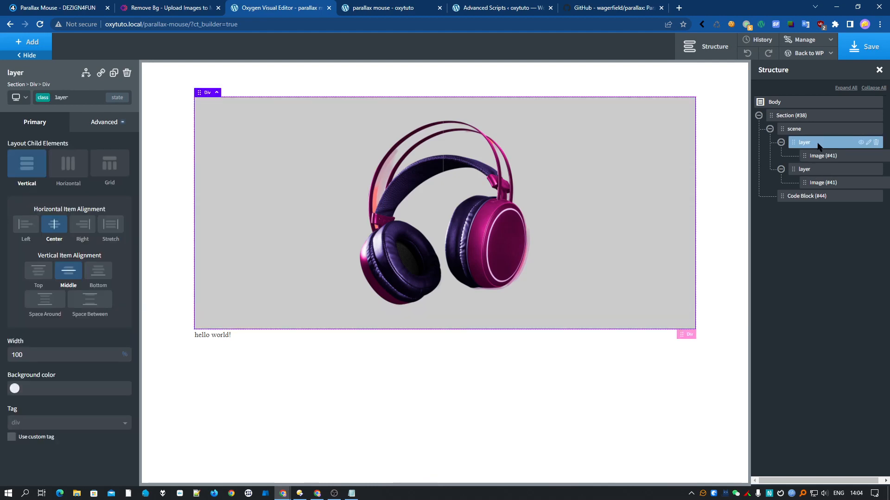
{"action": "left_click", "coordinate": [104, 122]}
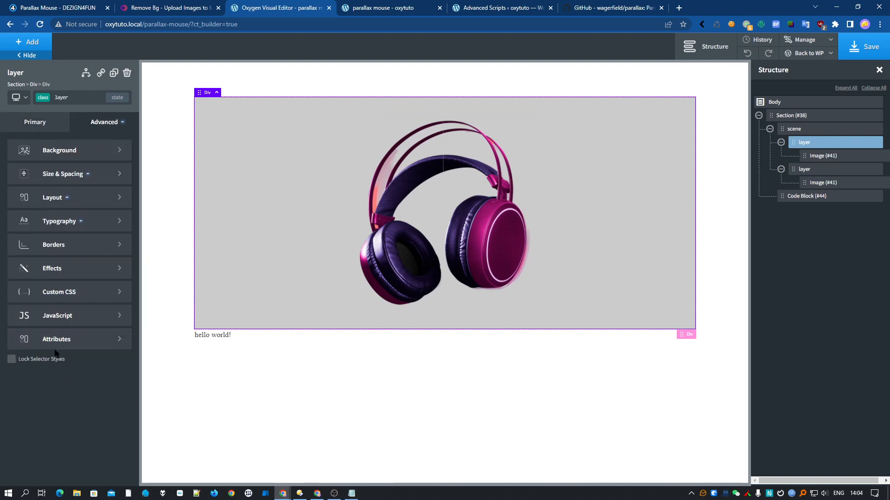
{"action": "left_click", "coordinate": [57, 338]}
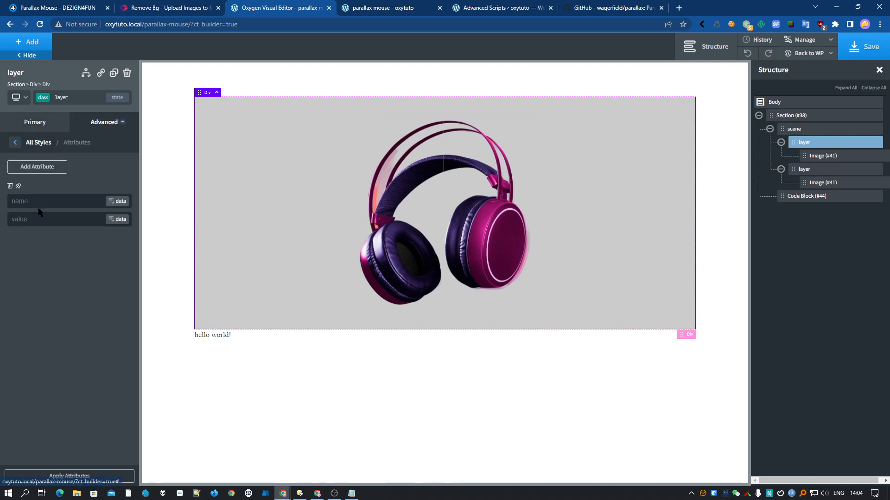
{"action": "type", "text": "data-depth"}
{"action": "type", "text": "0.4"}
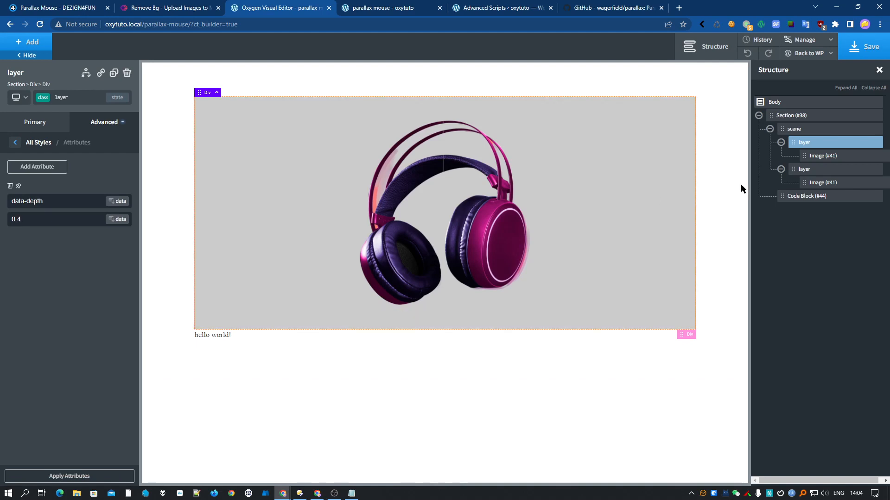
{"action": "left_click", "coordinate": [804, 169]}
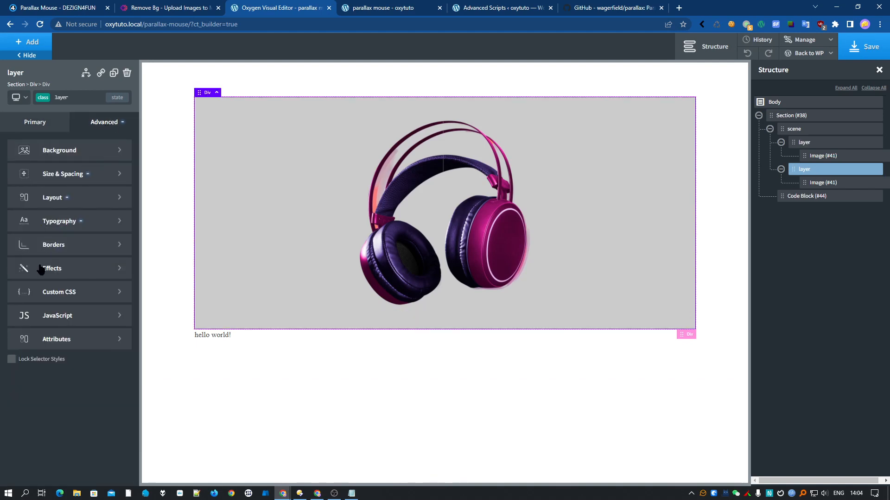
{"action": "left_click", "coordinate": [56, 338]}
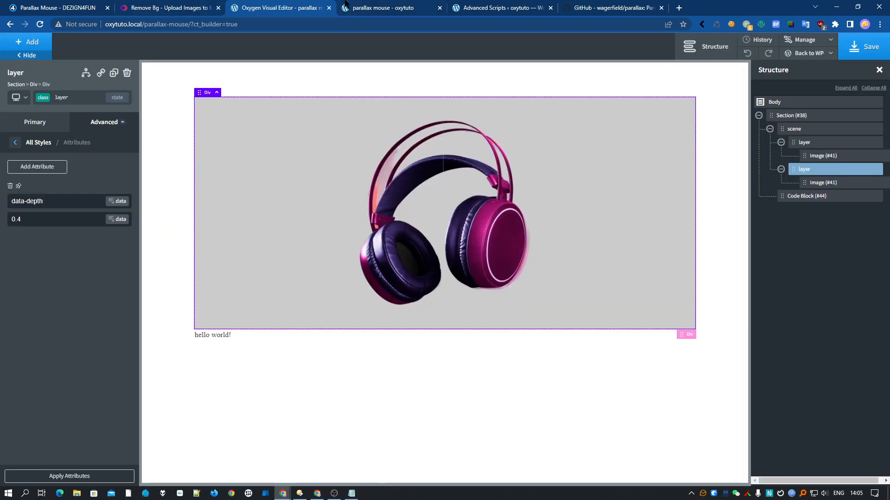
Step: Open the live front-end page to test the headphone parallax with the mouse
{"action": "left_click", "coordinate": [391, 8]}
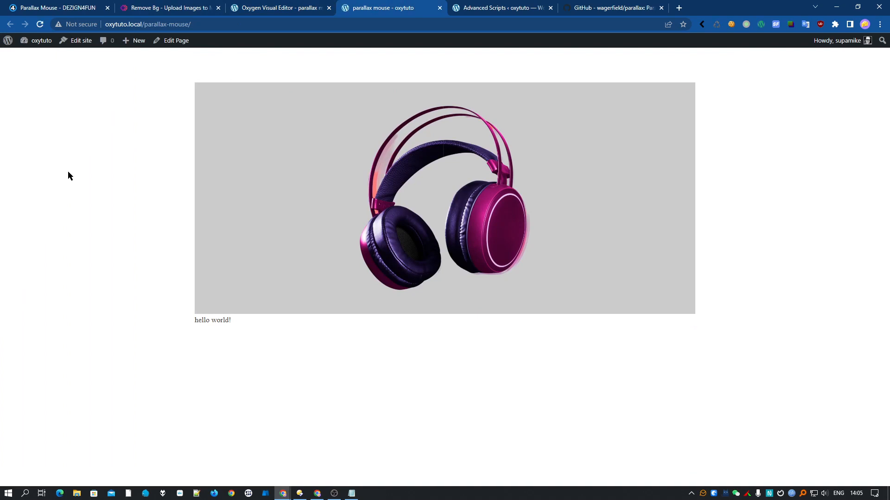
{"action": "mouse_move", "coordinate": [226, 220]}
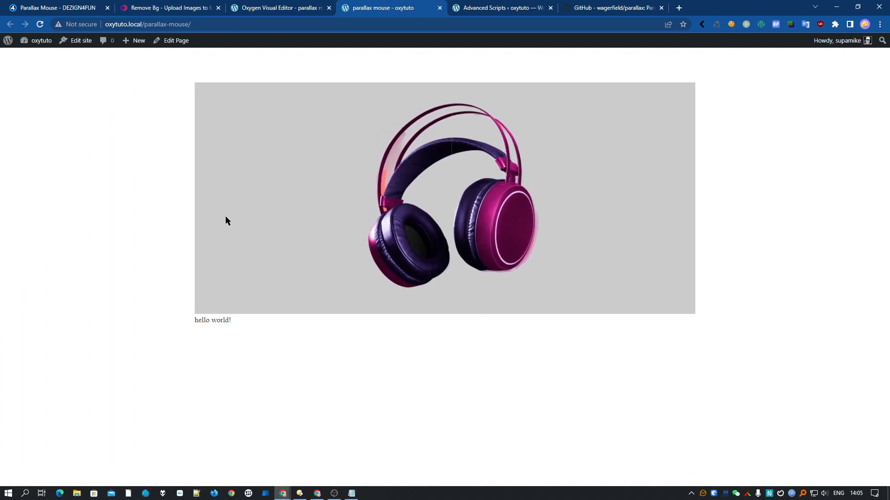
{"action": "mouse_move", "coordinate": [635, 144]}
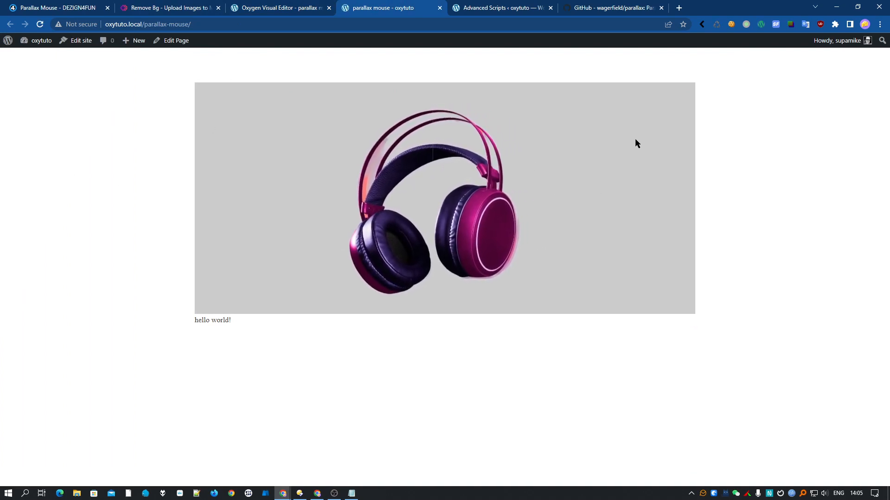
{"action": "mouse_move", "coordinate": [606, 167]}
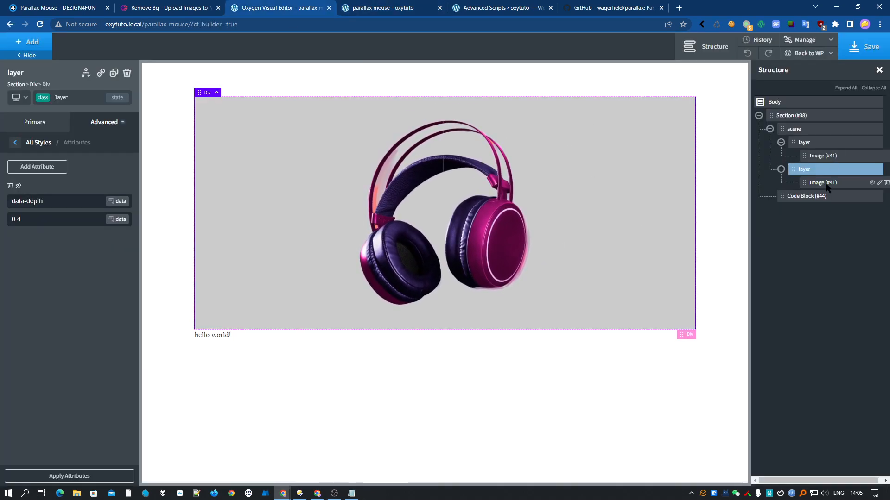
Step: Select the second layer's headphone image and view its Advanced layout settings
{"action": "left_click", "coordinate": [823, 182]}
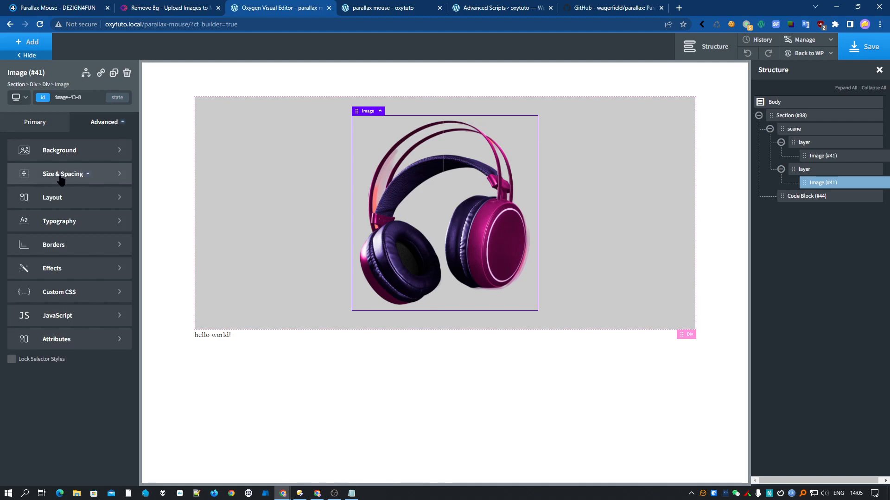
{"action": "mouse_move", "coordinate": [52, 197]}
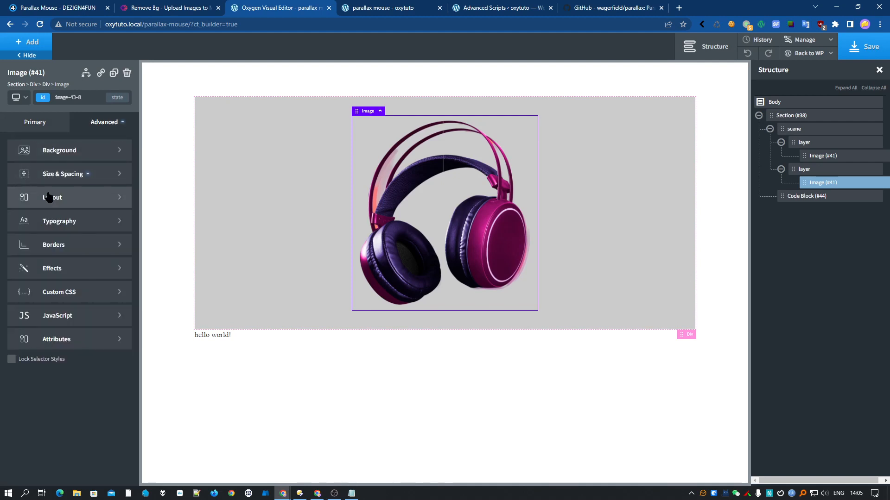
{"action": "left_click", "coordinate": [51, 197]}
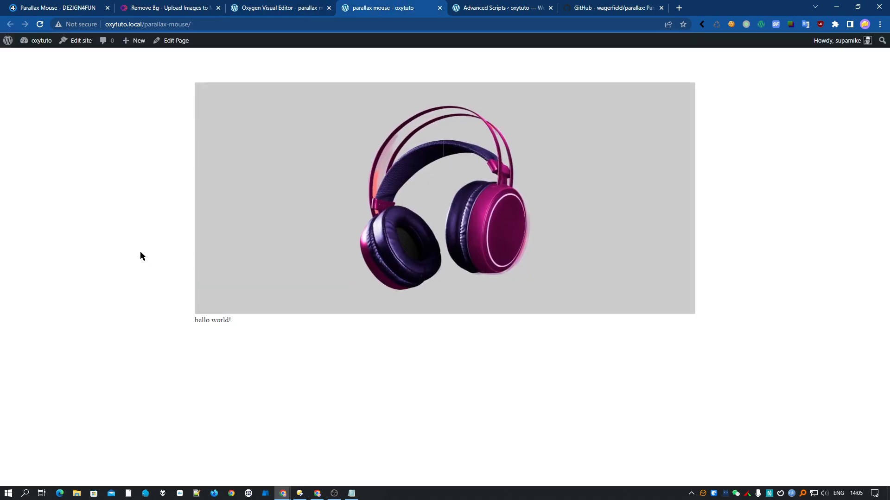
{"action": "mouse_move", "coordinate": [667, 200]}
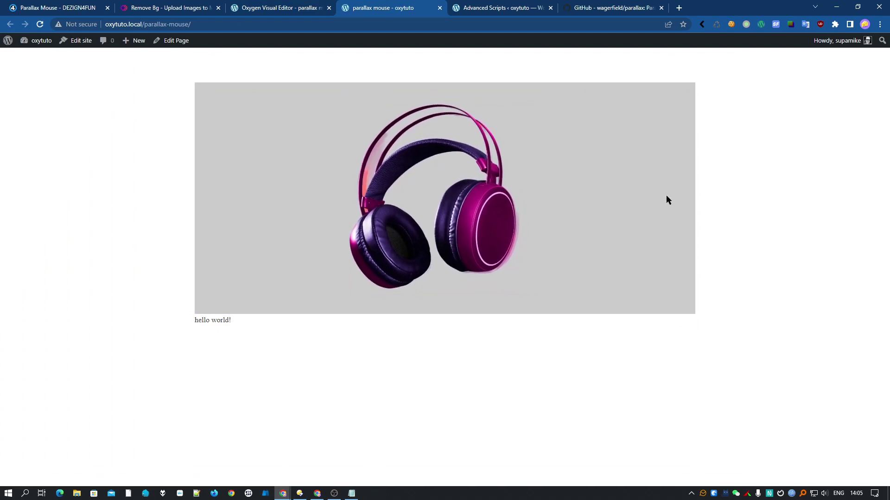
{"action": "mouse_move", "coordinate": [218, 205]}
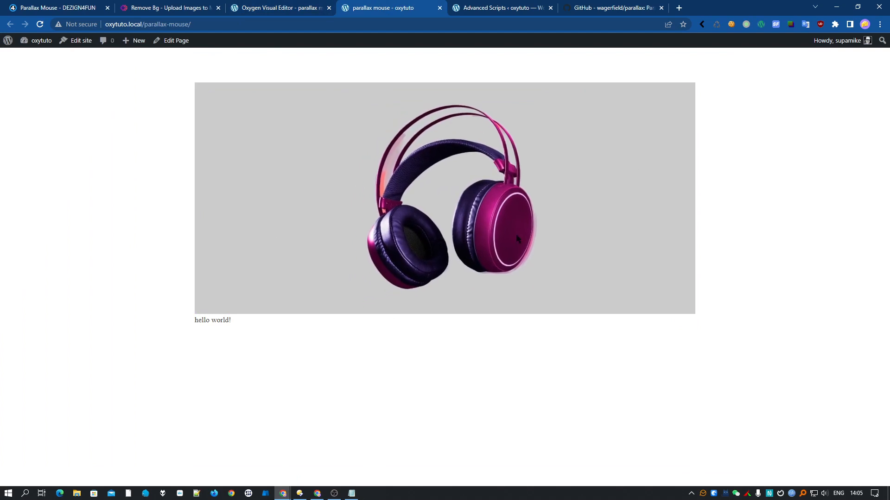
{"action": "mouse_move", "coordinate": [508, 180]}
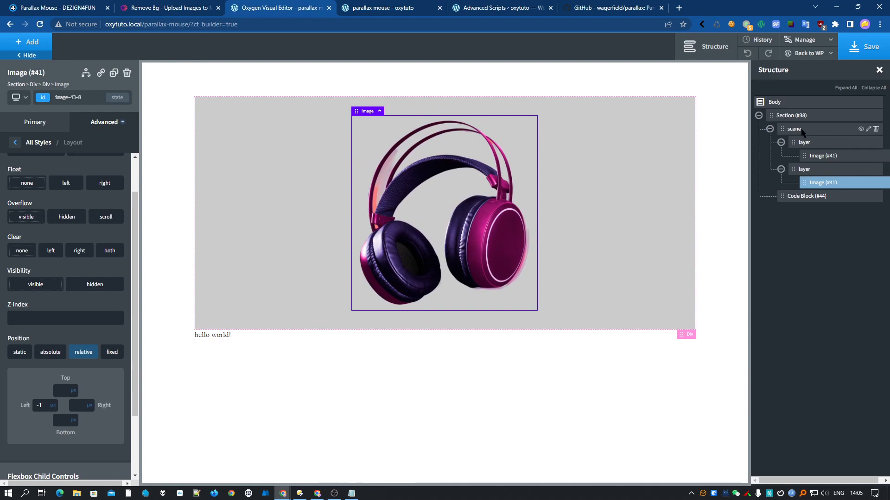
Step: Add a white 100px COOL STUFF heading to the scene, plus a third layer div
{"action": "left_click", "coordinate": [28, 41]}
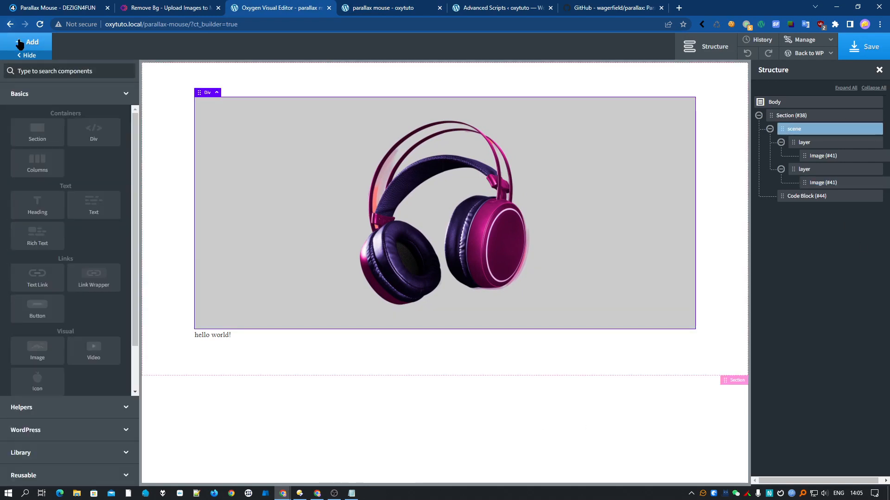
{"action": "left_click", "coordinate": [37, 205]}
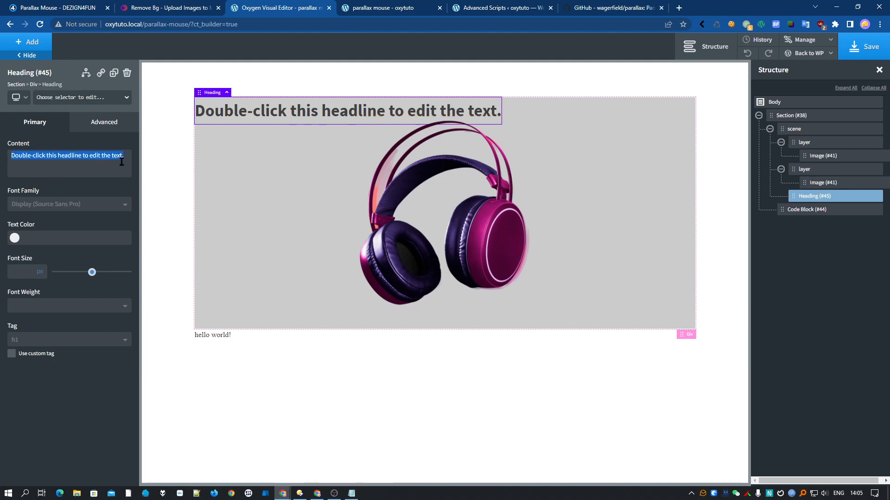
{"action": "type", "text": "COOL STUFF"}
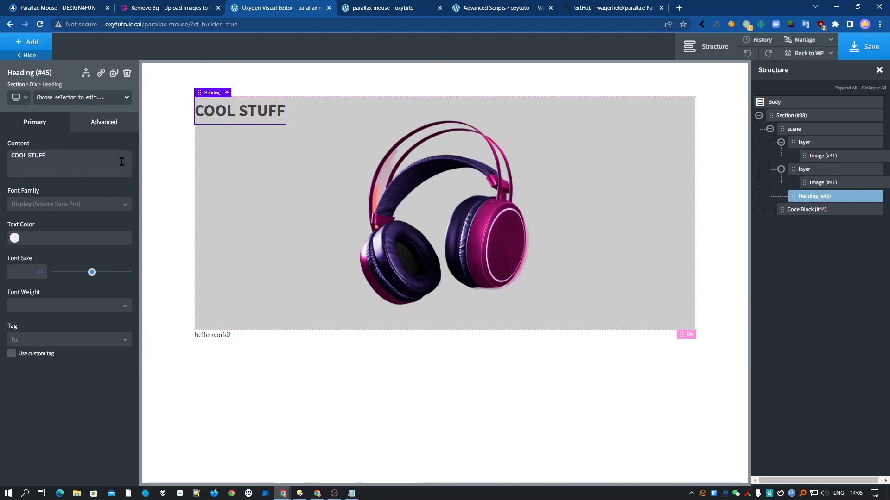
{"action": "left_click", "coordinate": [15, 238]}
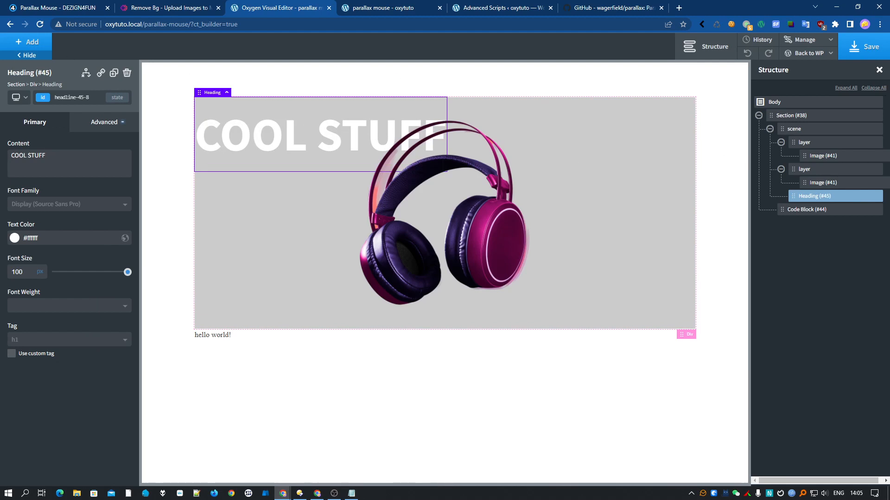
{"action": "left_click", "coordinate": [803, 168]}
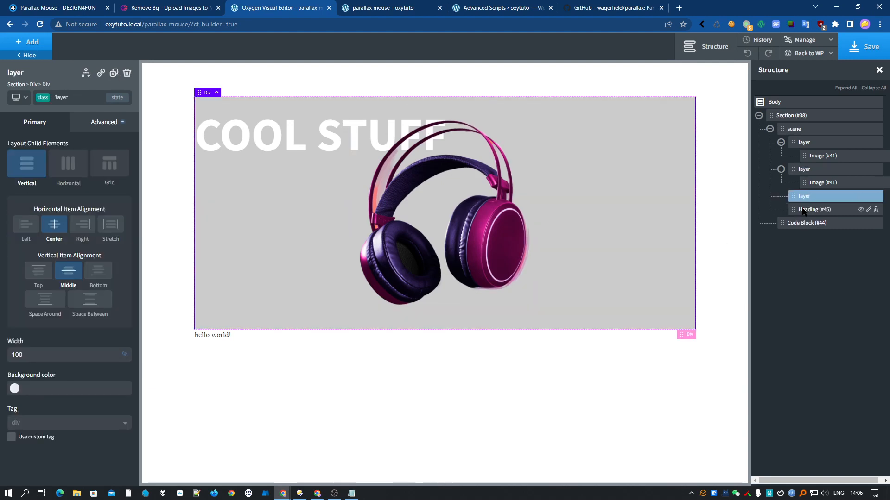
Step: Move the COOL STUFF heading into its own layer between the two headphone layers
{"action": "left_click", "coordinate": [814, 210]}
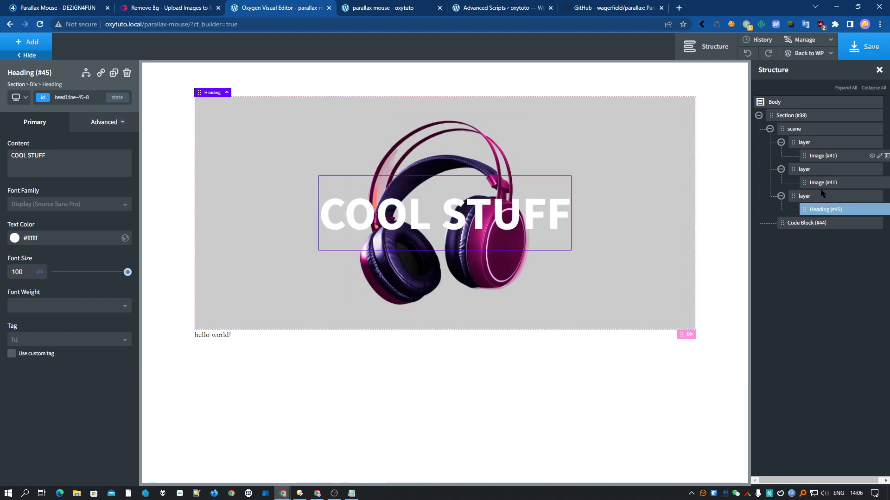
{"action": "left_click", "coordinate": [803, 195]}
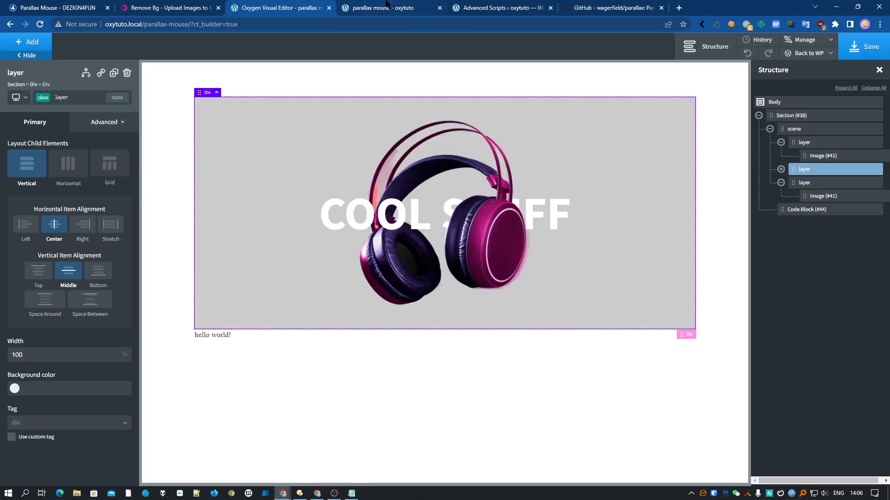
{"action": "left_click", "coordinate": [381, 8]}
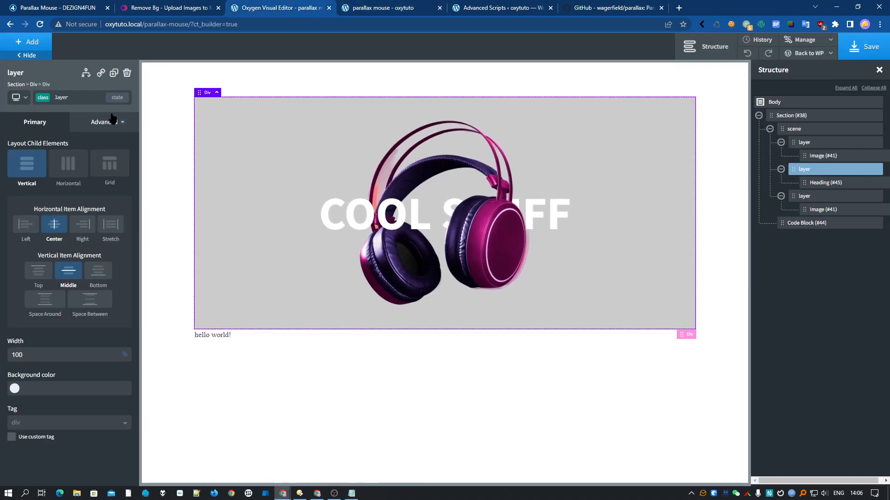
{"action": "left_click", "coordinate": [103, 121]}
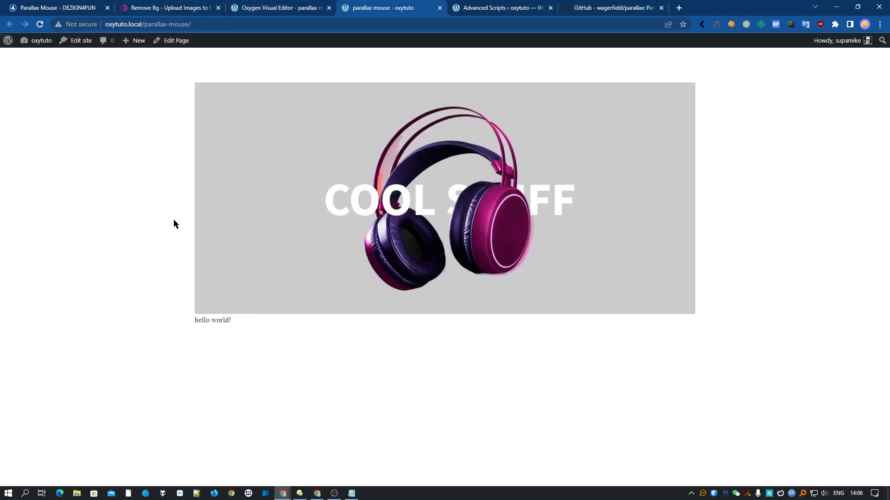
{"action": "mouse_move", "coordinate": [588, 257]}
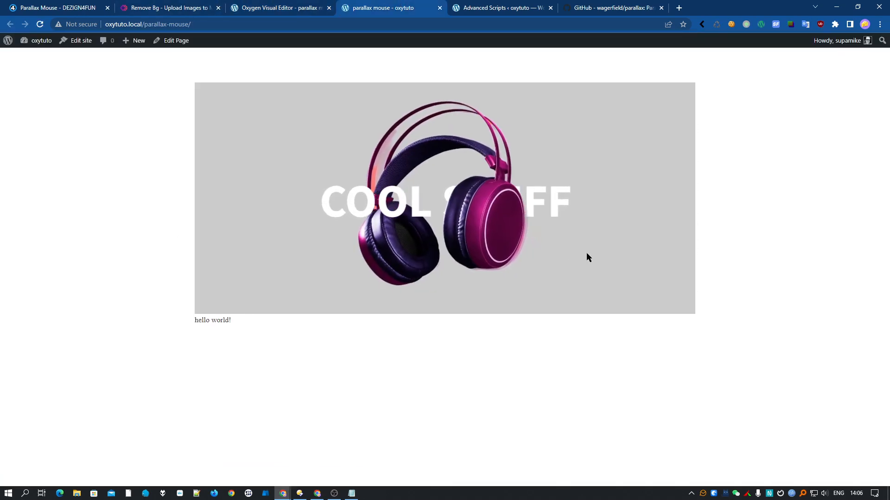
{"action": "mouse_move", "coordinate": [637, 191]}
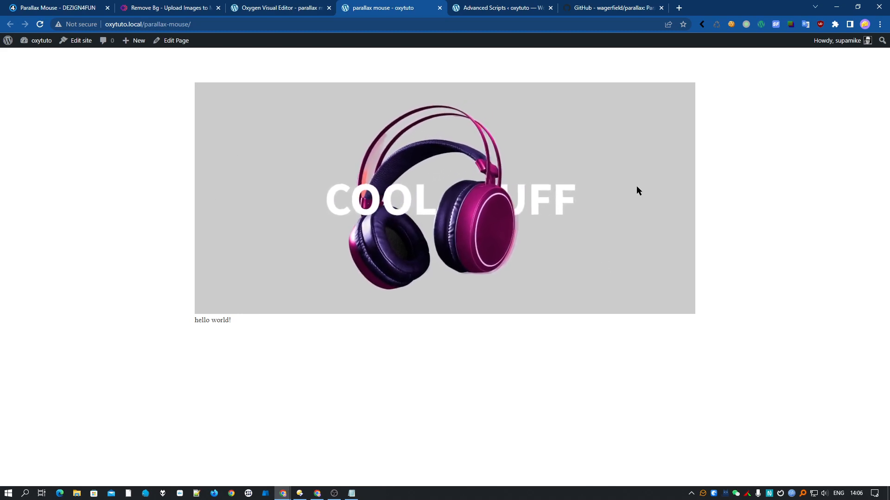
{"action": "mouse_move", "coordinate": [244, 100]}
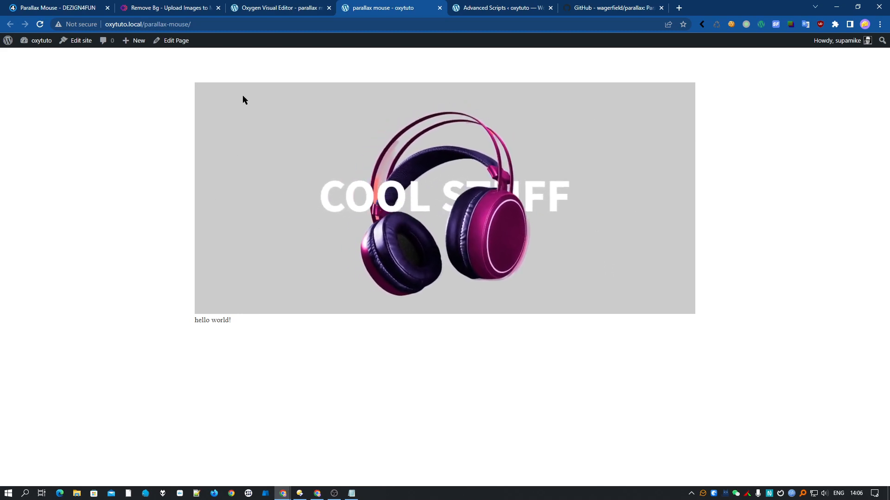
{"action": "mouse_move", "coordinate": [682, 158]}
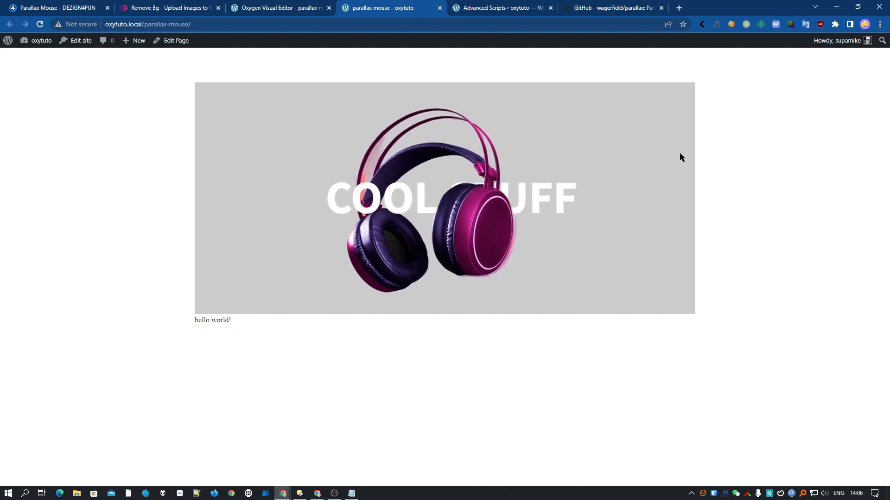
{"action": "mouse_move", "coordinate": [630, 228]}
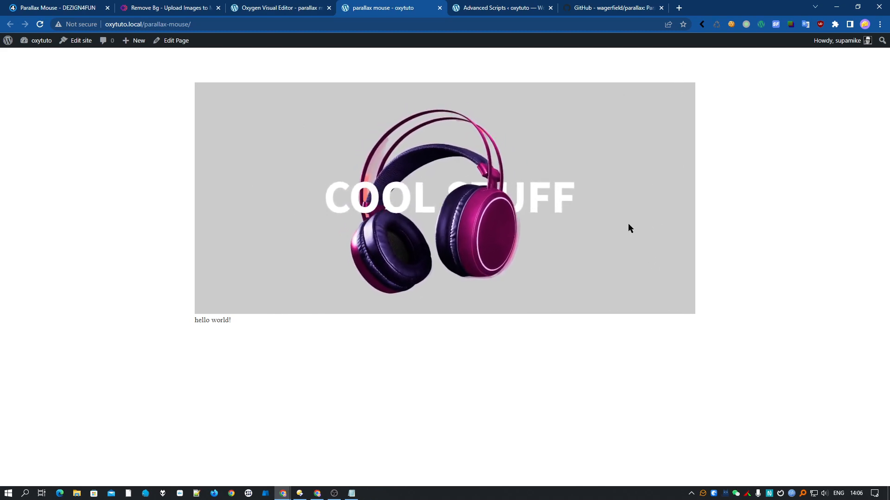
{"action": "mouse_move", "coordinate": [821, 307]}
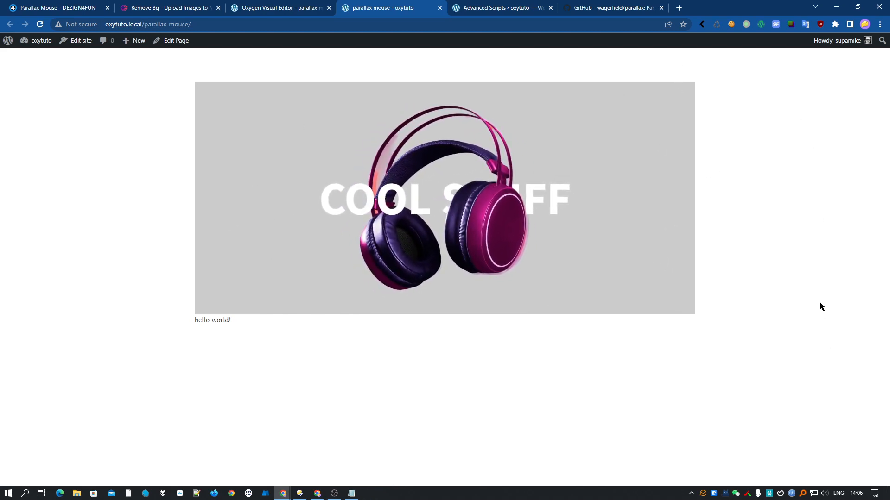
{"action": "mouse_move", "coordinate": [367, 425]}
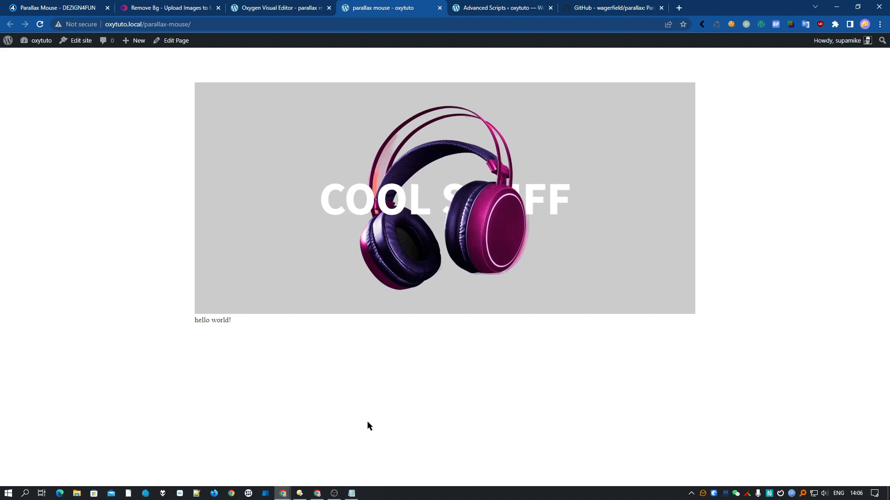
Step: Return to the Oxygen Visual Editor after testing the parallax page
{"action": "left_click", "coordinate": [278, 8]}
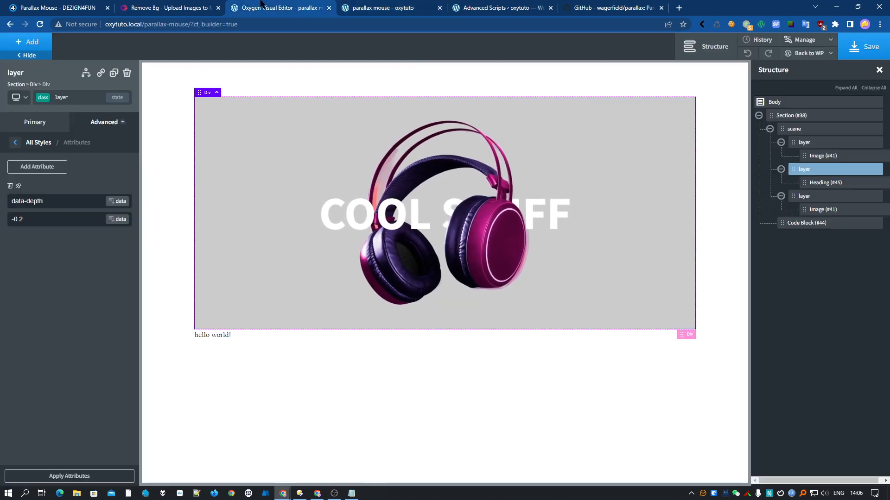
Step: Set the script's hoverOnly to false, save and test it, then start retyping true
{"action": "left_click", "coordinate": [806, 222]}
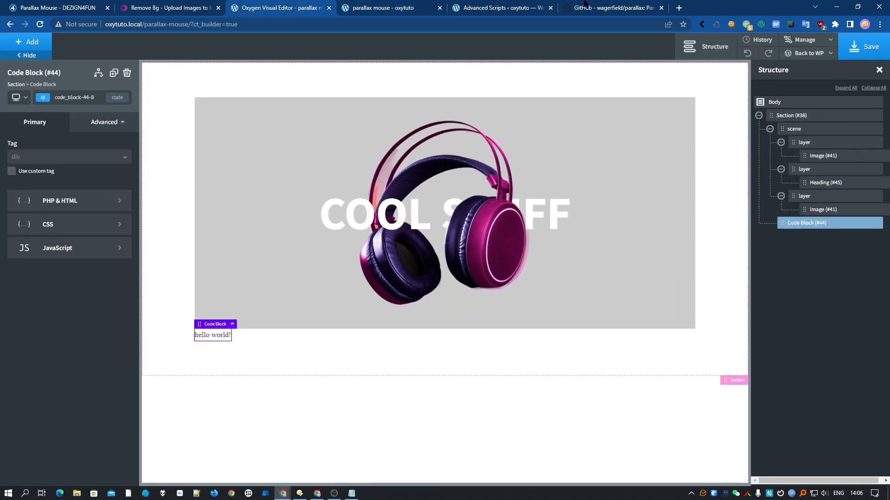
{"action": "left_click", "coordinate": [57, 247]}
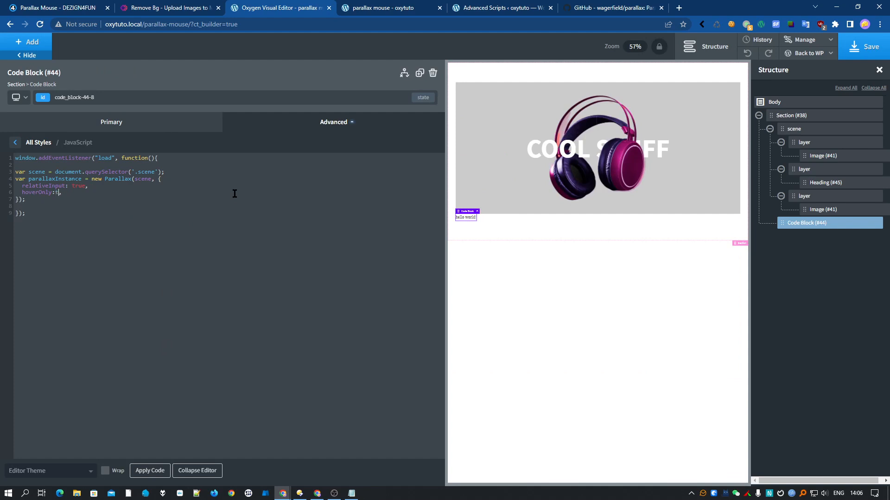
{"action": "type", "text": "false"}
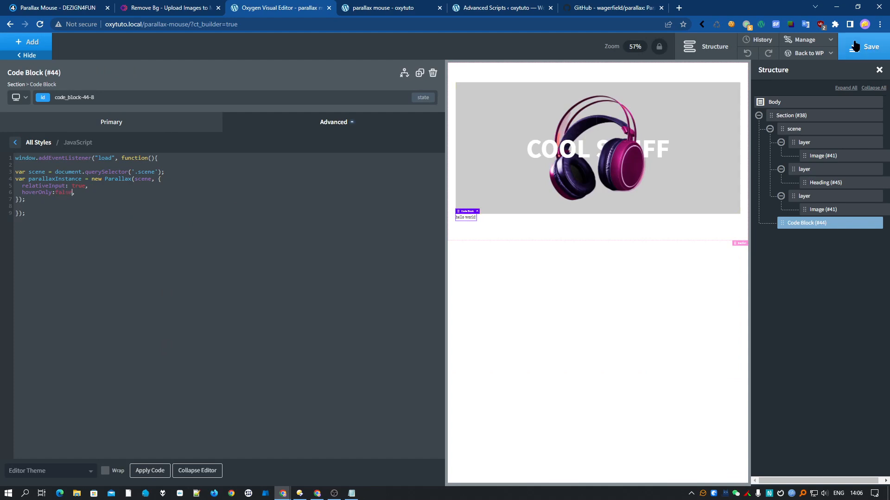
{"action": "left_click", "coordinate": [384, 7]}
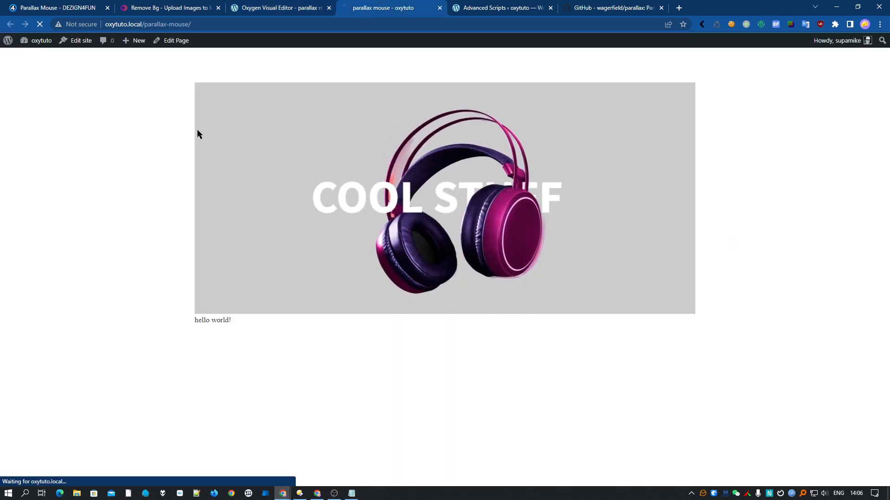
{"action": "mouse_move", "coordinate": [841, 278]}
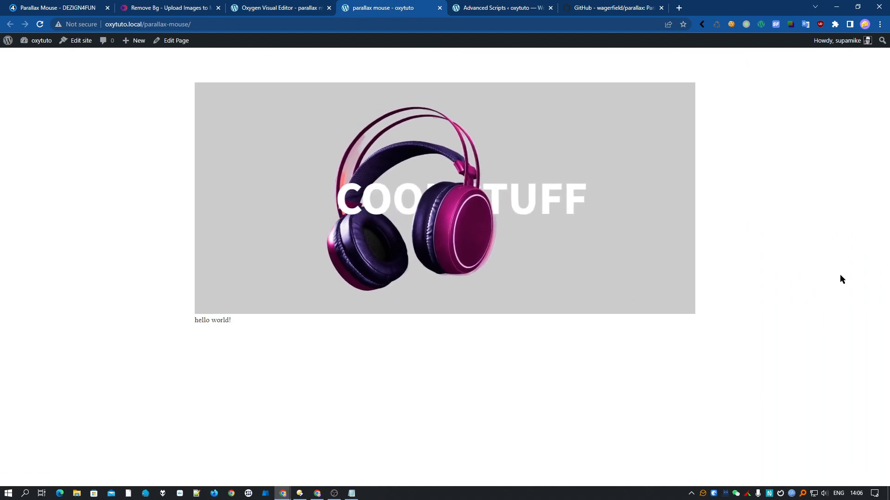
{"action": "mouse_move", "coordinate": [697, 77]}
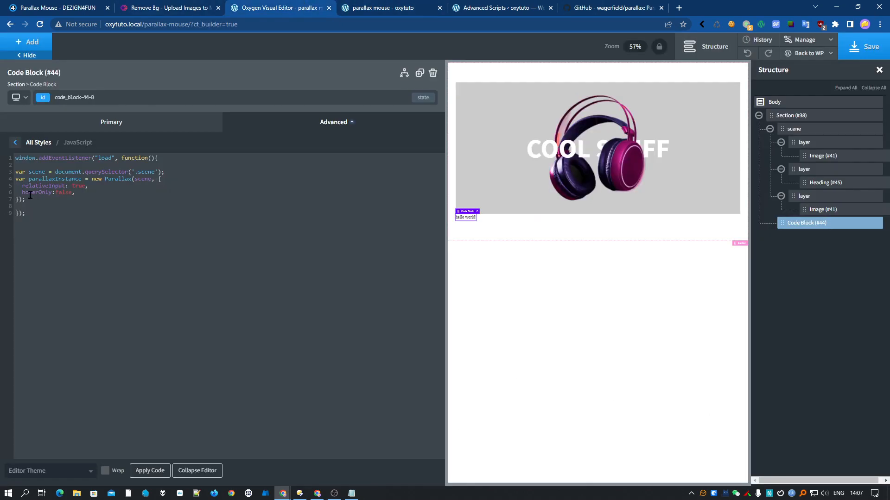
{"action": "type", "text": "tr"}
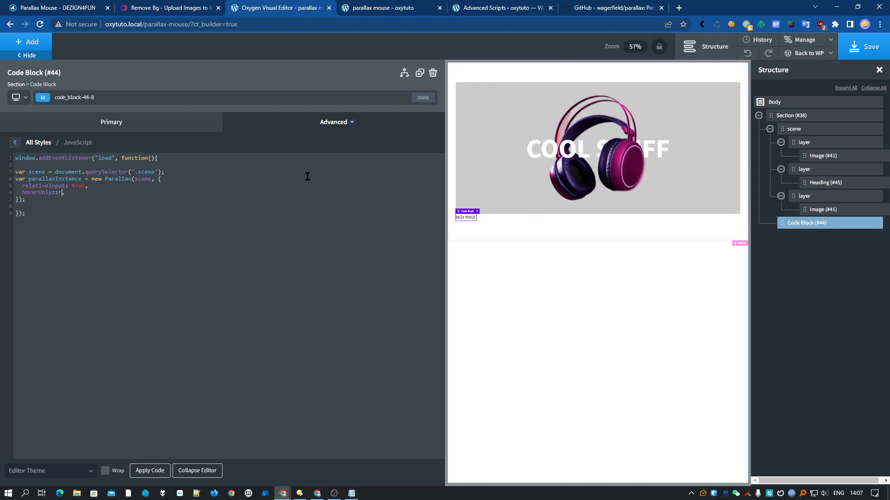
Step: Set the scene div's height to 300 px and save the page
{"action": "left_click", "coordinate": [804, 196]}
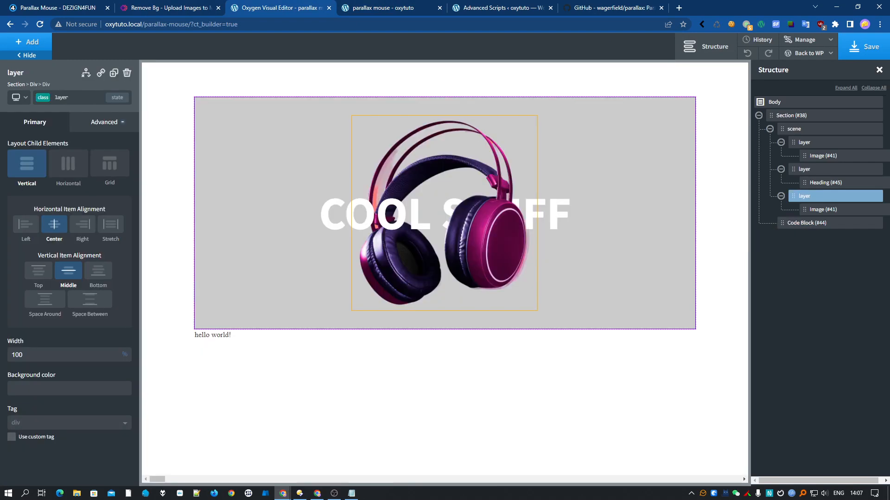
{"action": "left_click", "coordinate": [793, 129]}
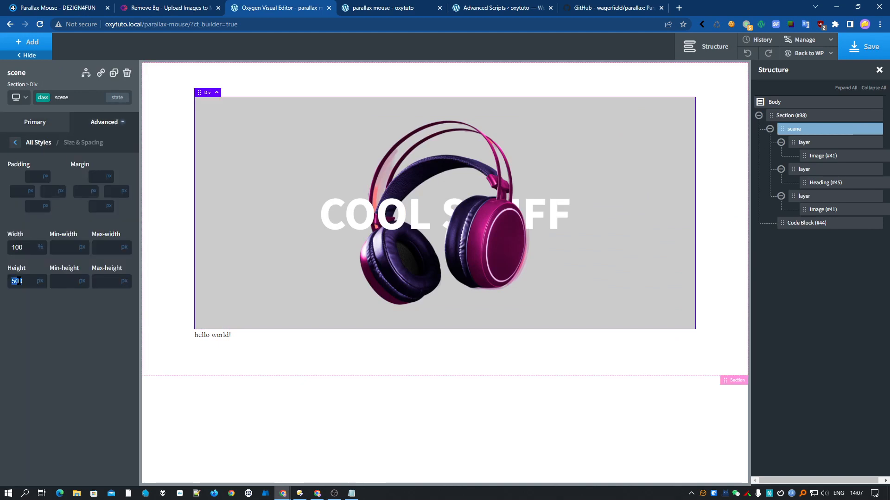
{"action": "type", "text": "300"}
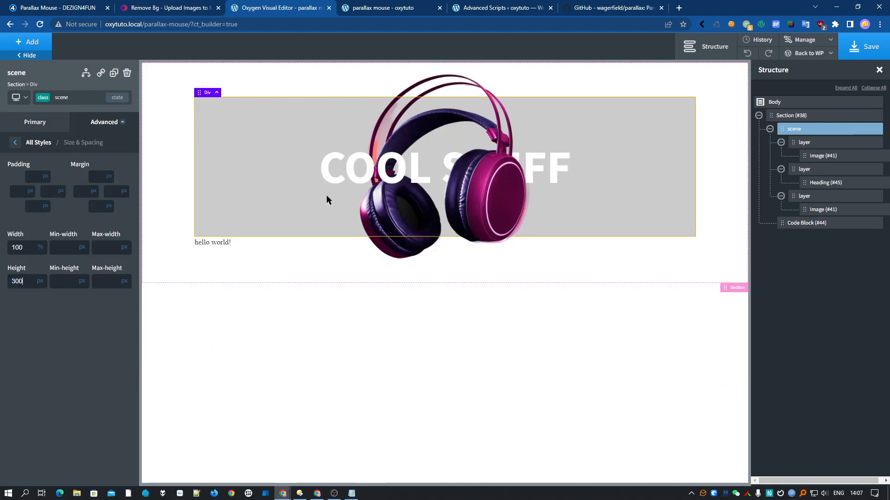
{"action": "left_click", "coordinate": [389, 8]}
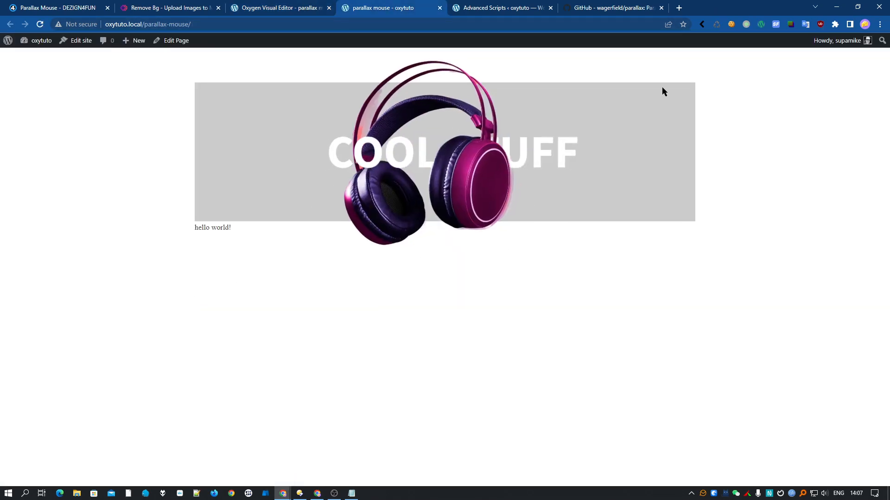
{"action": "mouse_move", "coordinate": [522, 235]}
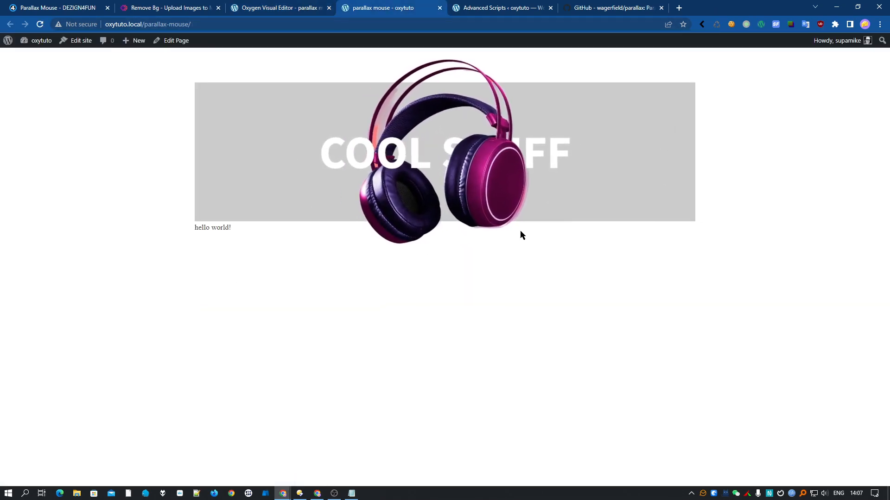
{"action": "mouse_move", "coordinate": [542, 69]}
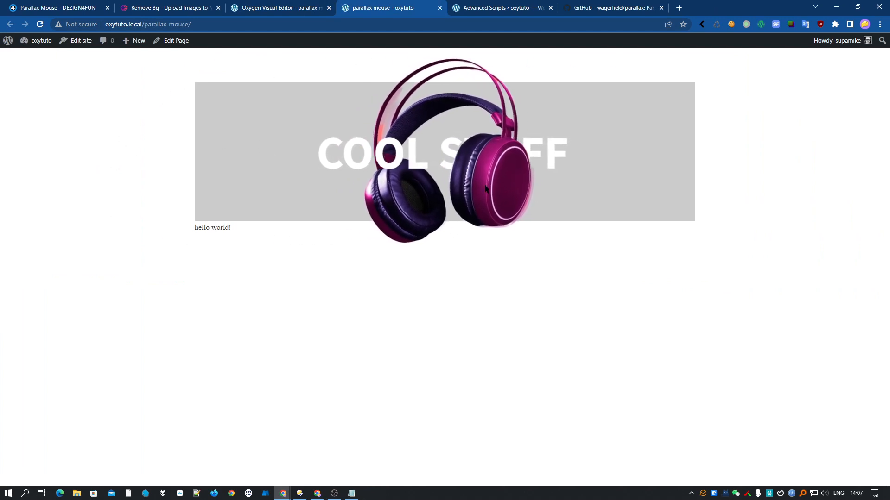
{"action": "mouse_move", "coordinate": [286, 3]}
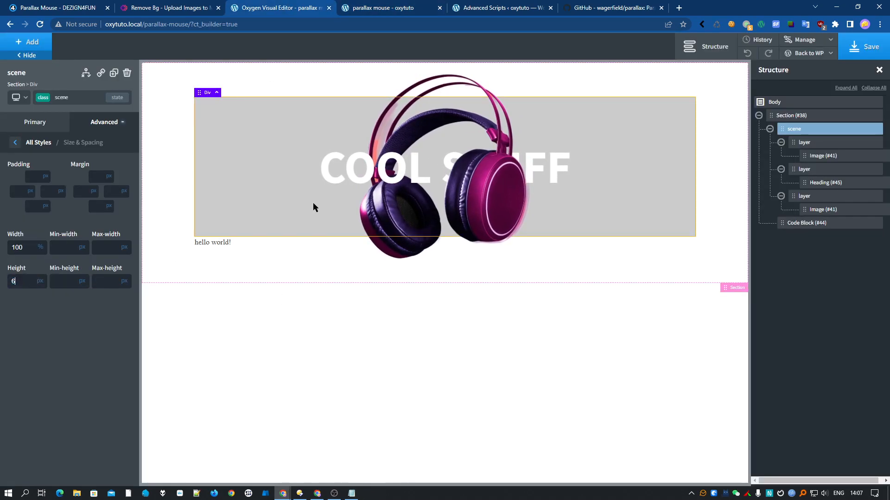
Step: Set the scene height to 600 px and add a new empty layer first in the scene
{"action": "type", "text": "00"}
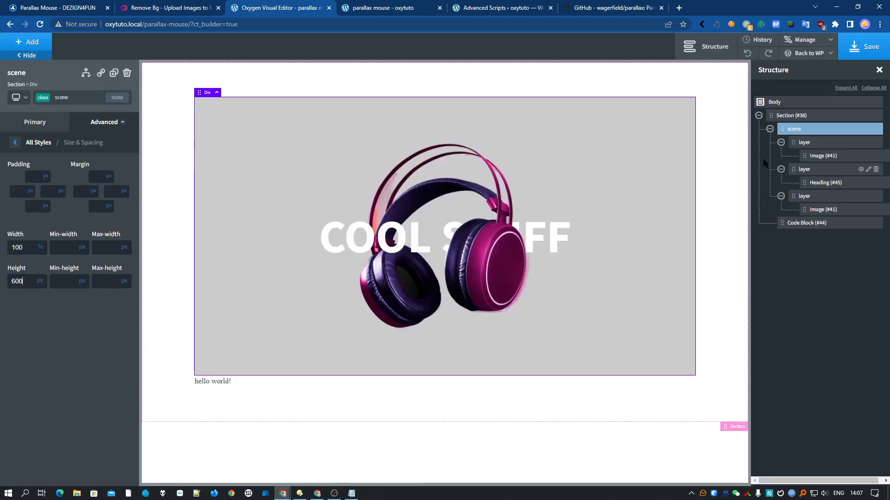
{"action": "mouse_move", "coordinate": [849, 142]}
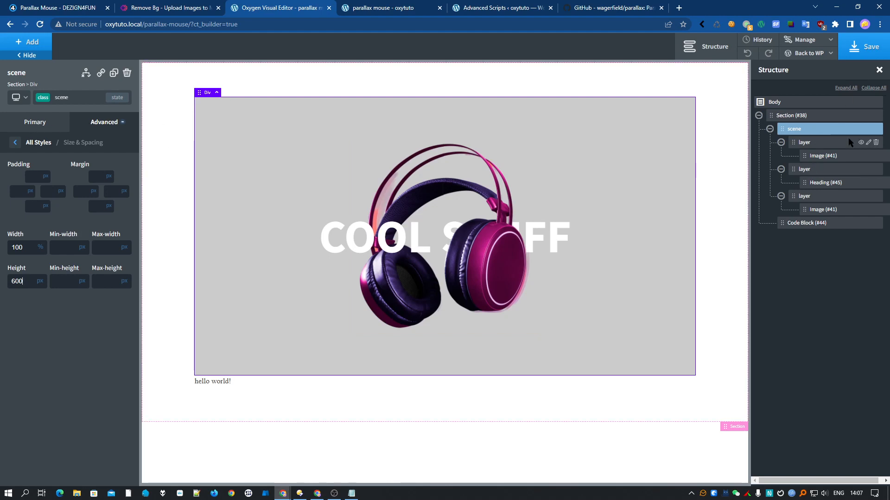
{"action": "left_click", "coordinate": [803, 142]}
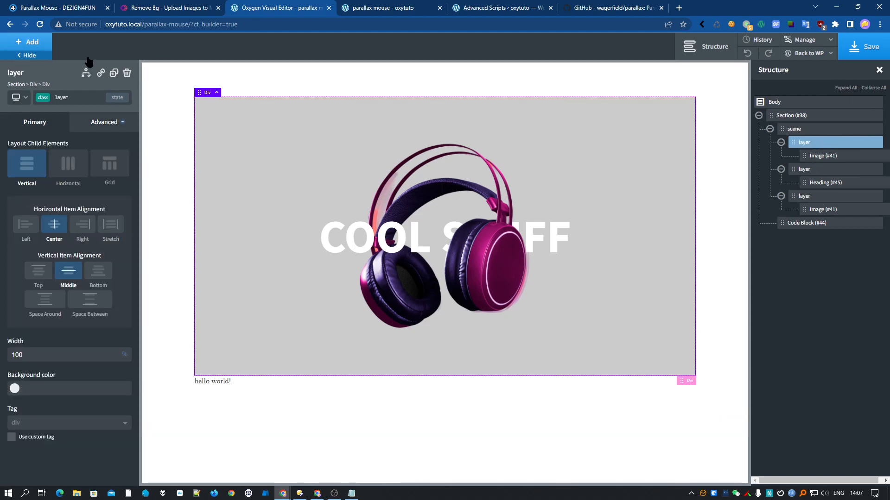
{"action": "left_click", "coordinate": [803, 168]}
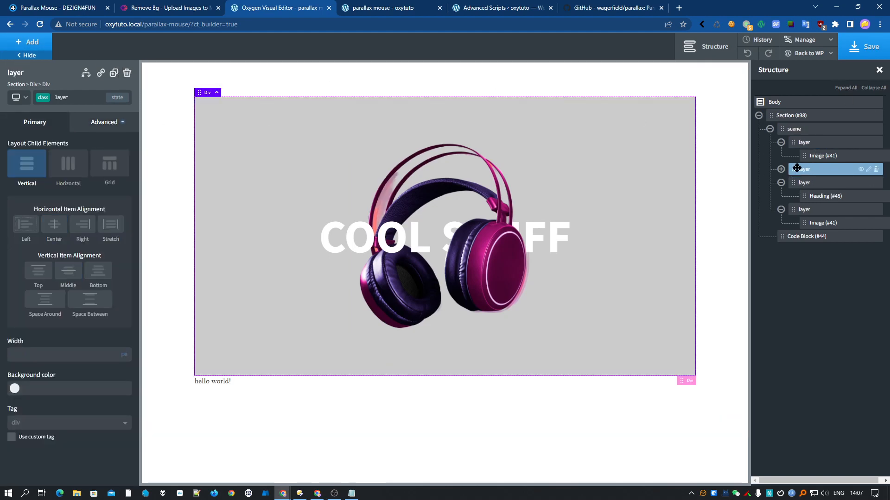
{"action": "left_click", "coordinate": [804, 142]}
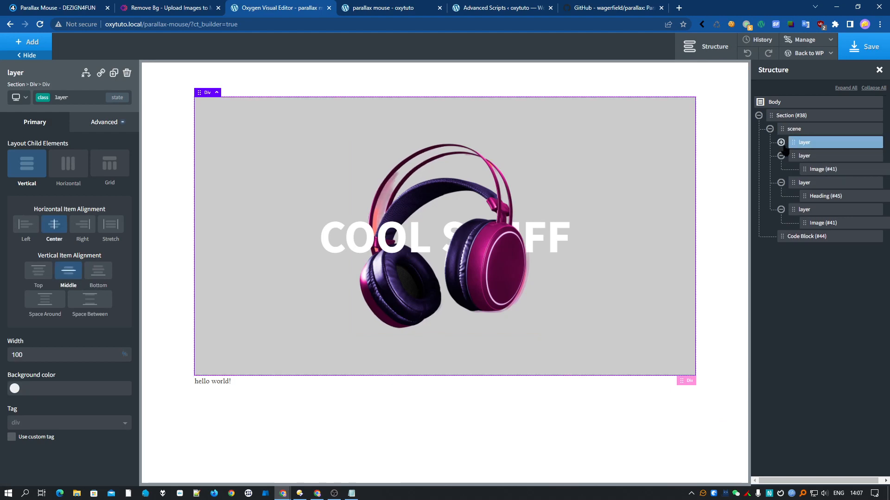
{"action": "mouse_move", "coordinate": [836, 141]}
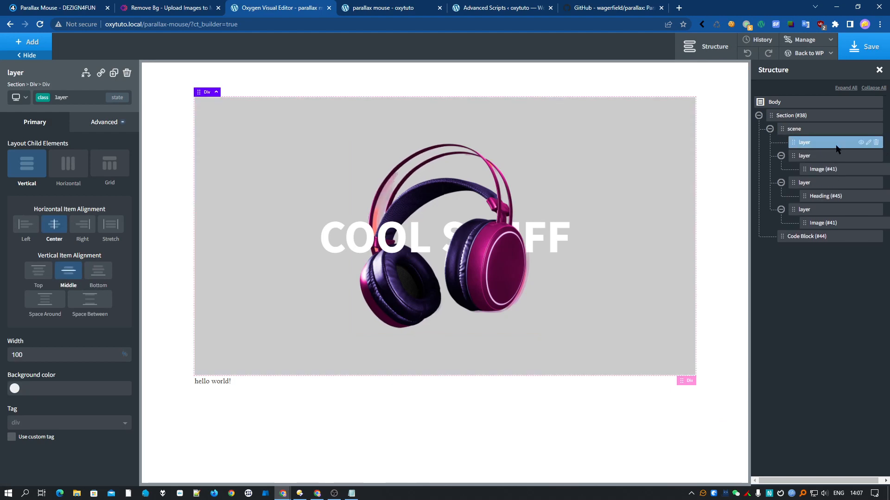
Step: Add a Div to the top layer with a red star background at 100% width and height
{"action": "left_click", "coordinate": [28, 42]}
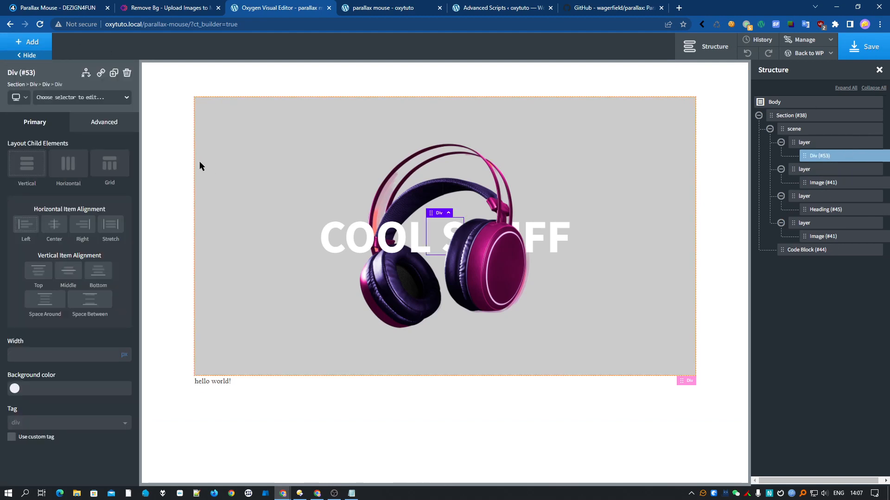
{"action": "left_click", "coordinate": [104, 122]}
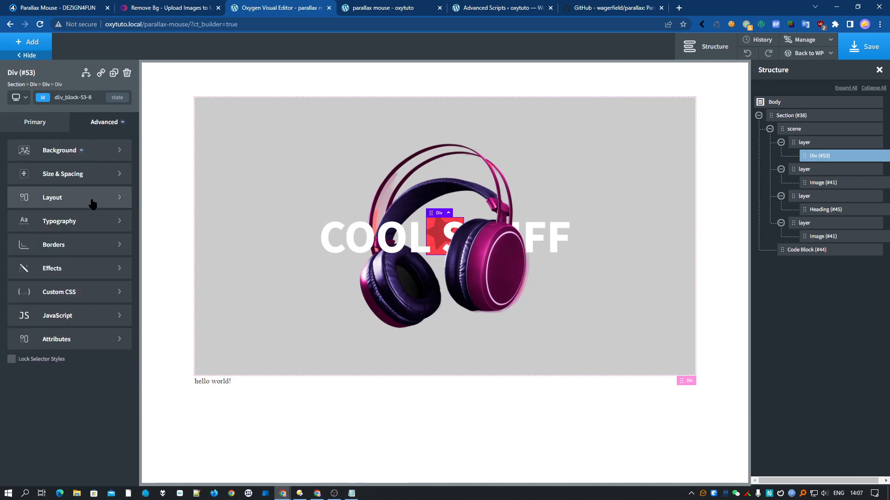
{"action": "mouse_move", "coordinate": [81, 192]}
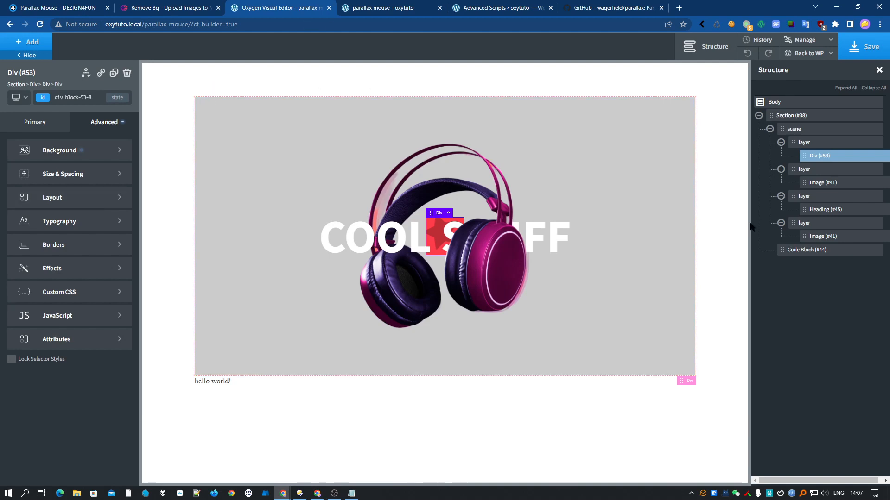
{"action": "mouse_move", "coordinate": [102, 147]}
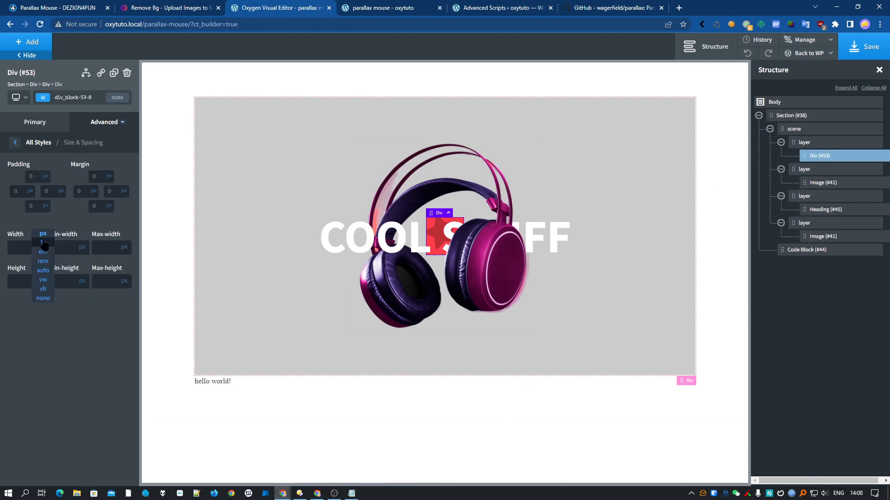
{"action": "left_click", "coordinate": [43, 242]}
{"action": "type", "text": "100"}
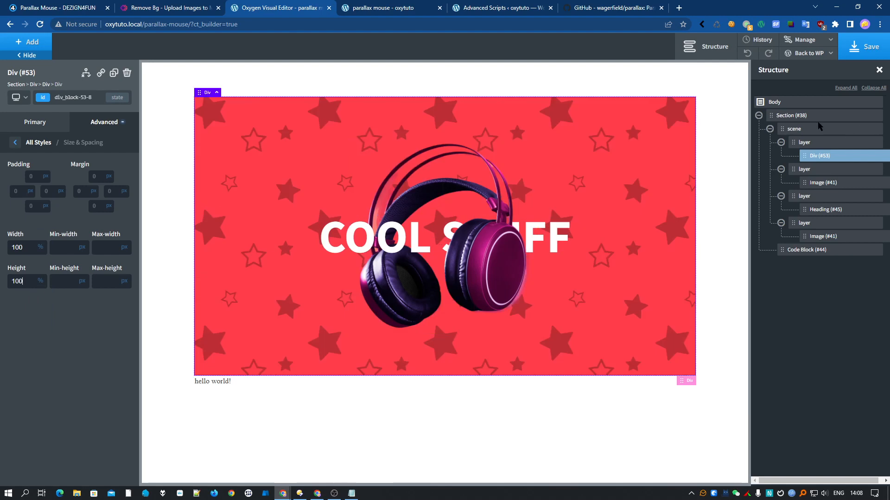
Step: Set the scene container's overflow to hidden and test the mouse-move effect on the live page
{"action": "left_click", "coordinate": [795, 129]}
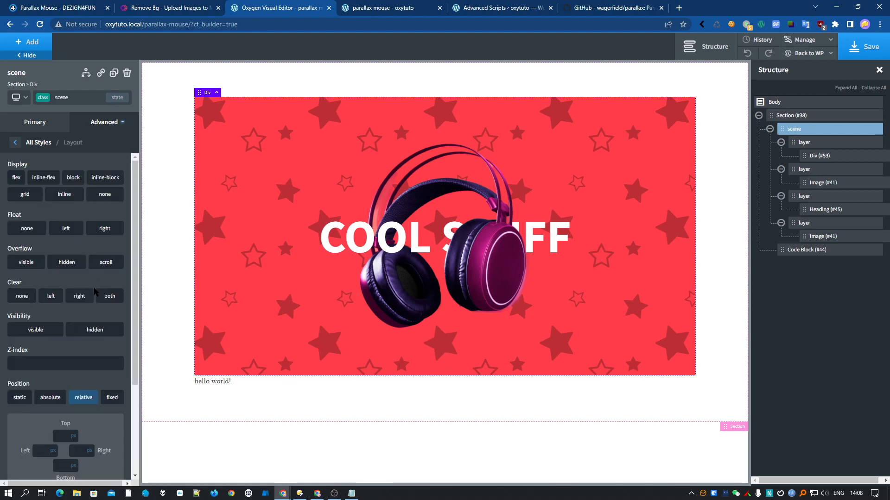
{"action": "scroll", "scroll_direction": "down", "scroll_amount": 3}
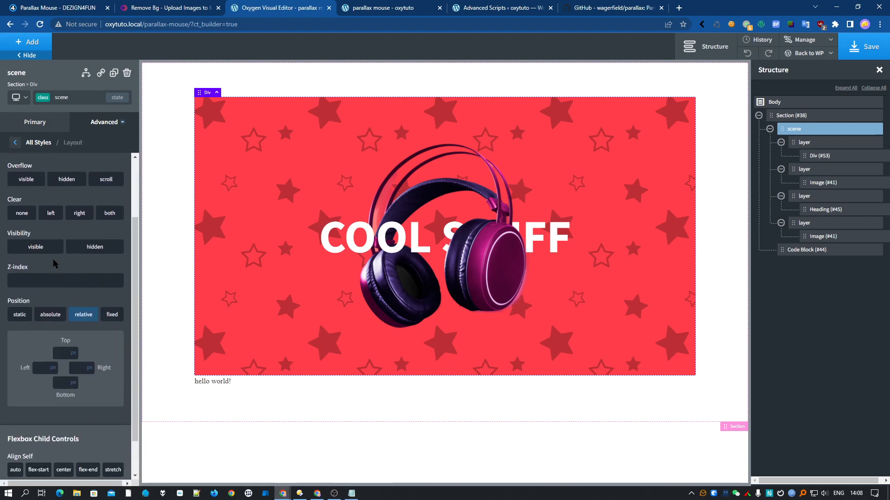
{"action": "left_click", "coordinate": [66, 181]}
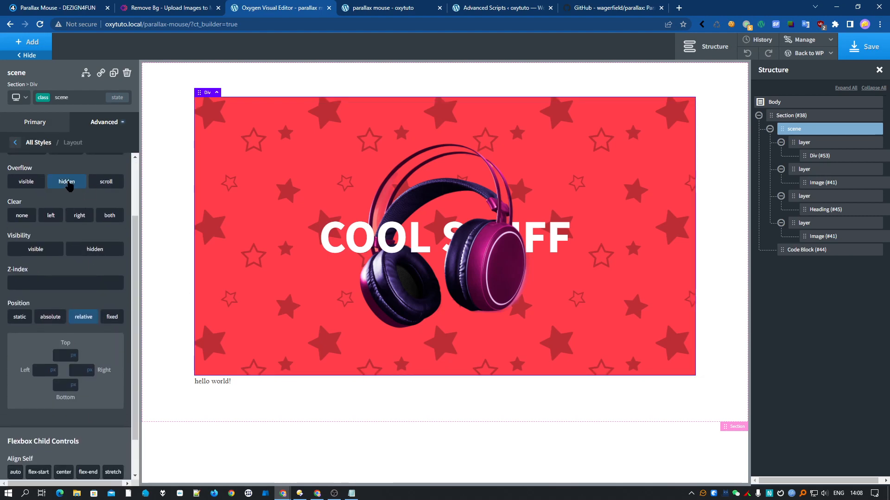
{"action": "left_click", "coordinate": [816, 156]}
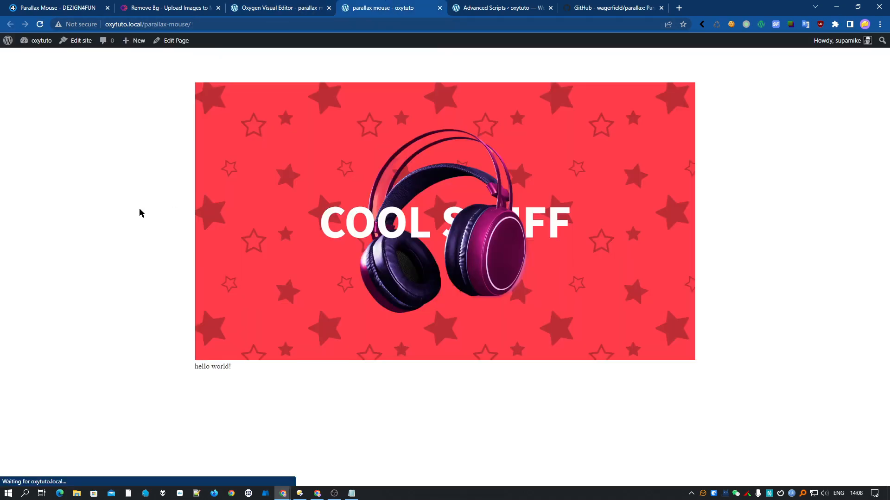
{"action": "mouse_move", "coordinate": [675, 110]}
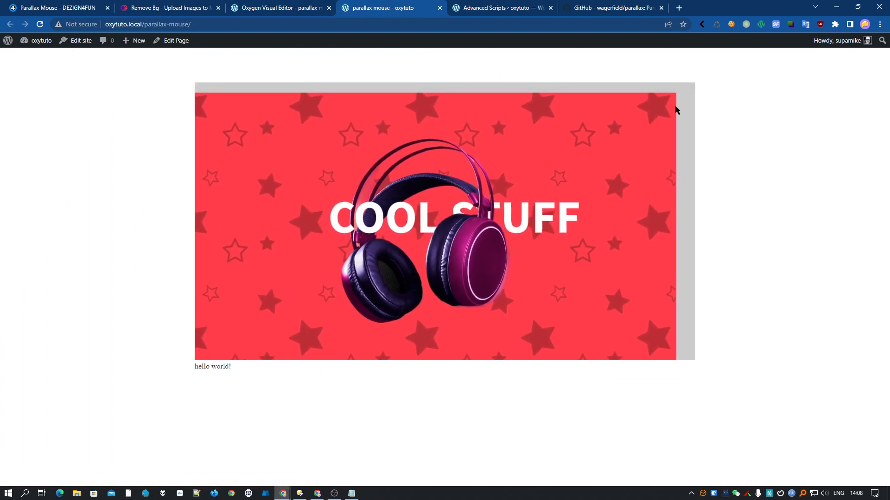
{"action": "mouse_move", "coordinate": [635, 250]}
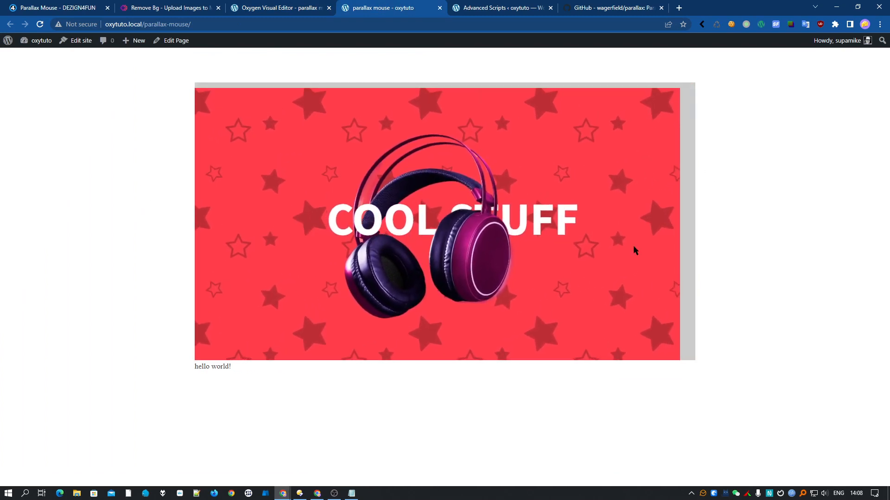
{"action": "mouse_move", "coordinate": [267, 75]}
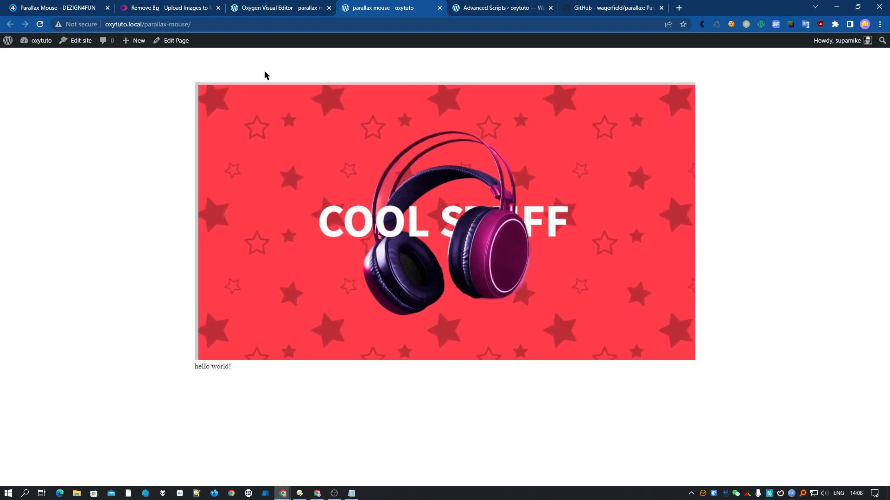
{"action": "mouse_move", "coordinate": [667, 329]}
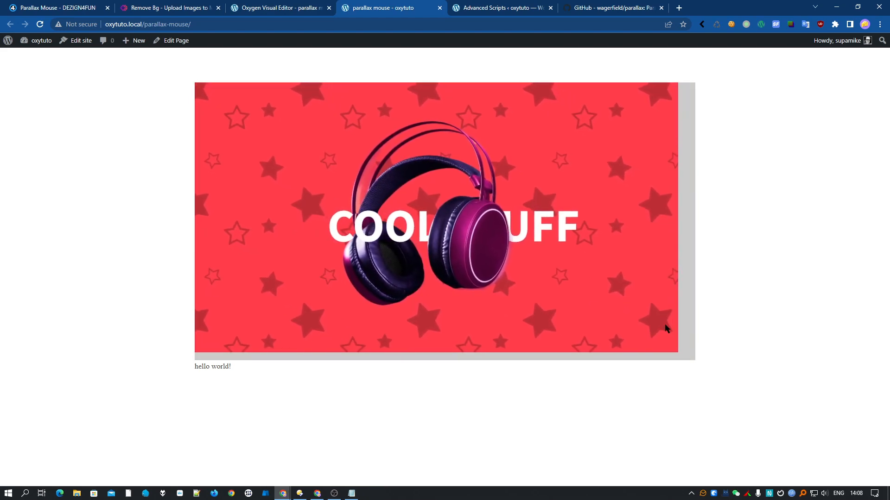
{"action": "mouse_move", "coordinate": [268, 111]}
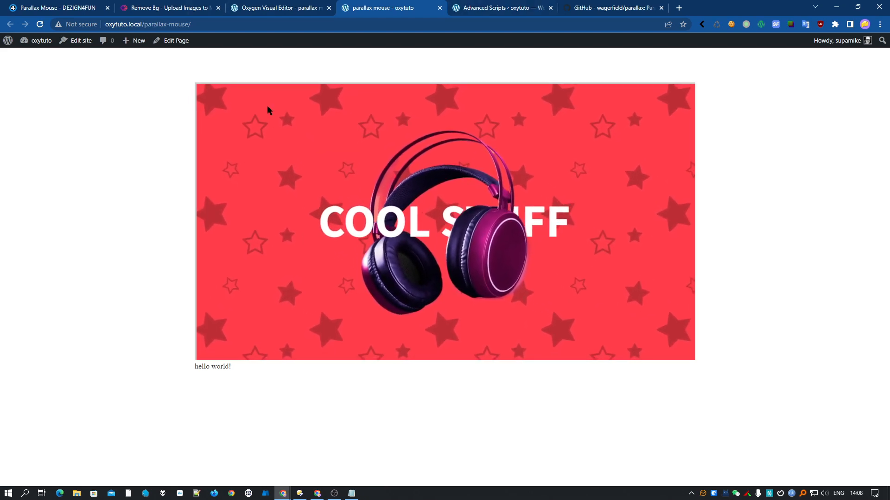
Step: Make the star background Div (#53) position absolute, then preview the live page in DevTools
{"action": "left_click", "coordinate": [278, 8]}
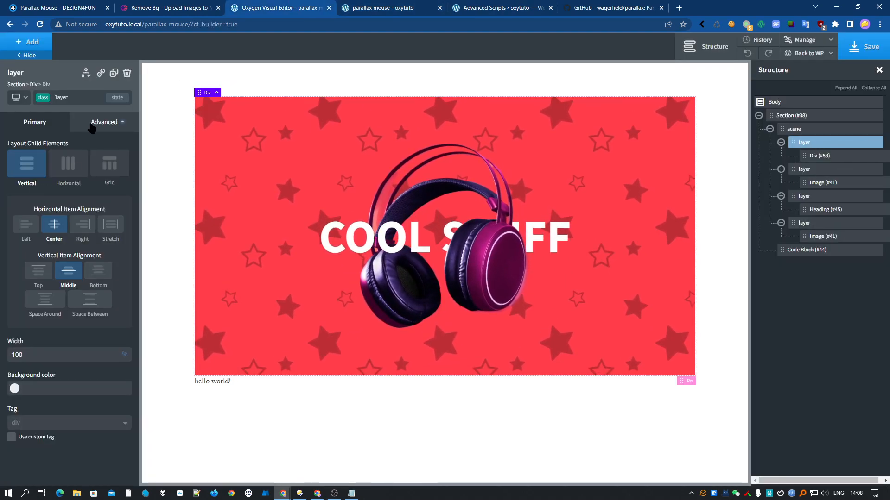
{"action": "left_click", "coordinate": [103, 122]}
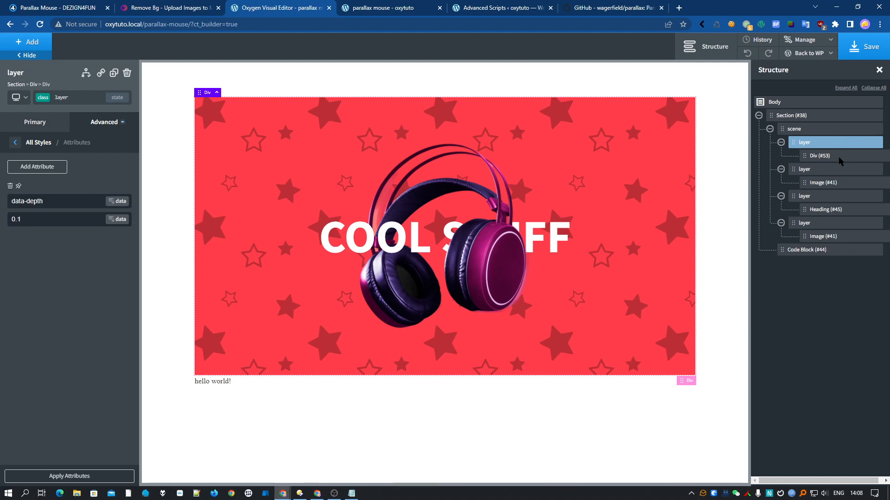
{"action": "left_click", "coordinate": [819, 156]}
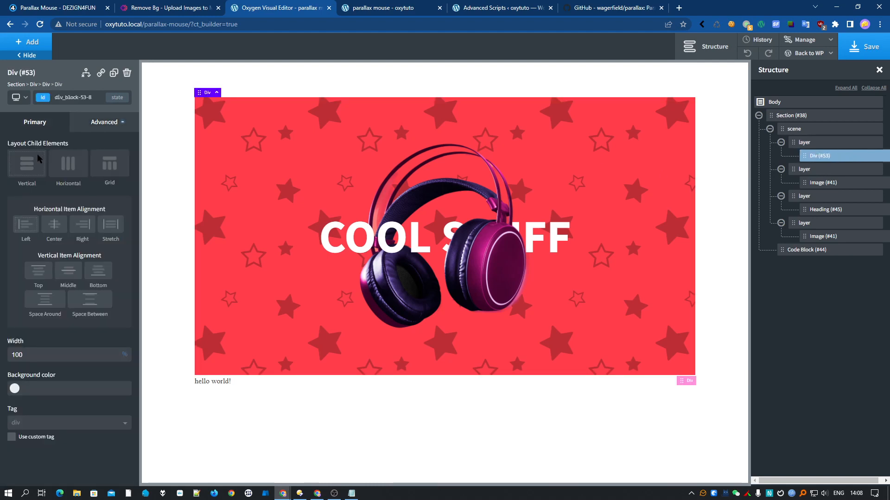
{"action": "left_click", "coordinate": [103, 122]}
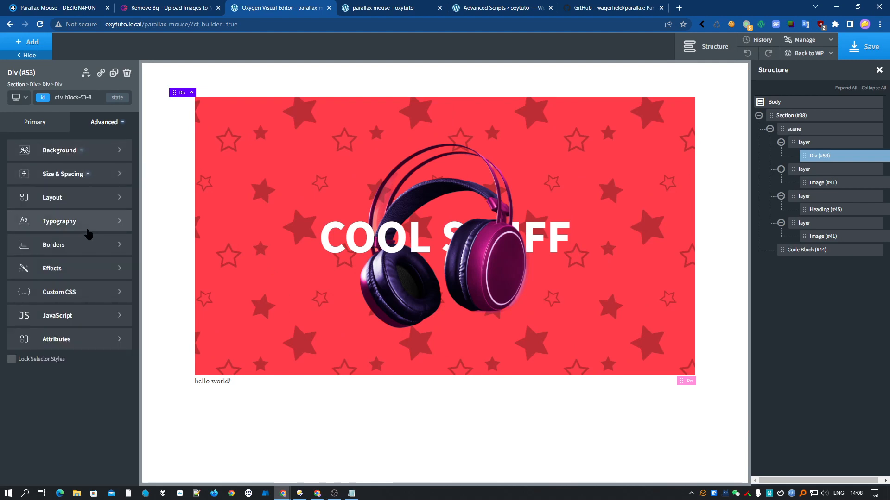
{"action": "left_click", "coordinate": [51, 198]}
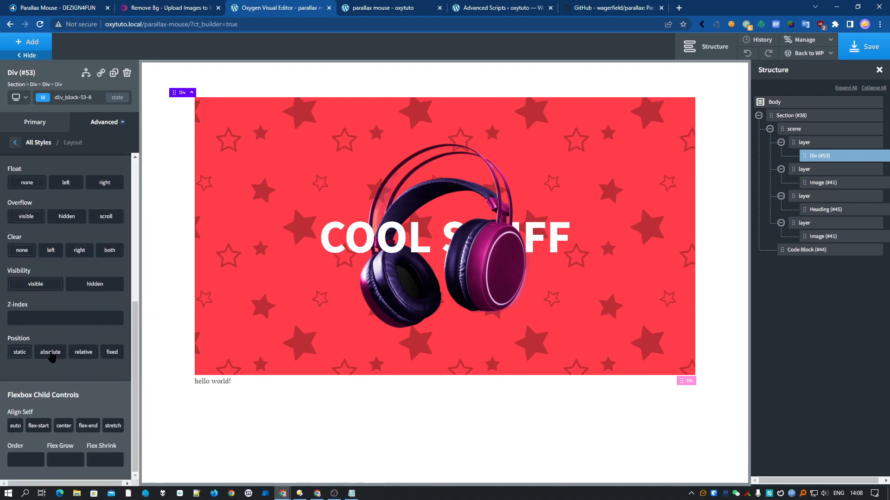
{"action": "left_click", "coordinate": [50, 351]}
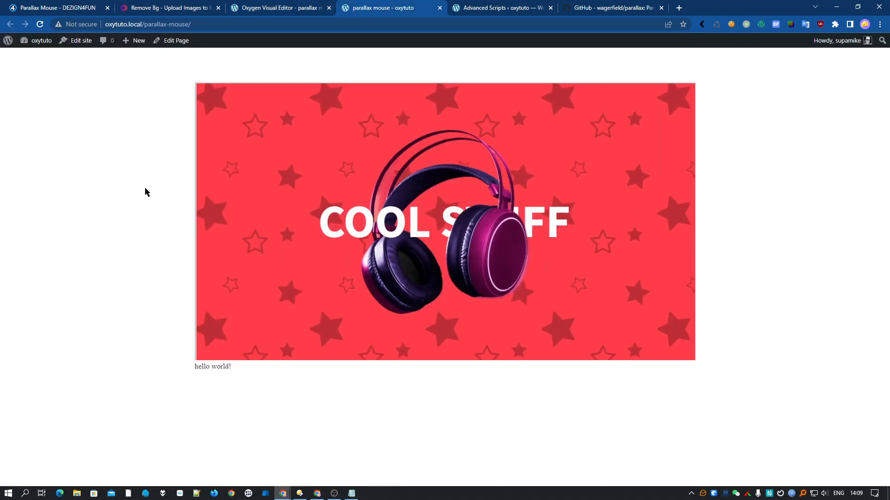
{"action": "mouse_move", "coordinate": [690, 117]}
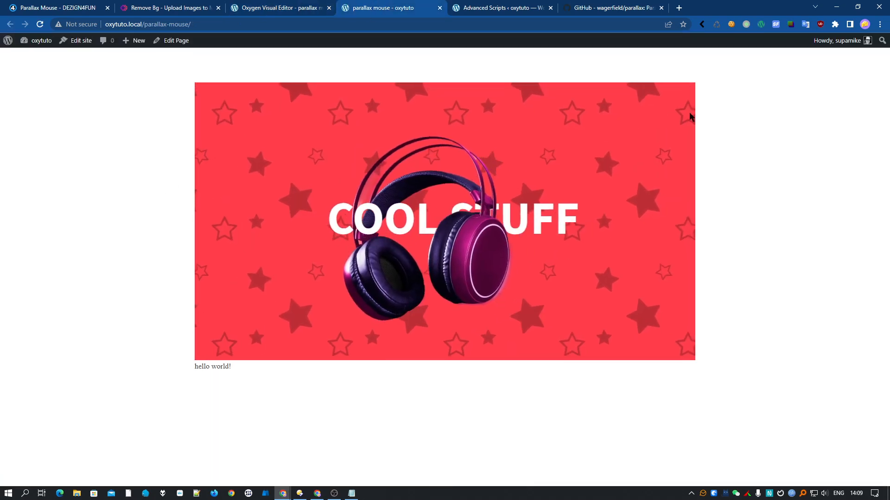
{"action": "mouse_move", "coordinate": [538, 138]}
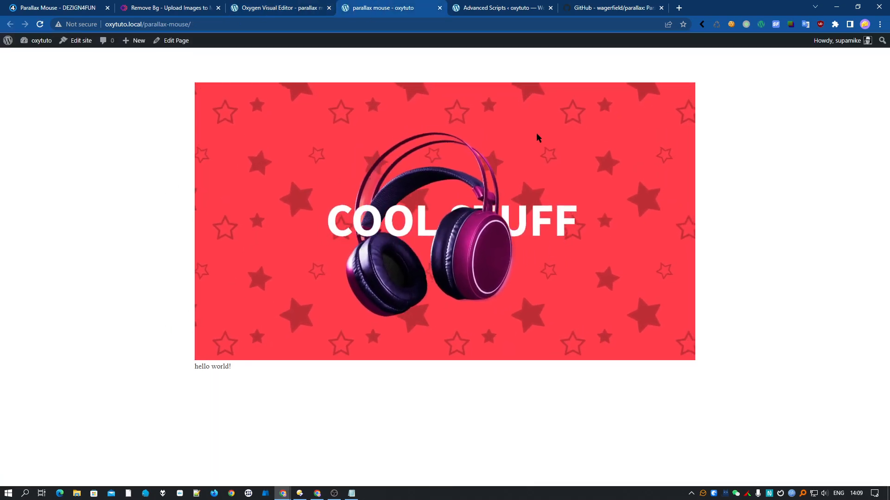
{"action": "mouse_move", "coordinate": [486, 133]}
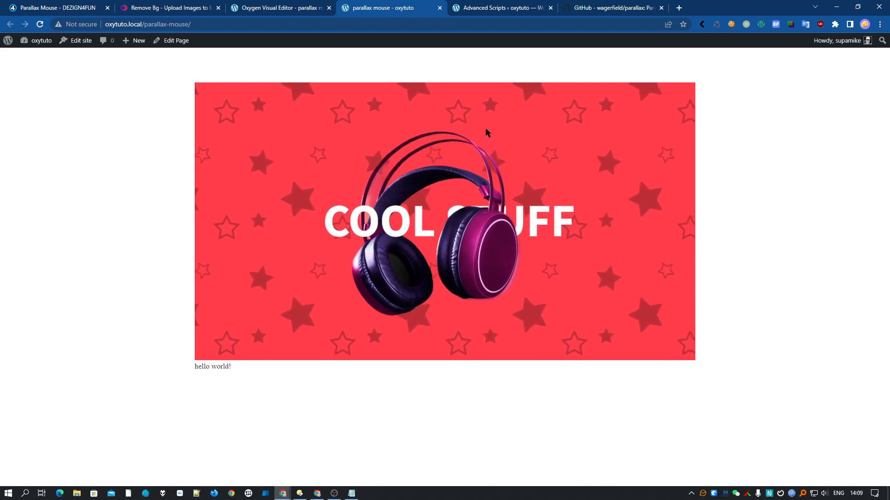
{"action": "mouse_move", "coordinate": [284, 5]}
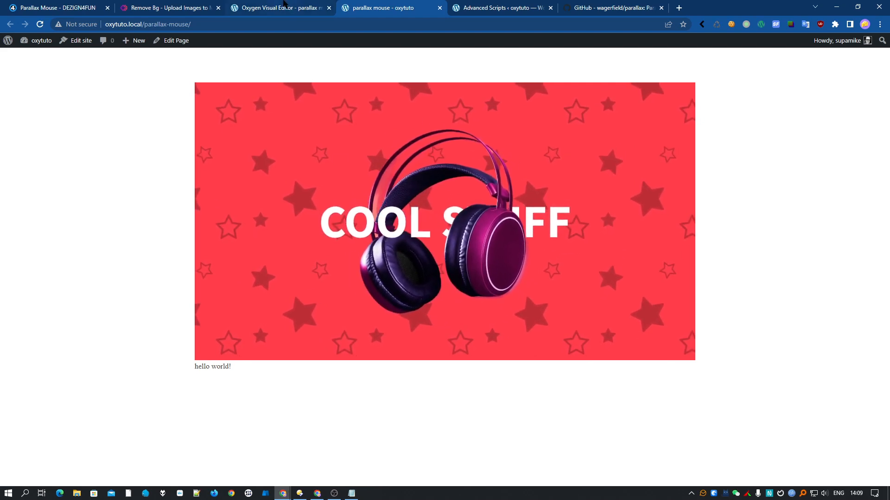
{"action": "mouse_move", "coordinate": [494, 326]}
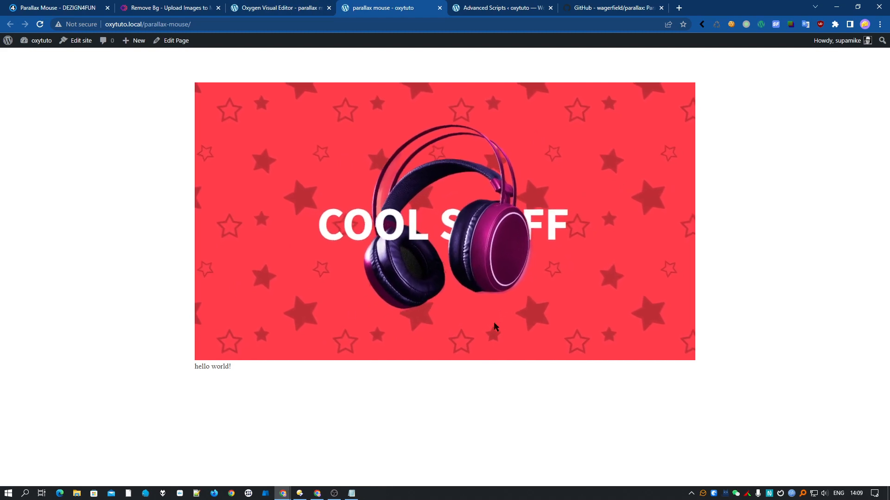
{"action": "key", "text": "F12"}
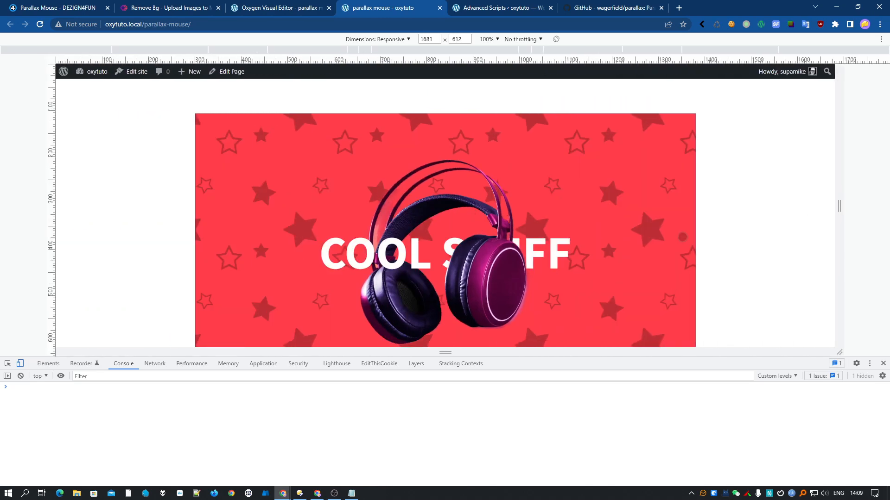
Step: Duplicate the last layer and swap its image for the woman photo
{"action": "left_click", "coordinate": [883, 363]}
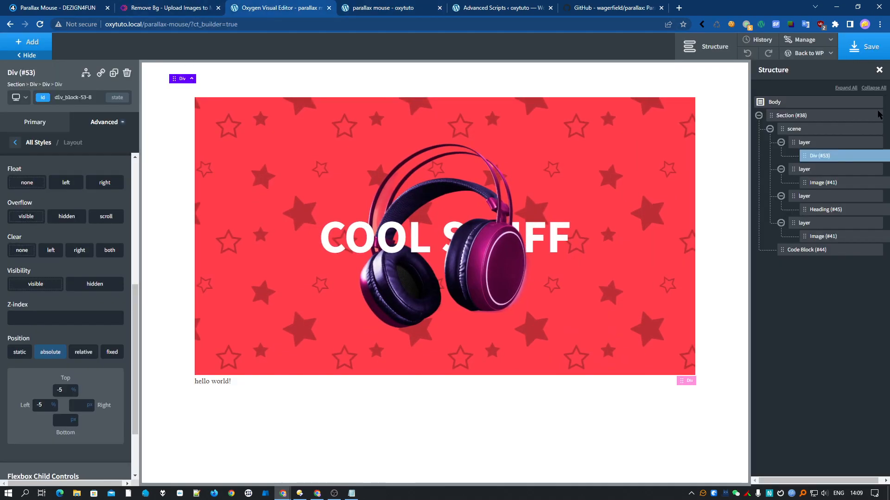
{"action": "left_click", "coordinate": [804, 222]}
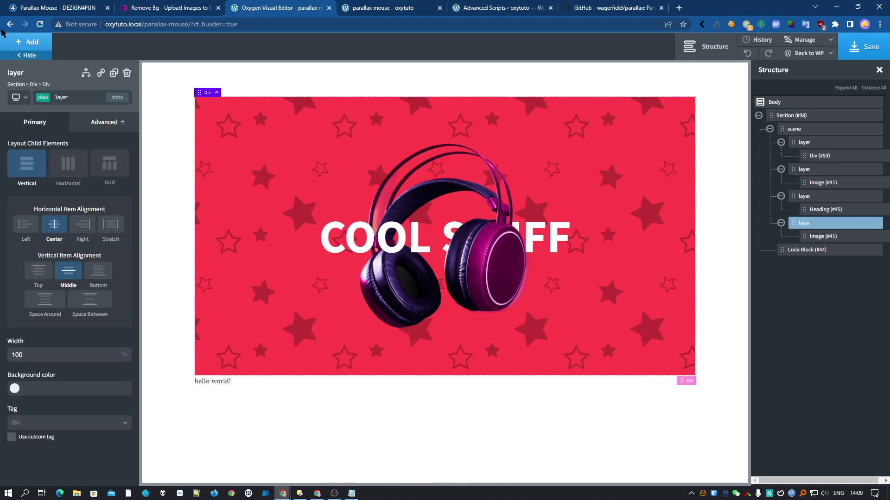
{"action": "left_click", "coordinate": [780, 250]}
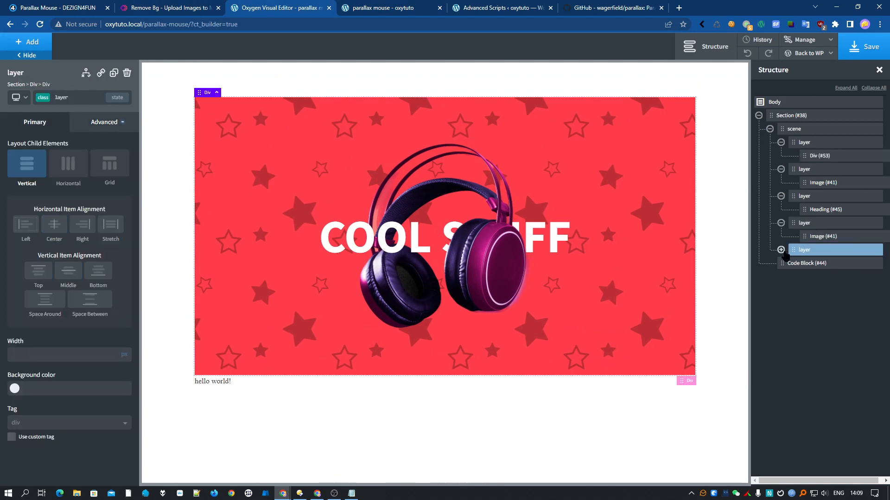
{"action": "left_click", "coordinate": [781, 249]}
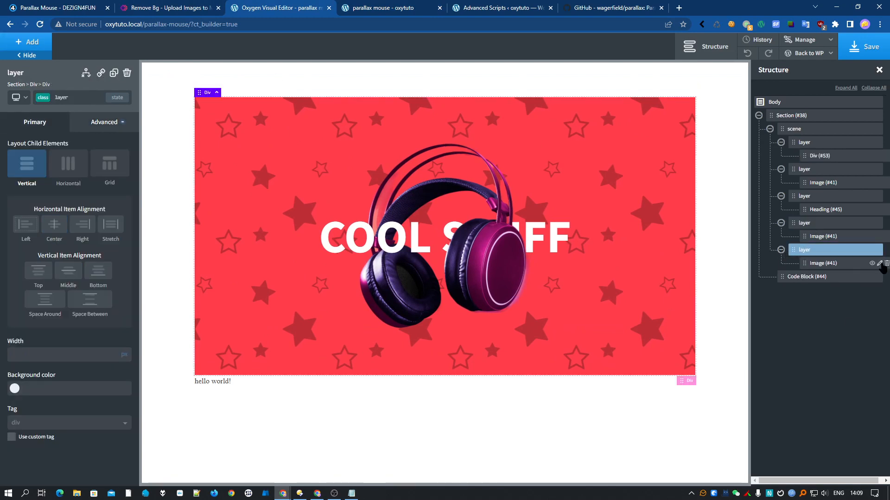
{"action": "left_click", "coordinate": [821, 263]}
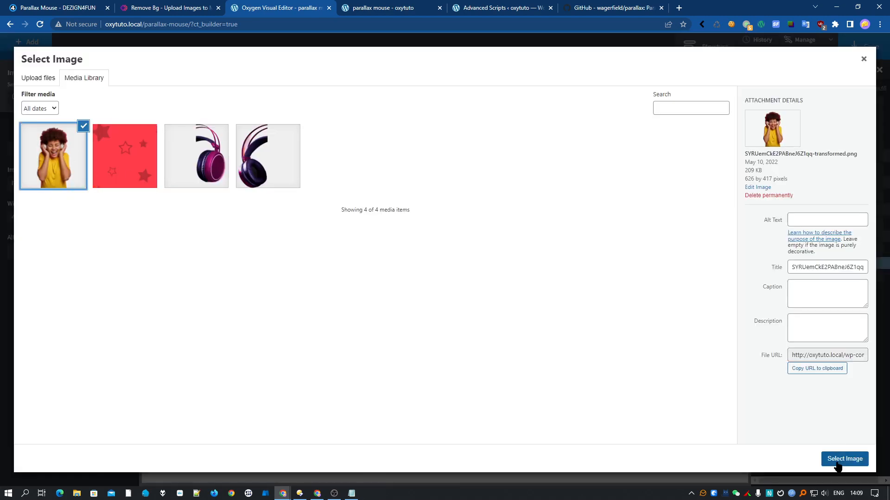
{"action": "left_click", "coordinate": [844, 460]}
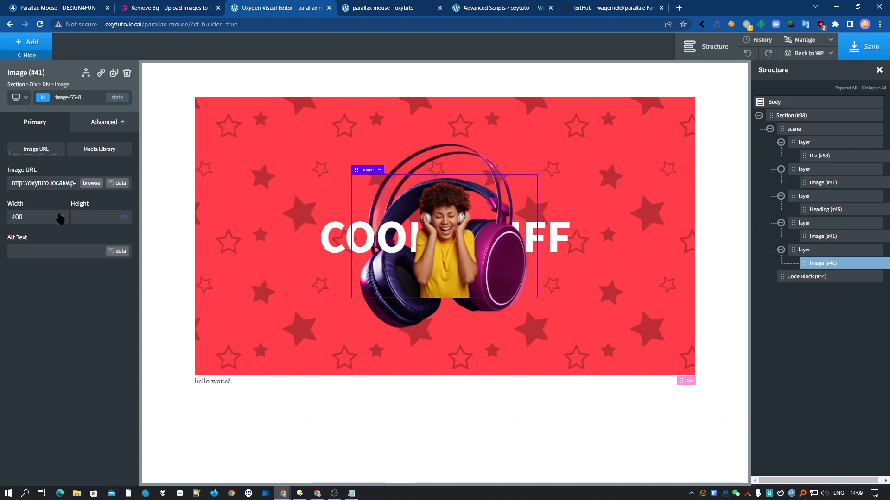
Step: Clear the woman image's width and set it relative with Left -200 px, Bottom -100 px
{"action": "triple_click", "coordinate": [37, 217]}
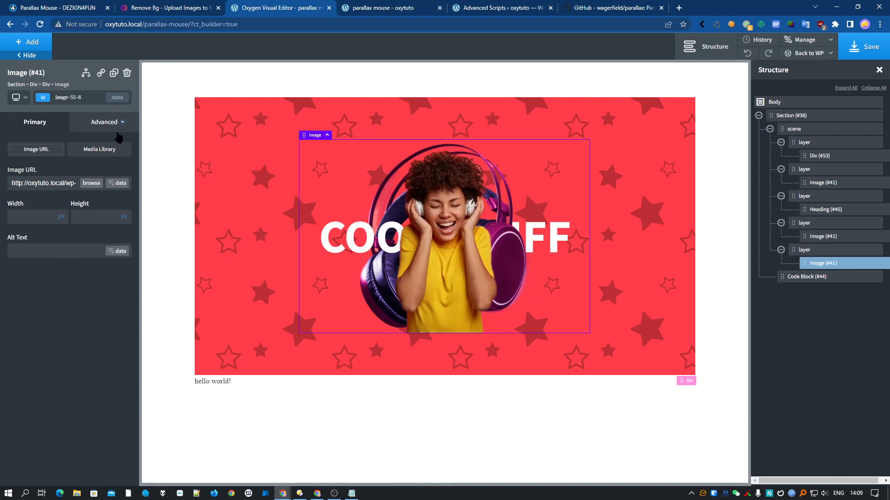
{"action": "left_click", "coordinate": [104, 122]}
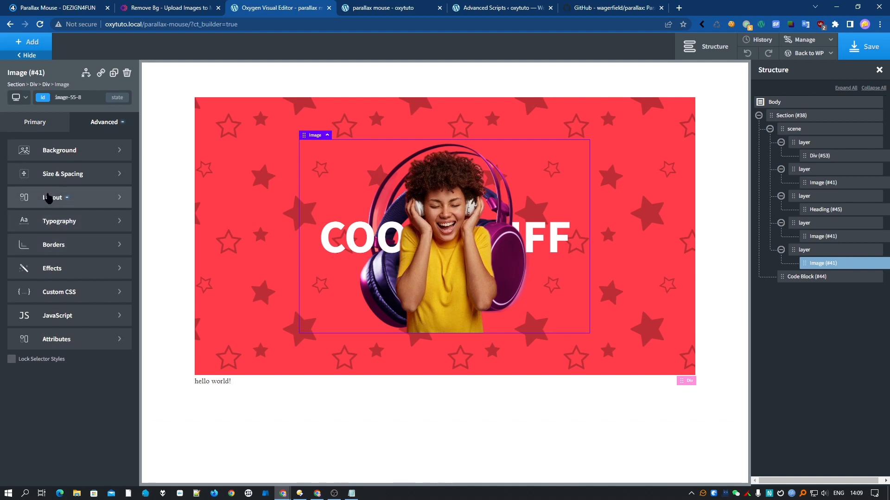
{"action": "left_click", "coordinate": [51, 197]}
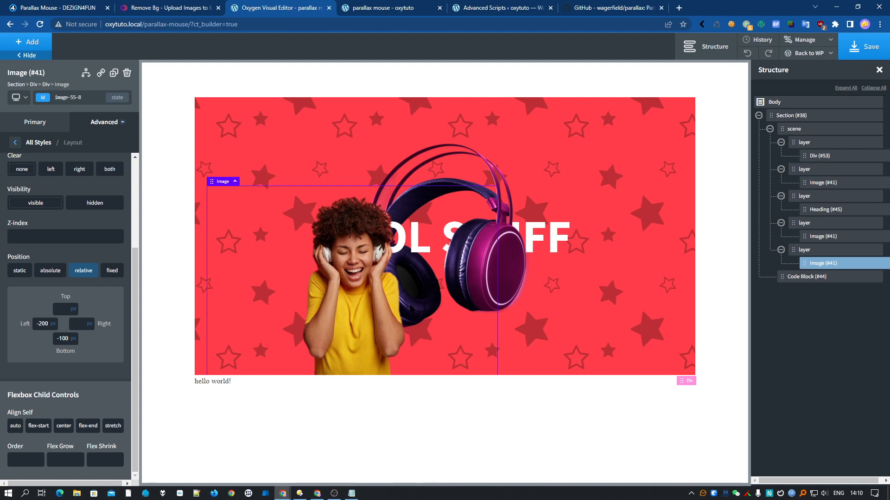
Step: Give the woman's layer a data-depth attribute of -0.3 and check the live page
{"action": "left_click", "coordinate": [804, 249]}
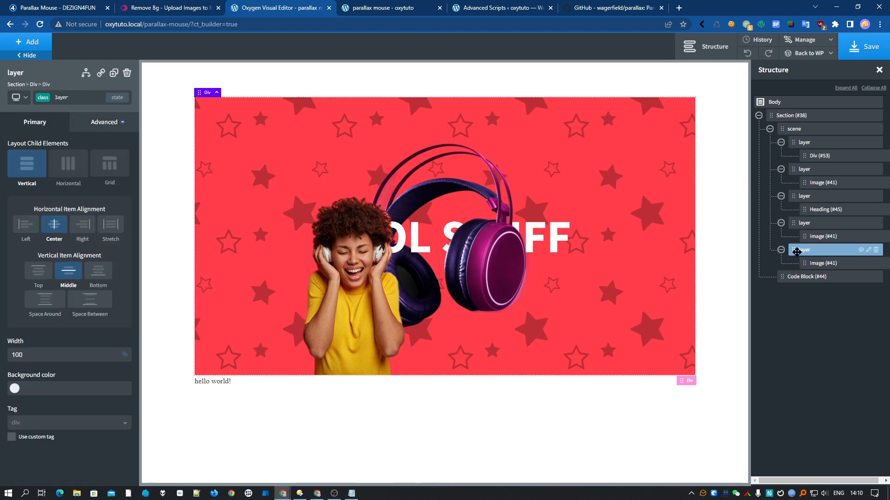
{"action": "left_click", "coordinate": [104, 122]}
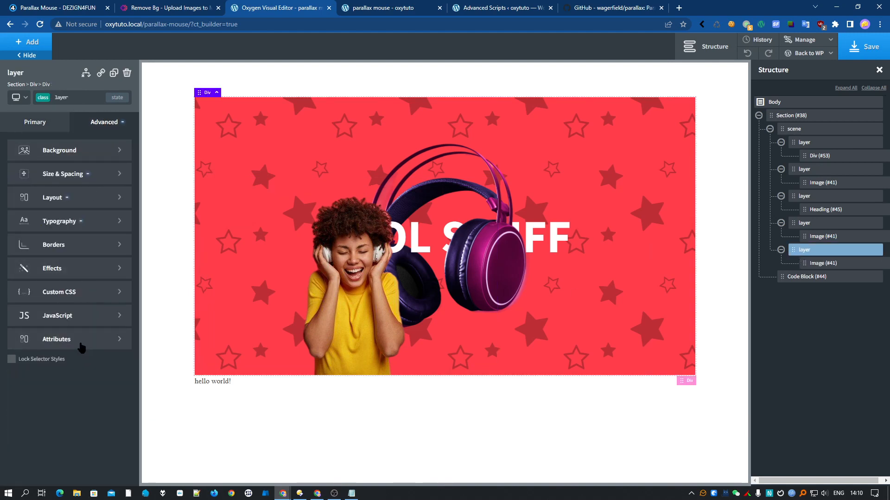
{"action": "left_click", "coordinate": [56, 339]}
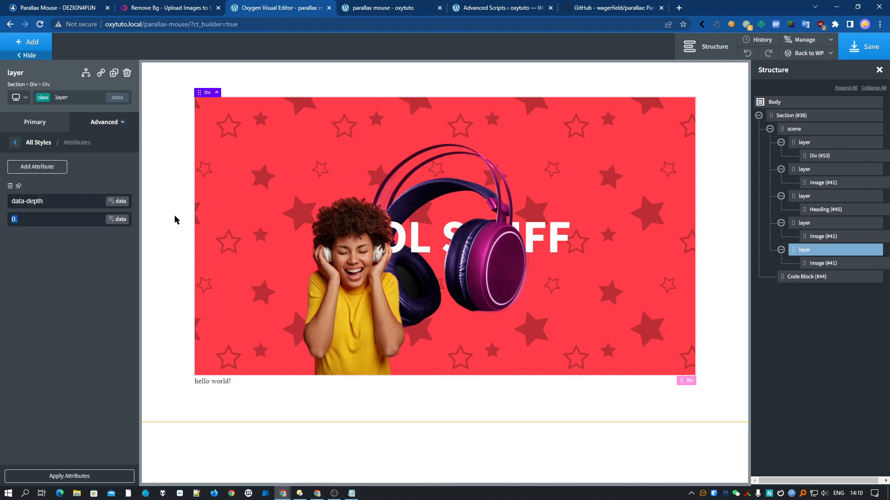
{"action": "type", "text": "-0.3"}
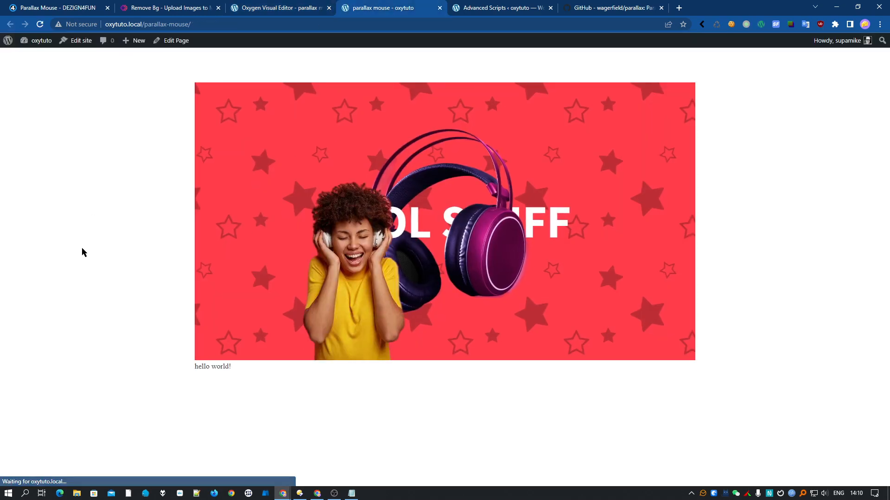
{"action": "mouse_move", "coordinate": [568, 318]}
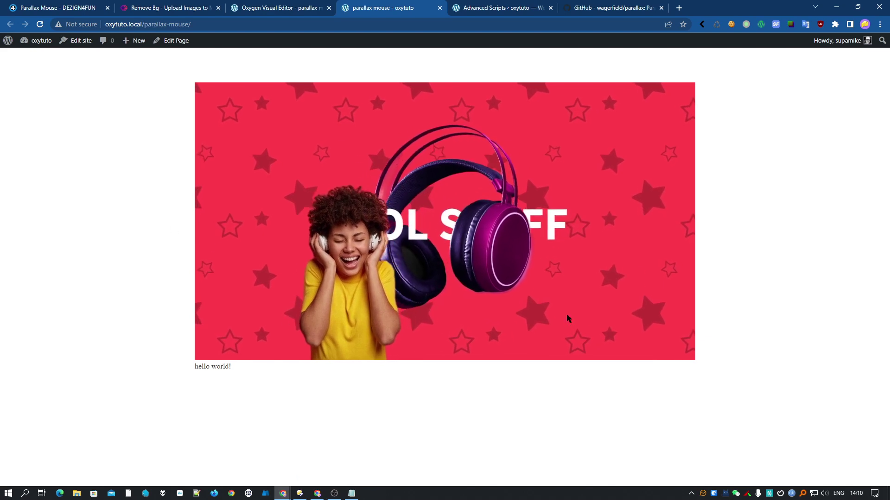
{"action": "left_click", "coordinate": [278, 7]}
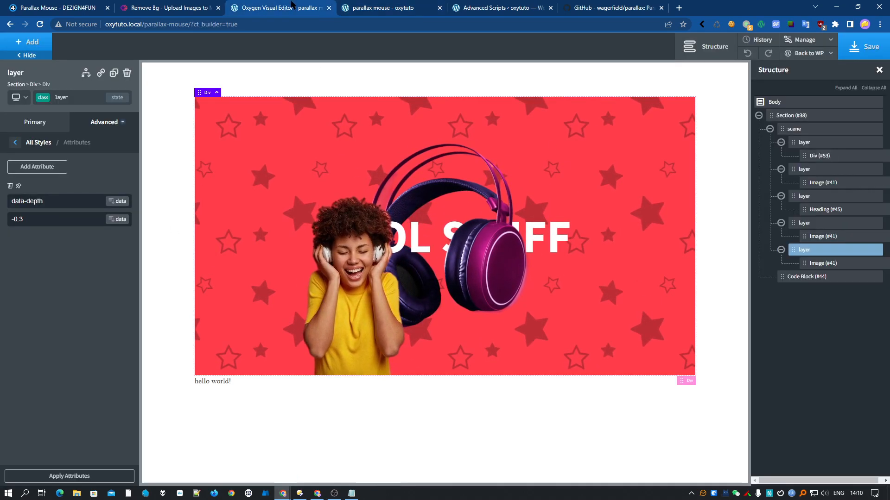
{"action": "mouse_move", "coordinate": [10, 81]}
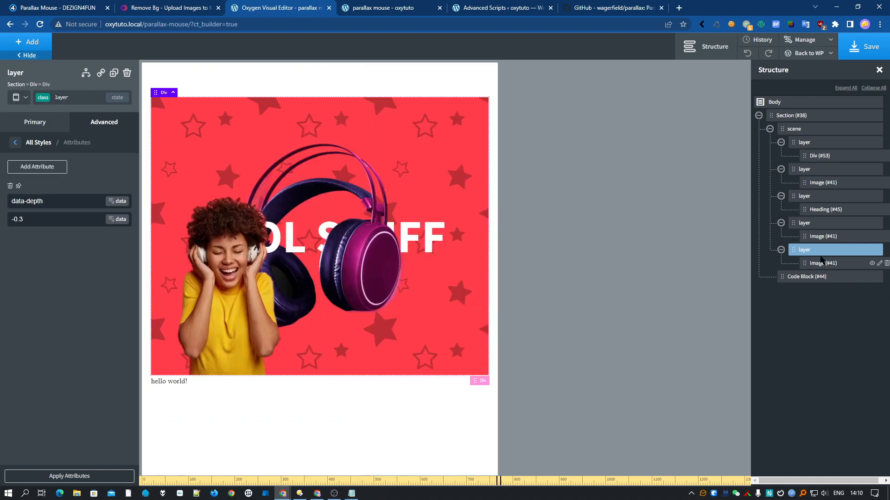
{"action": "mouse_move", "coordinate": [120, 233]}
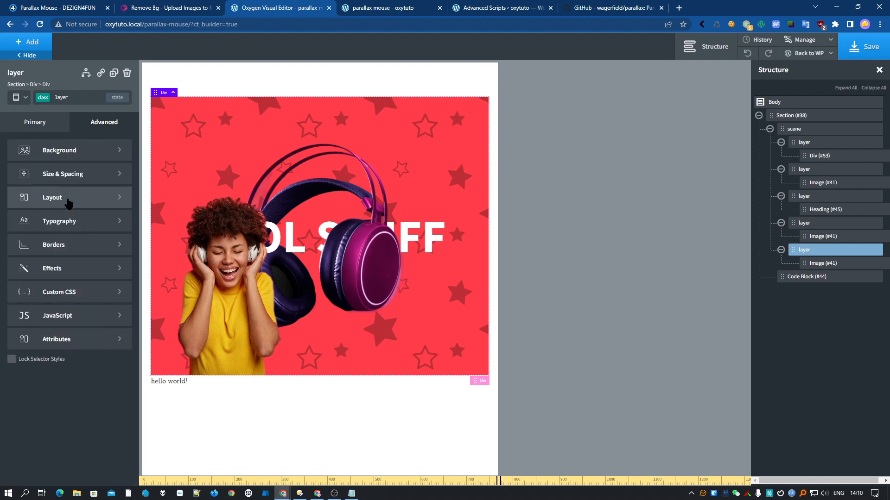
Step: At the tablet breakpoint, position the woman image (#41) absolutely at Left 0
{"action": "left_click", "coordinate": [62, 174]}
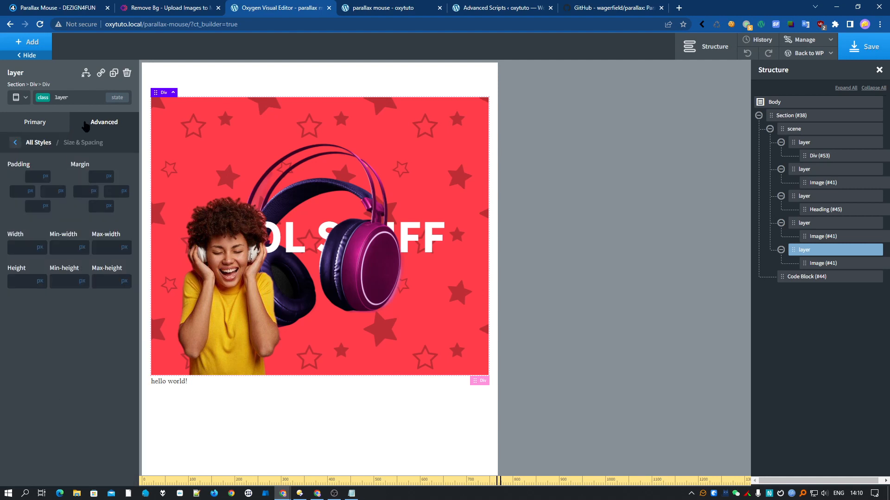
{"action": "left_click", "coordinate": [83, 143]}
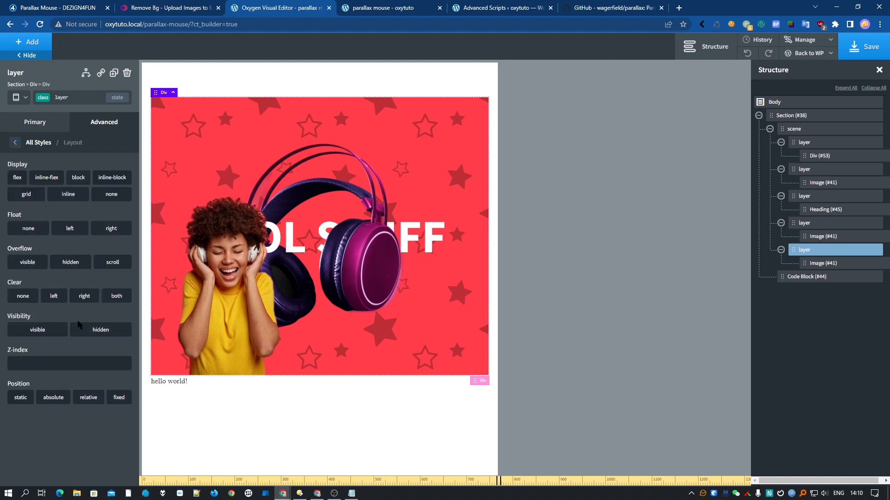
{"action": "left_click", "coordinate": [52, 397]}
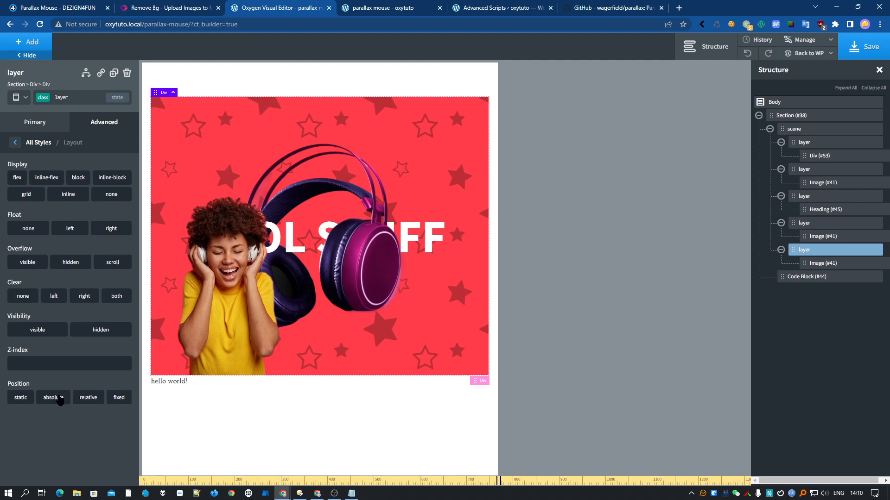
{"action": "left_click", "coordinate": [823, 263]}
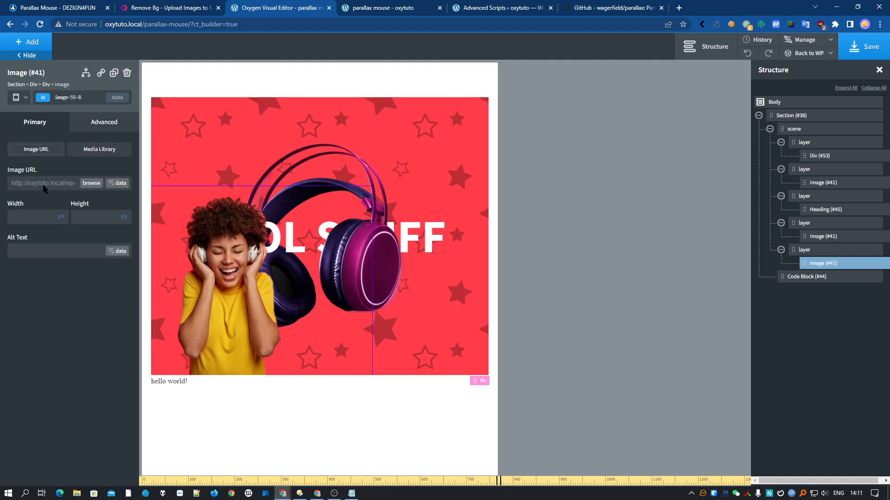
{"action": "left_click", "coordinate": [104, 122]}
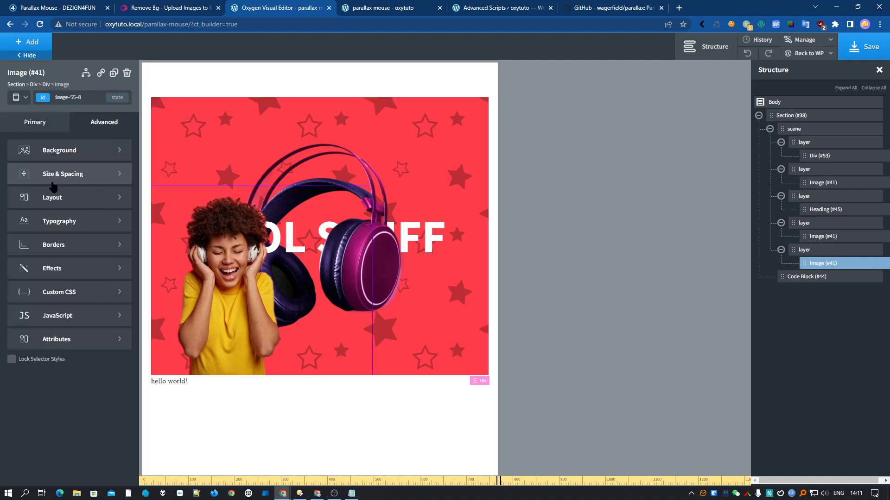
{"action": "left_click", "coordinate": [51, 197]}
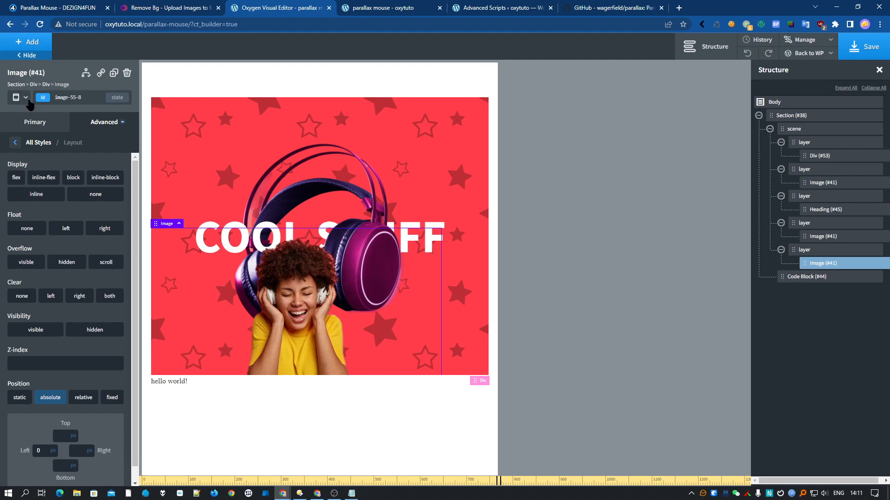
{"action": "left_click", "coordinate": [83, 397]}
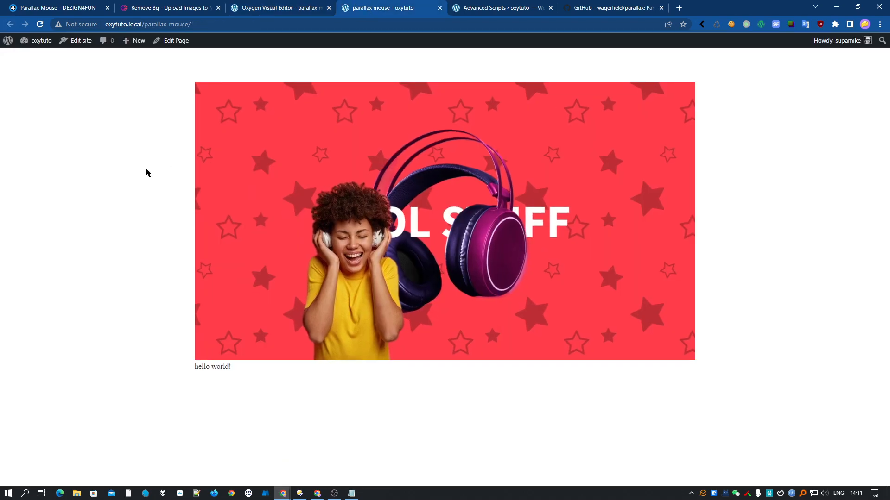
{"action": "mouse_move", "coordinate": [852, 159]}
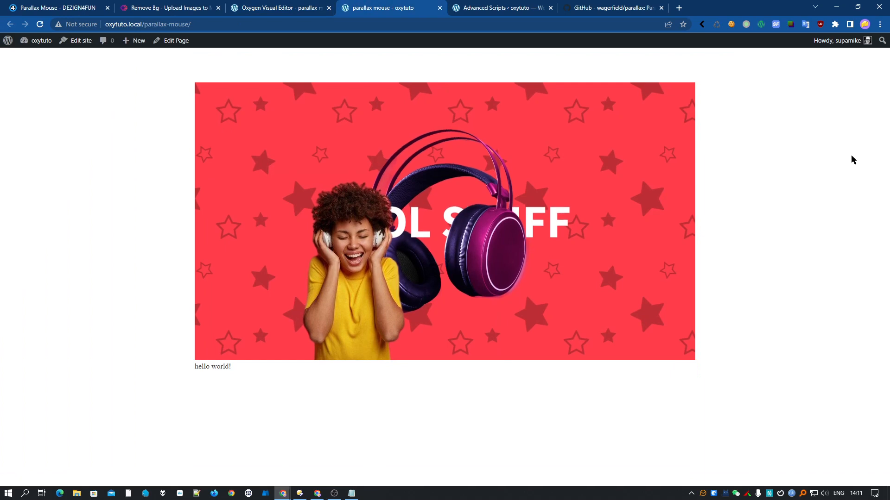
Step: Open DevTools to view the dezign4fun headphones demo at responsive dimensions
{"action": "key", "text": "F12"}
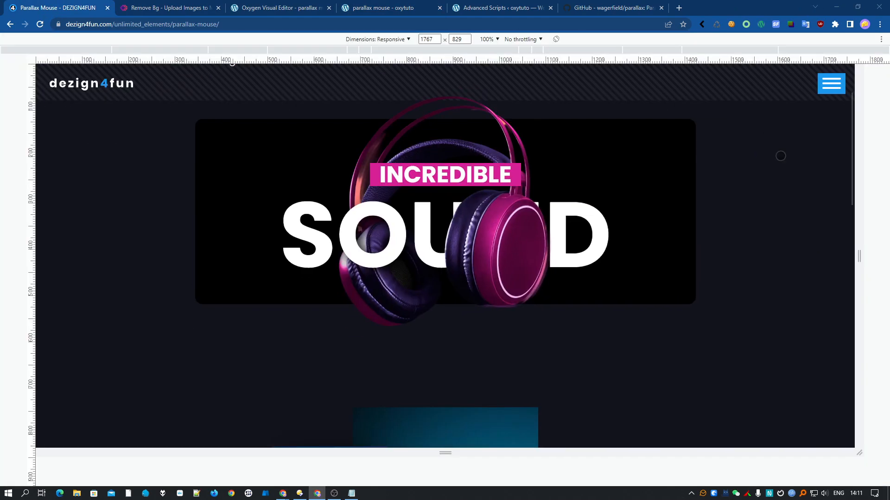
{"action": "mouse_move", "coordinate": [834, 245]}
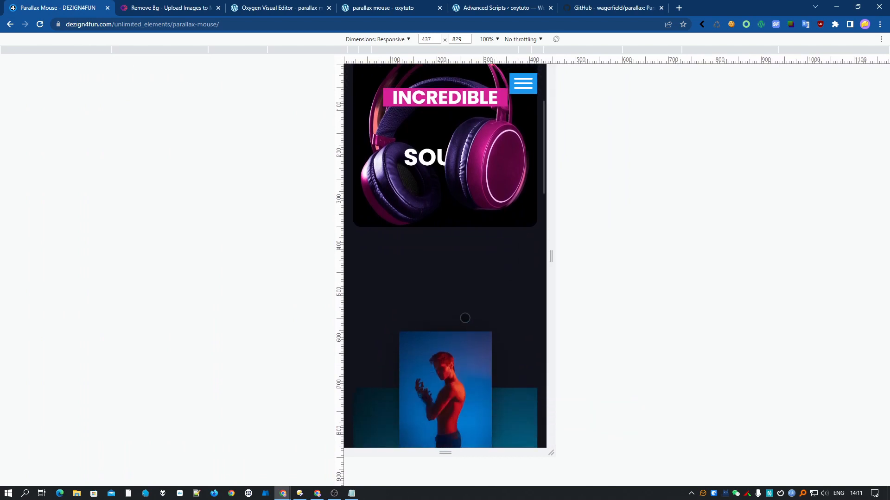
{"action": "scroll", "scroll_direction": "up", "scroll_amount": 3}
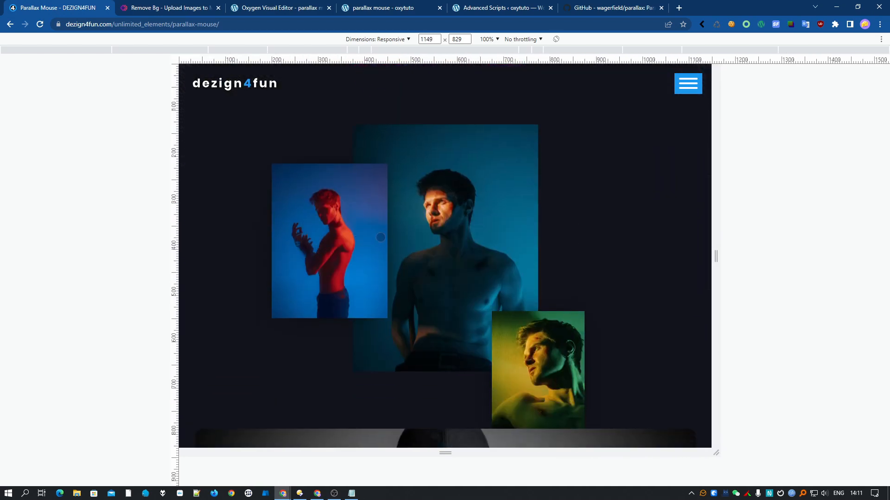
{"action": "mouse_move", "coordinate": [724, 255]}
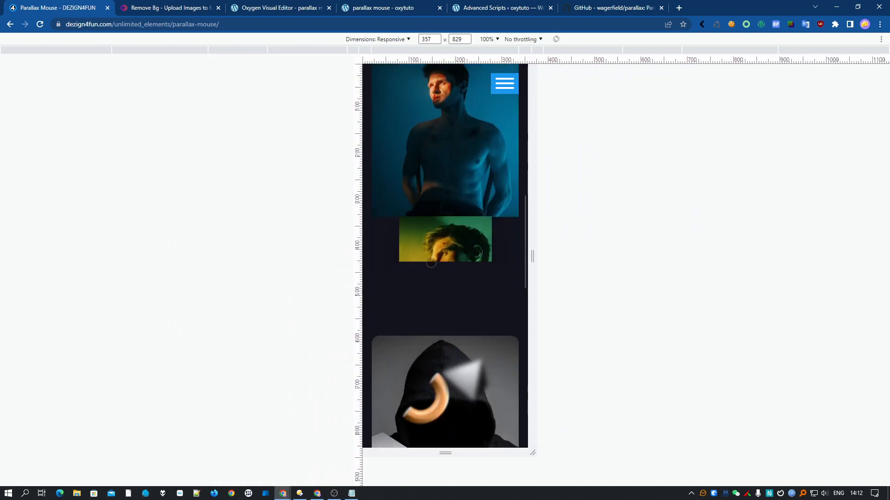
{"action": "scroll", "scroll_direction": "down", "scroll_amount": 3}
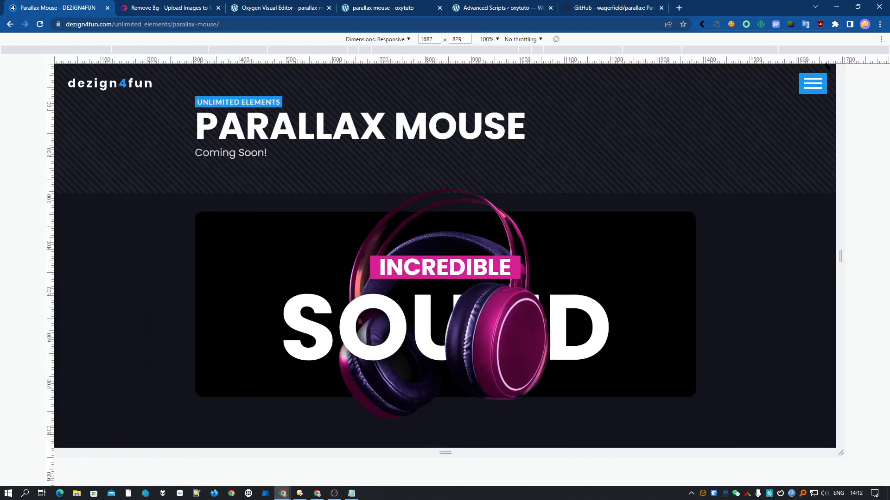
{"action": "left_click", "coordinate": [611, 7]}
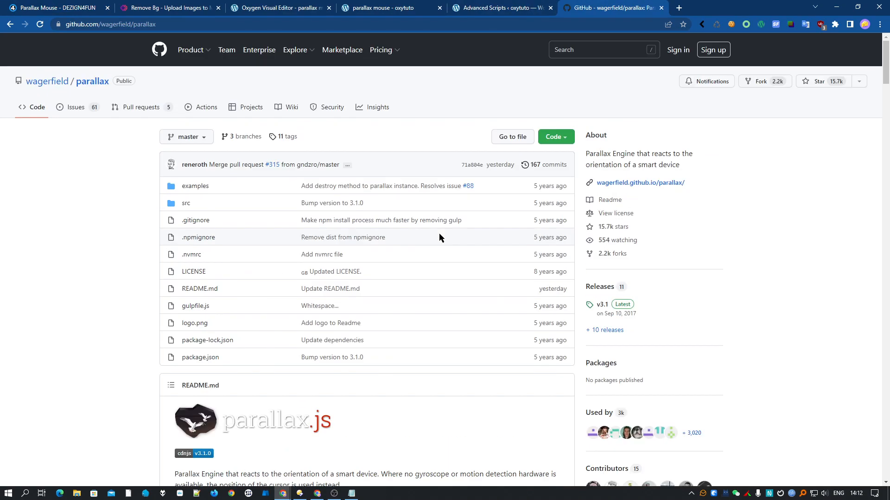
{"action": "mouse_move", "coordinate": [194, 323]}
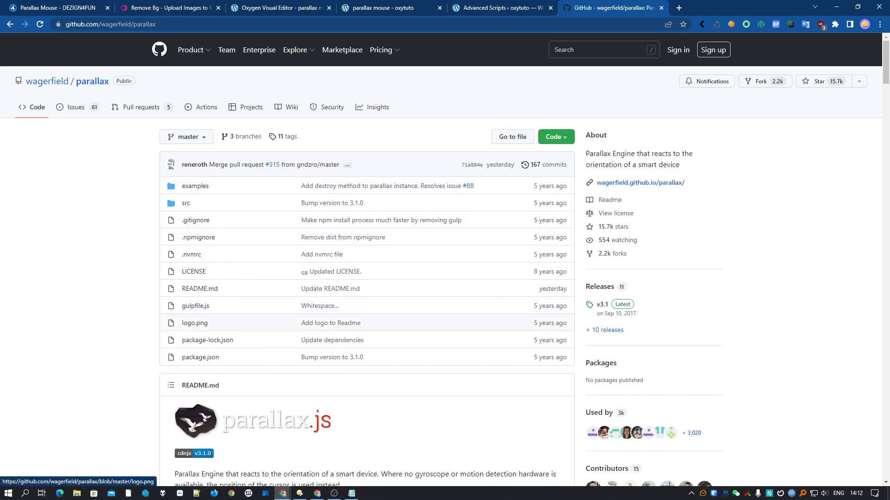